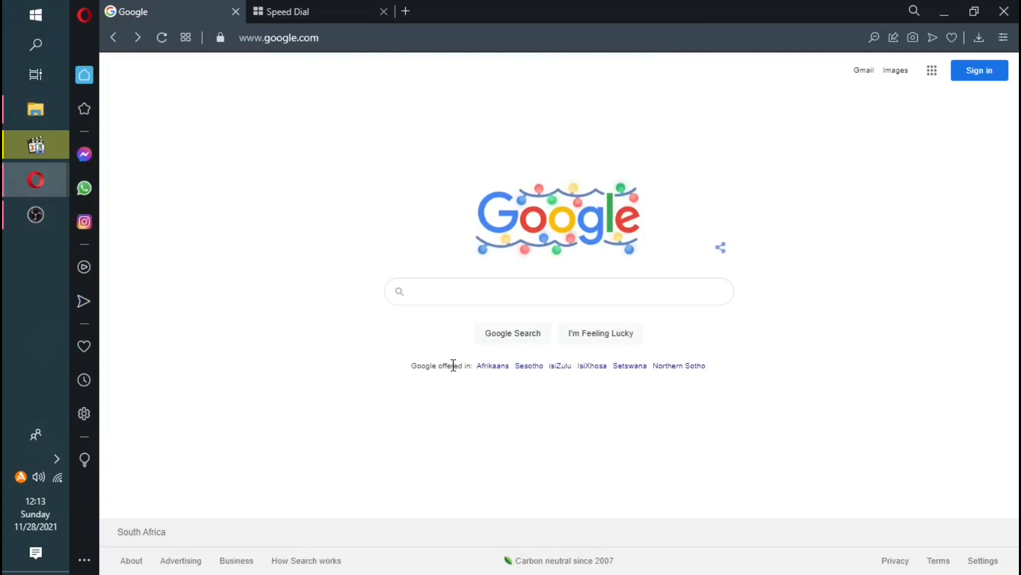
mouse_move(715, 178)
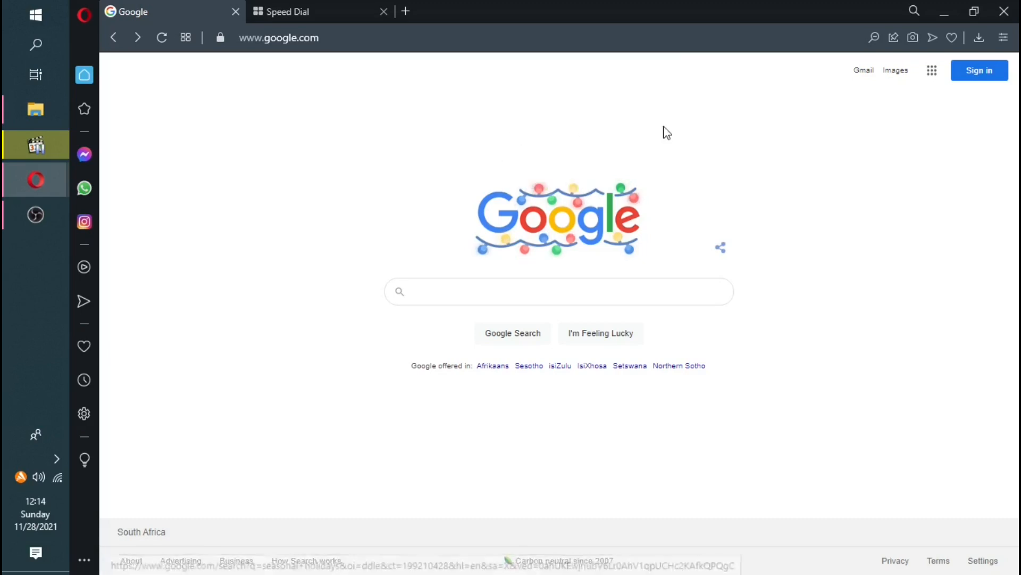
left_click(279, 38)
type("www.faceb")
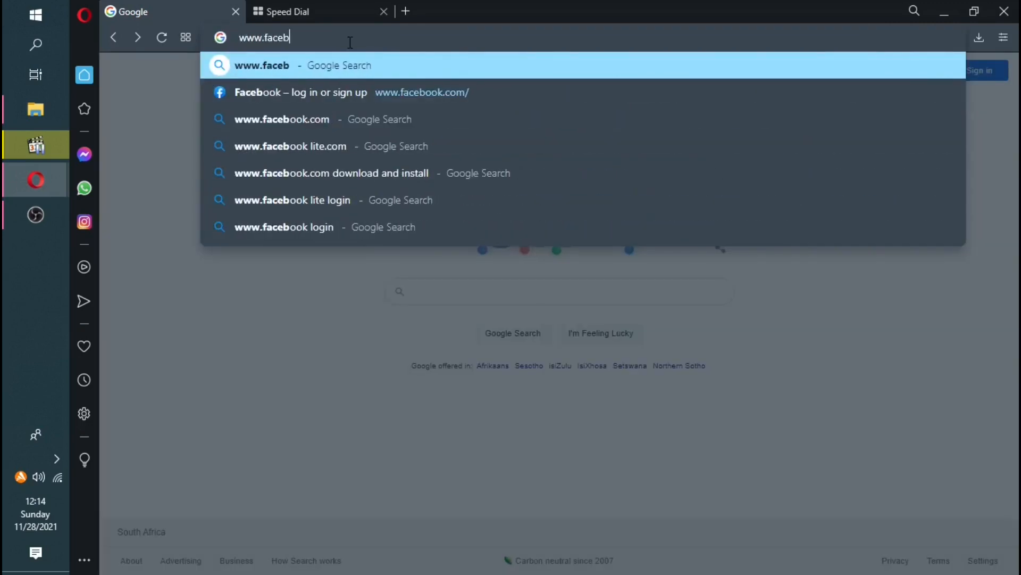
type("ook.com")
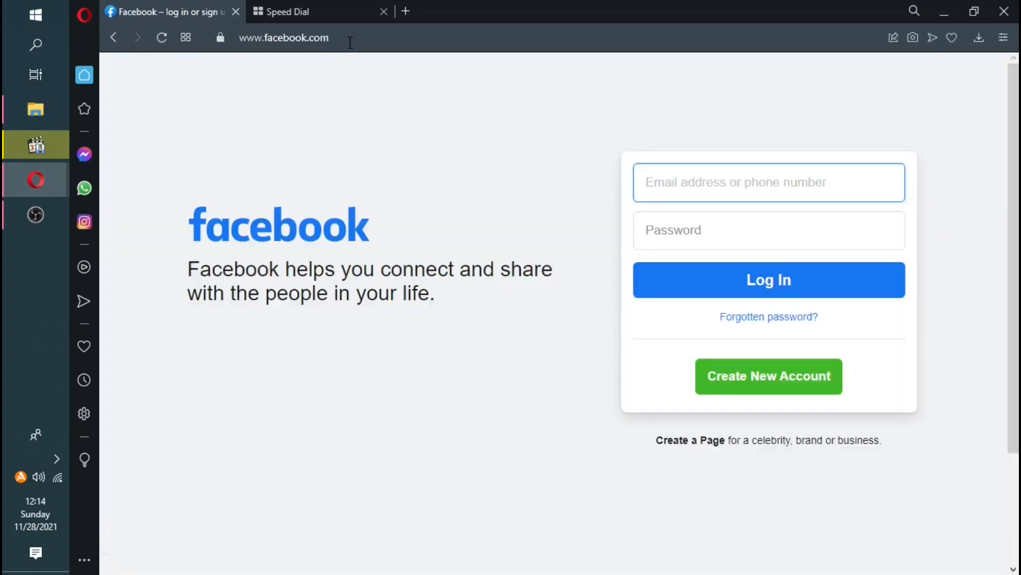
mouse_move(373, 244)
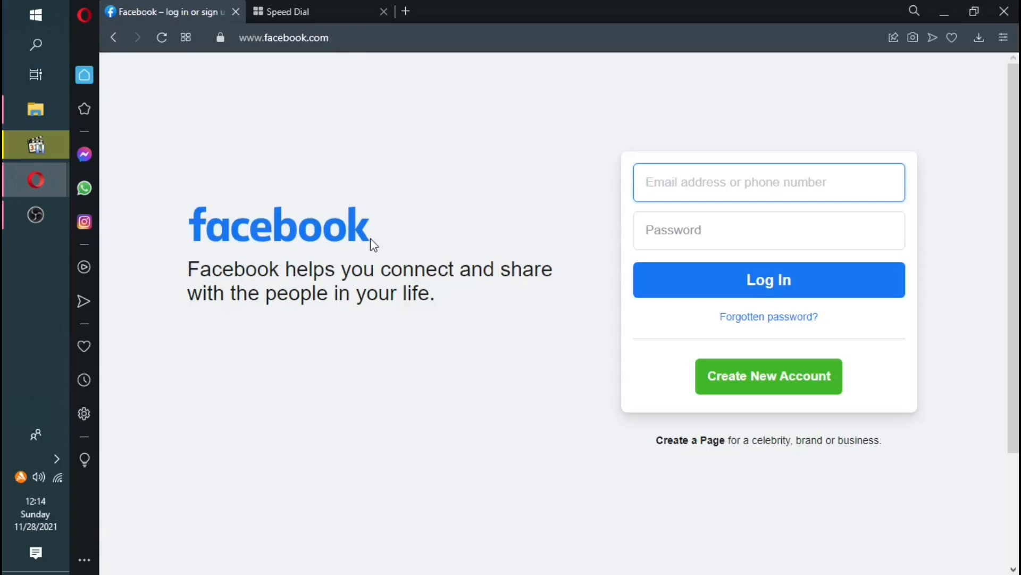
mouse_move(365, 147)
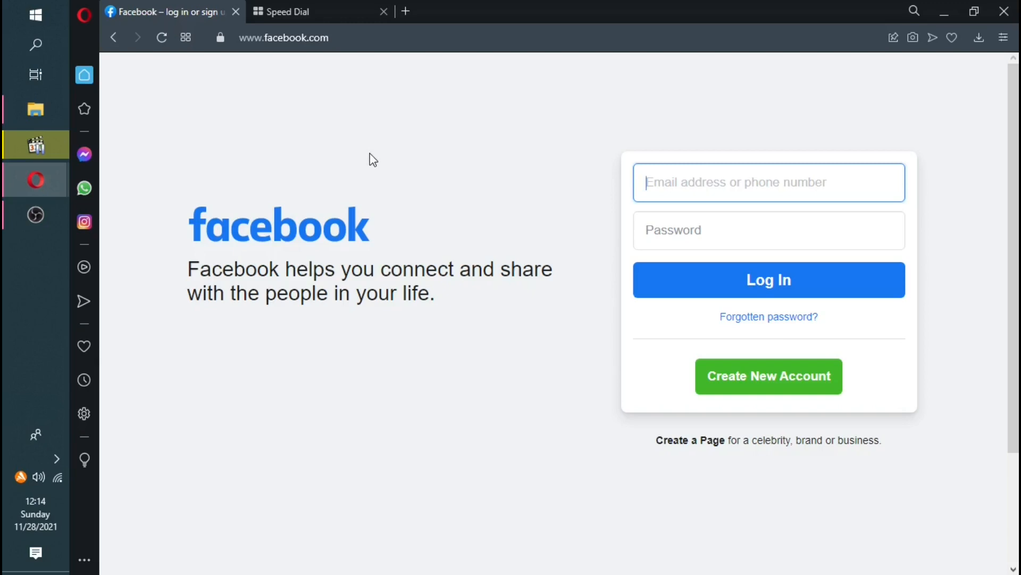
mouse_move(280, 135)
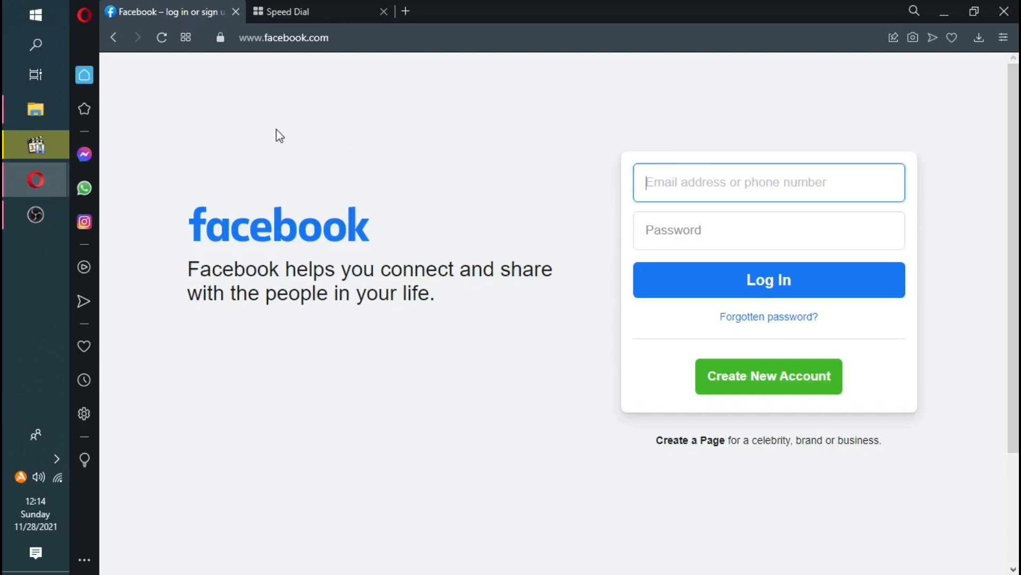
mouse_move(215, 172)
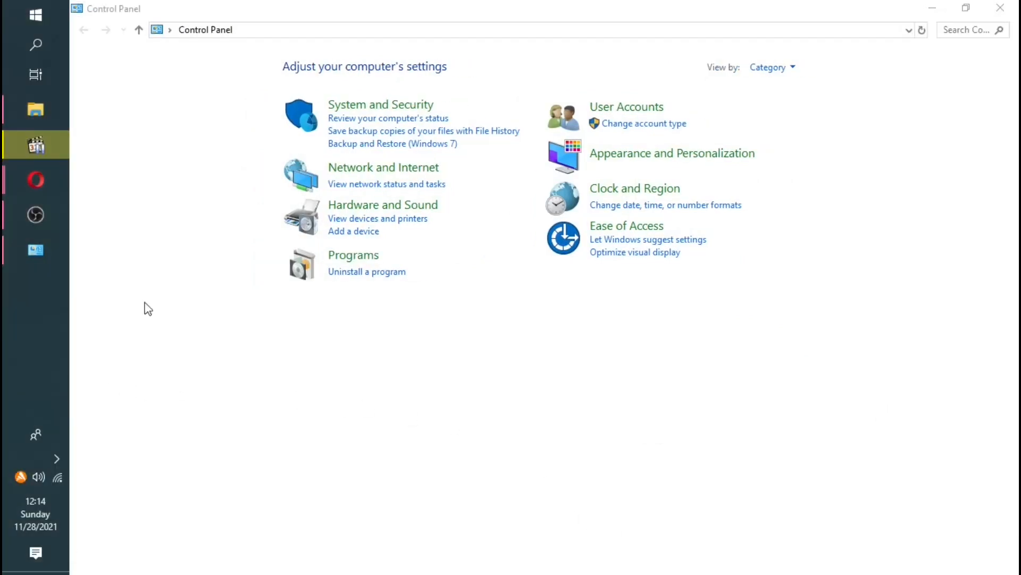
mouse_move(786, 92)
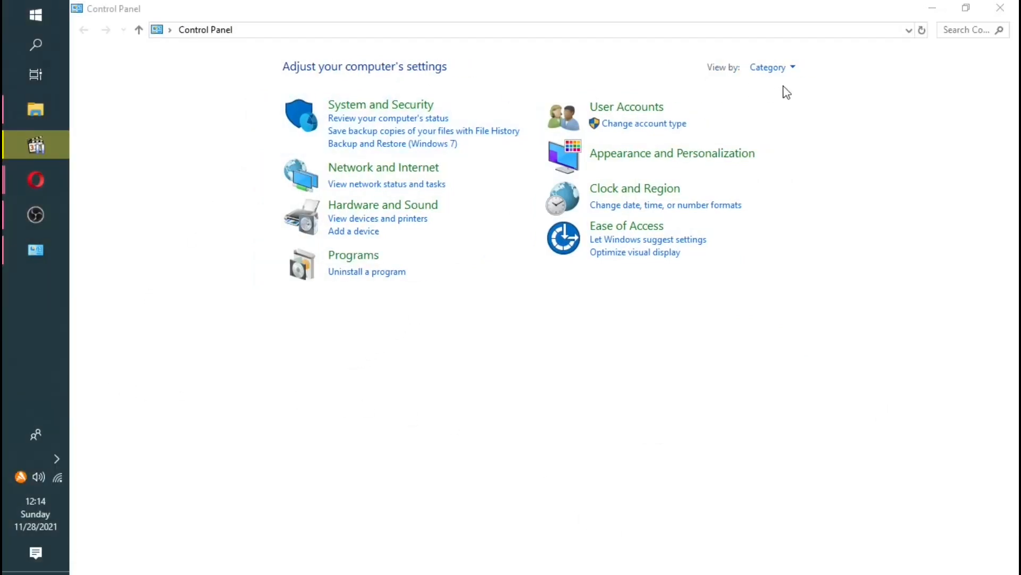
mouse_move(772, 67)
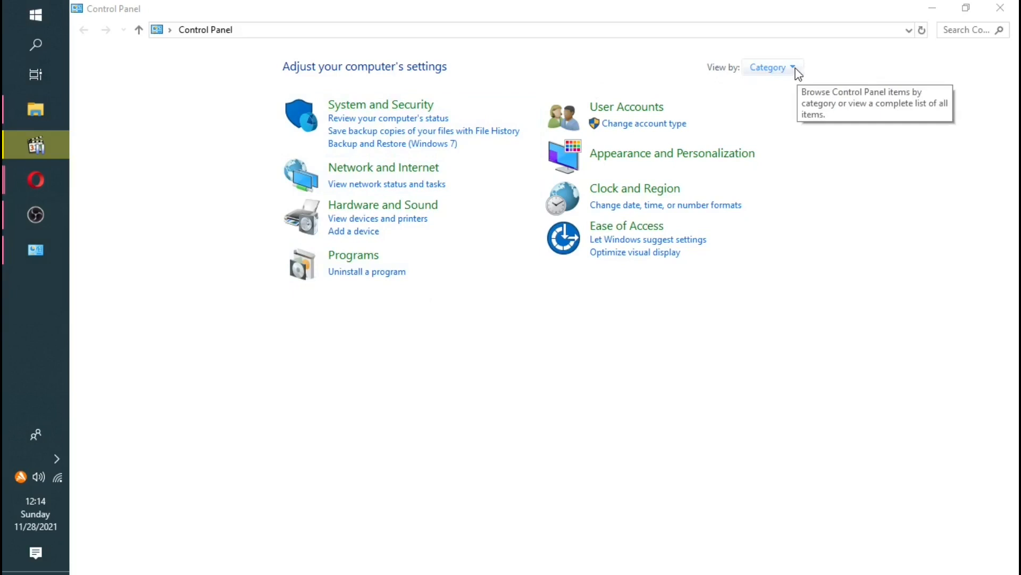
left_click(773, 67)
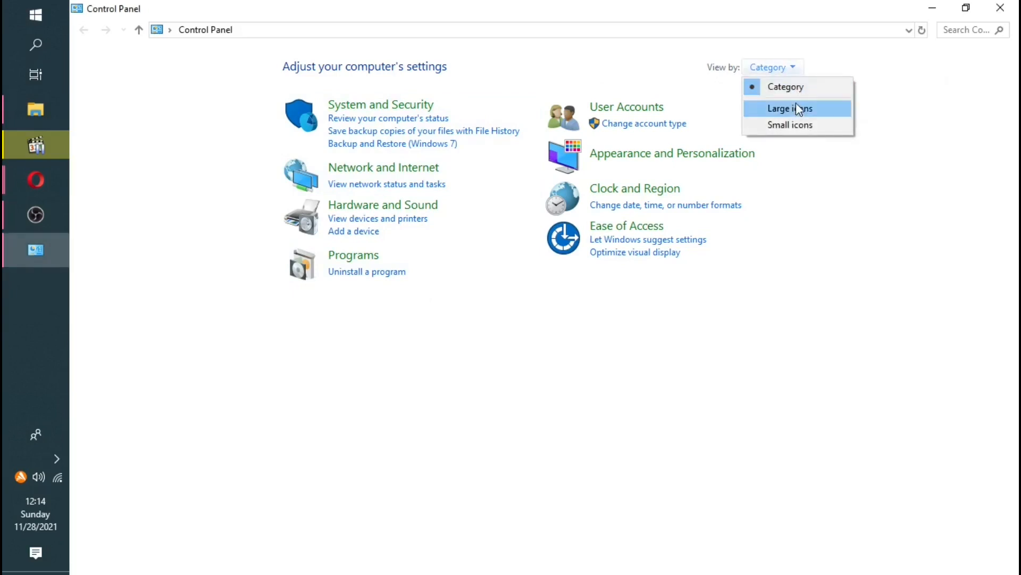
left_click(788, 108)
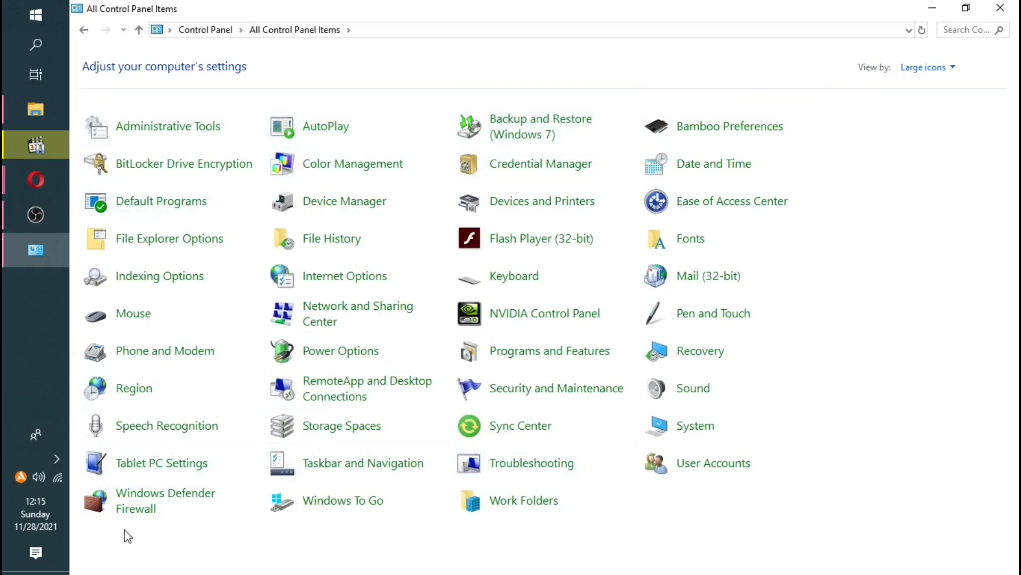
mouse_move(181, 537)
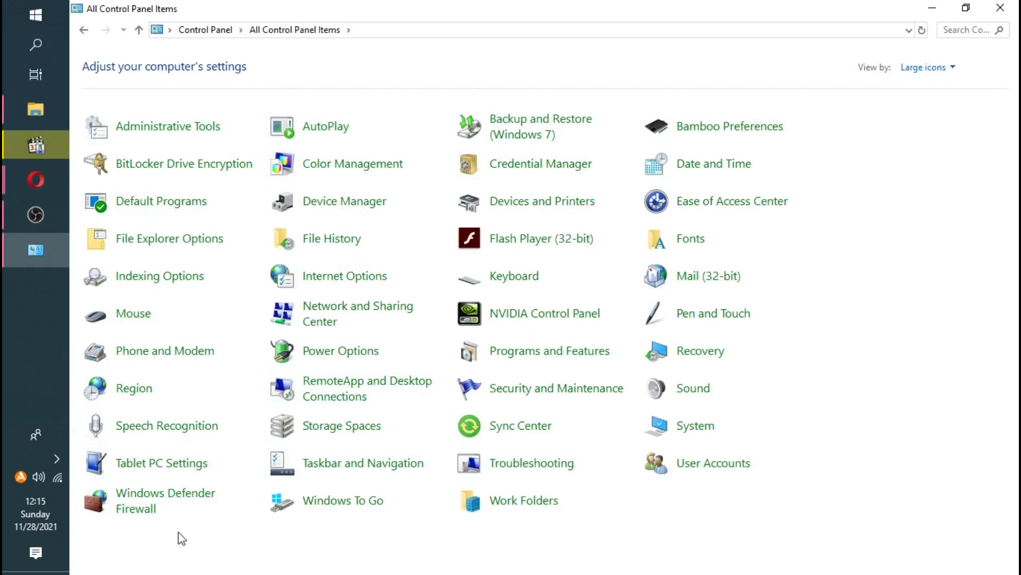
mouse_move(166, 500)
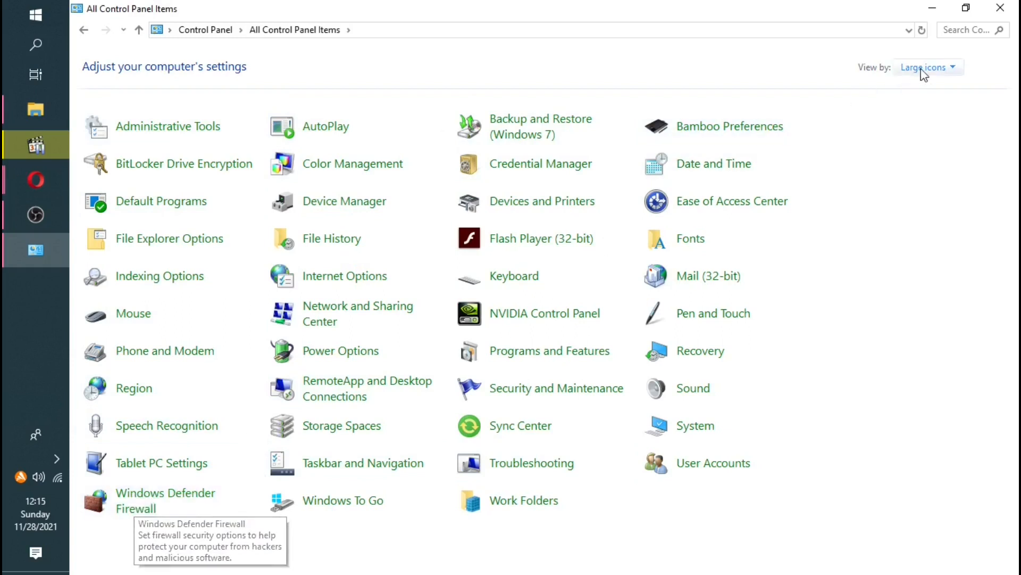
left_click(923, 67)
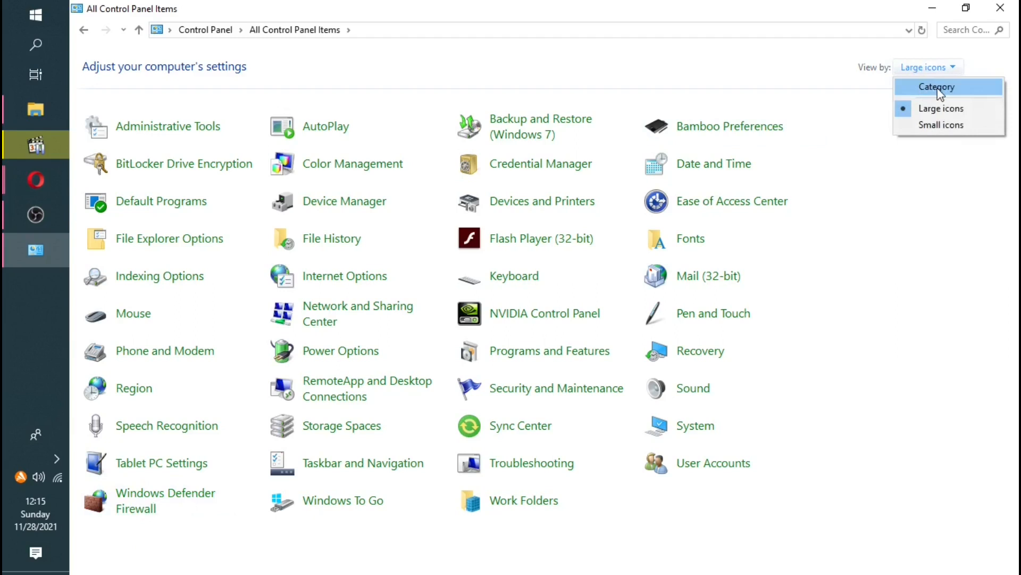
left_click(936, 86)
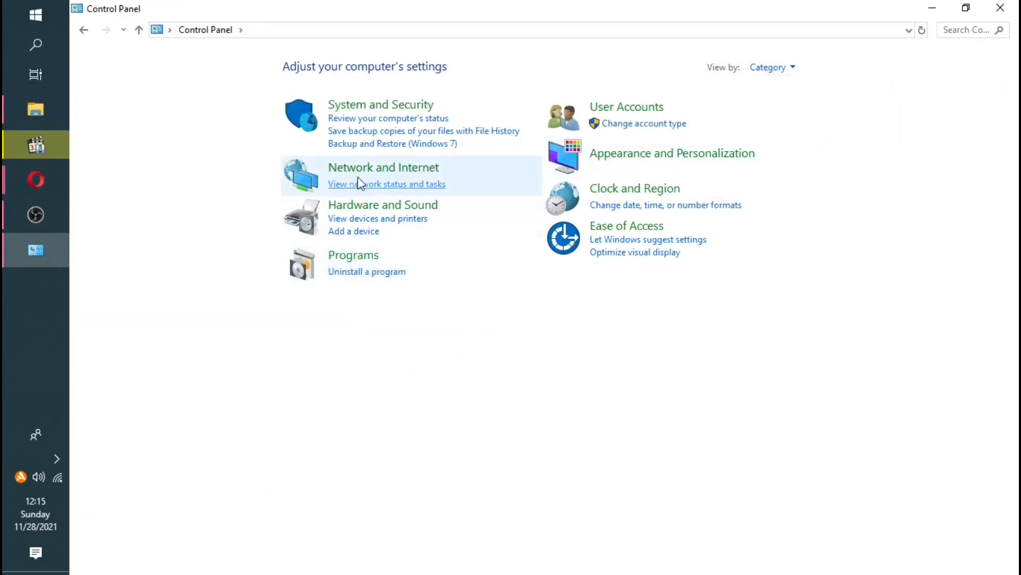
mouse_move(370, 109)
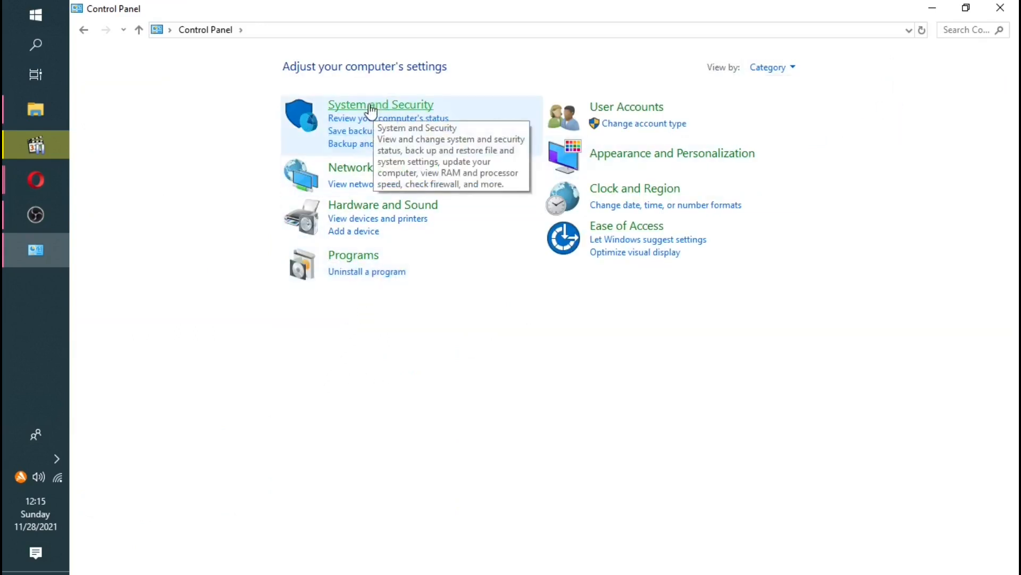
Step: Go through System and Security and Windows Defender Firewall into Advanced settings
left_click(381, 104)
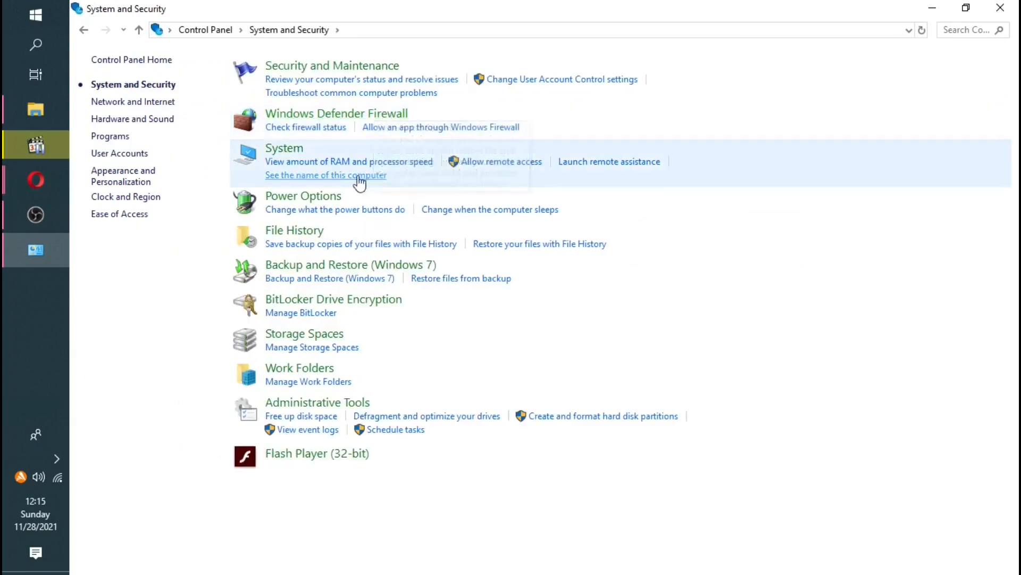
mouse_move(338, 113)
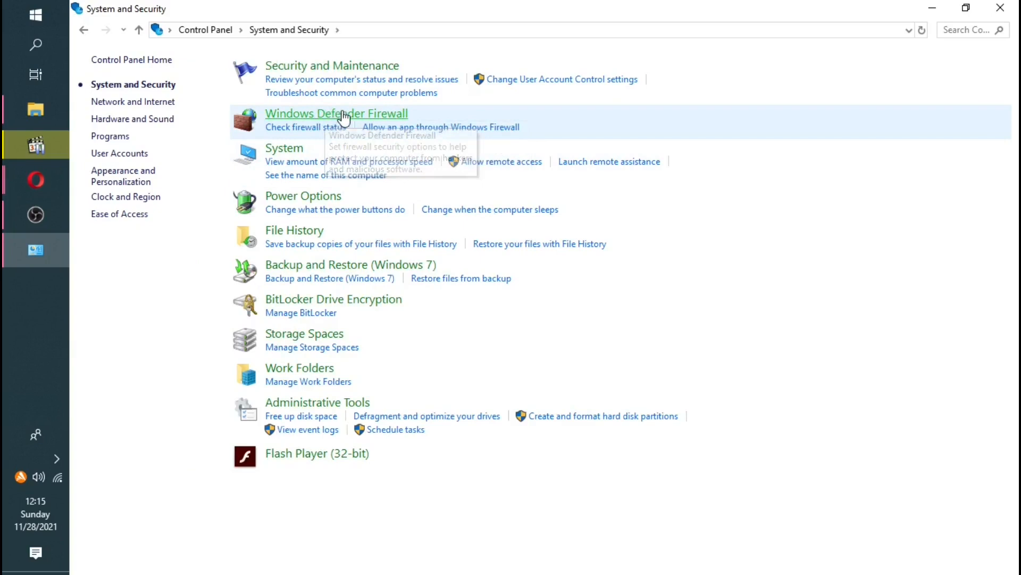
left_click(336, 113)
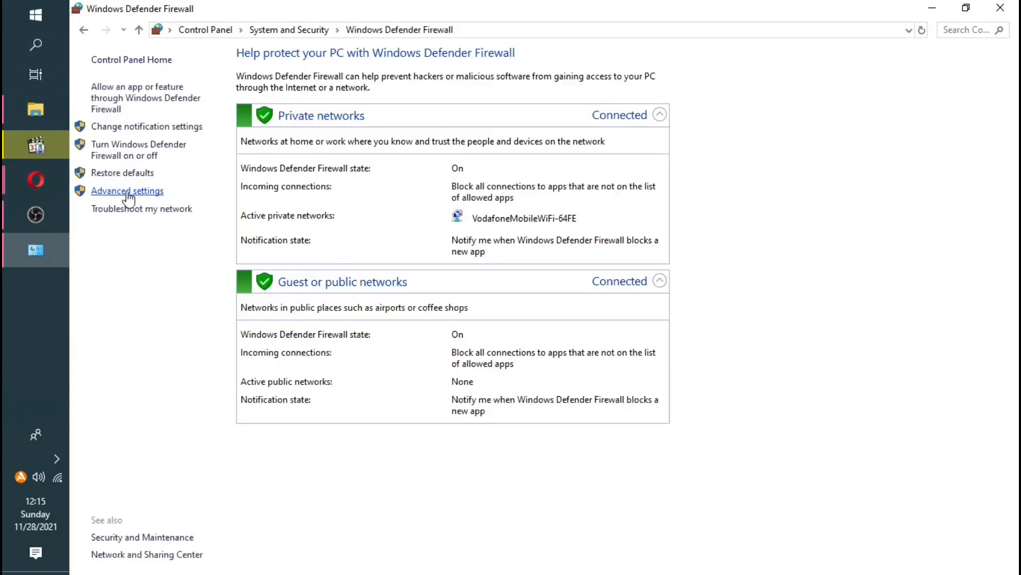
left_click(126, 191)
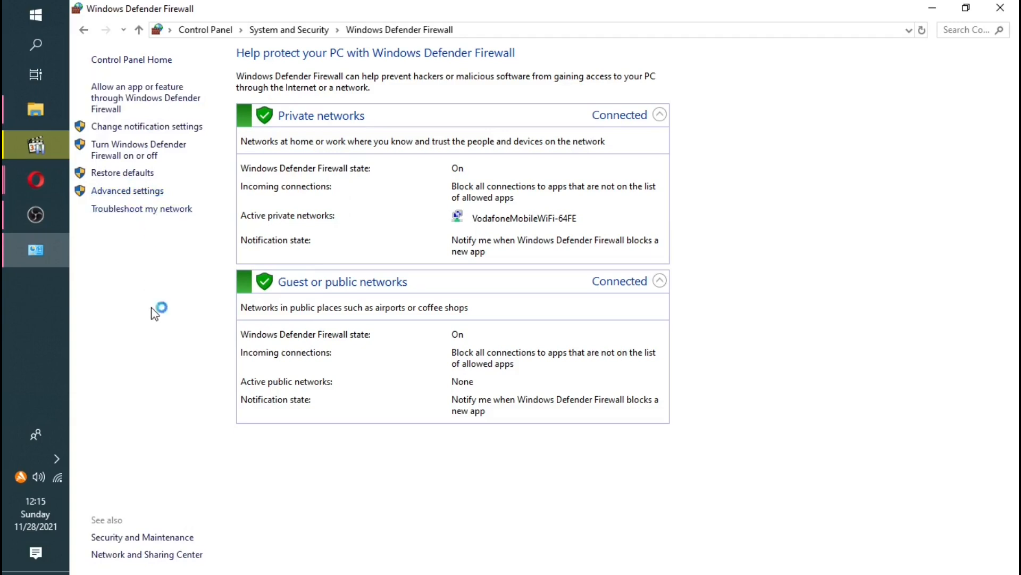
left_click(126, 190)
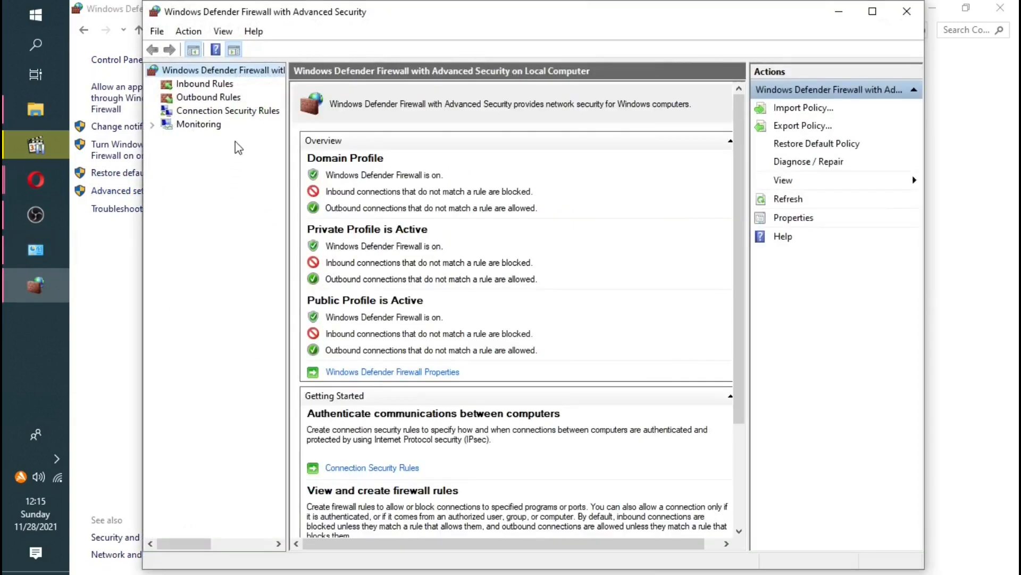
mouse_move(194, 91)
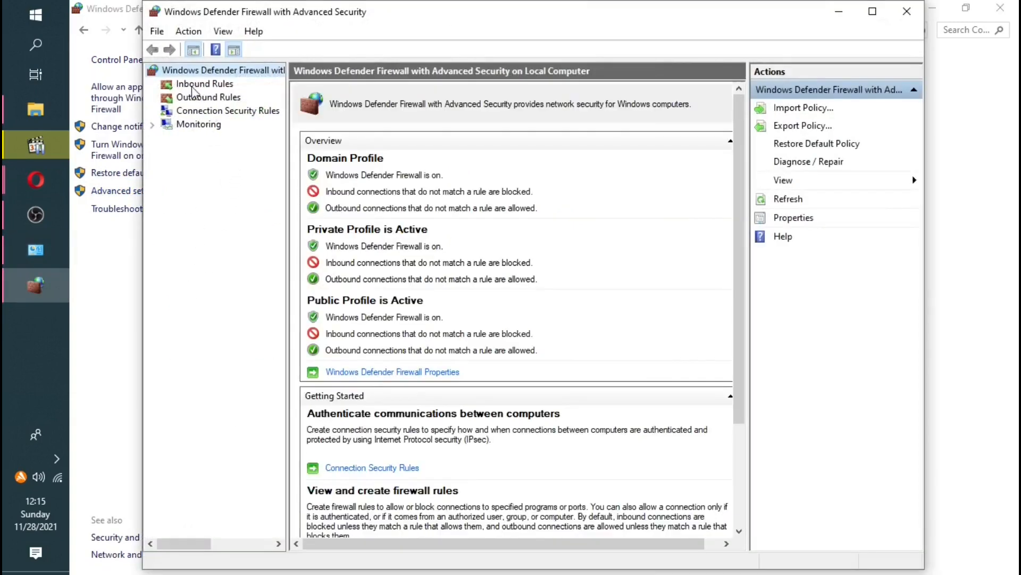
mouse_move(201, 105)
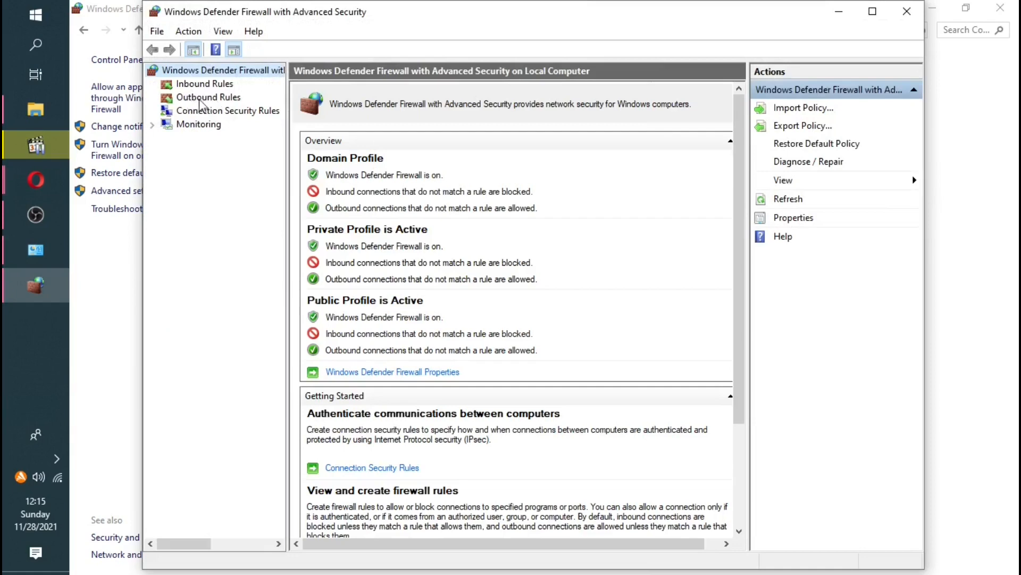
Step: Select Outbound Rules to show the existing outbound rules list
left_click(209, 97)
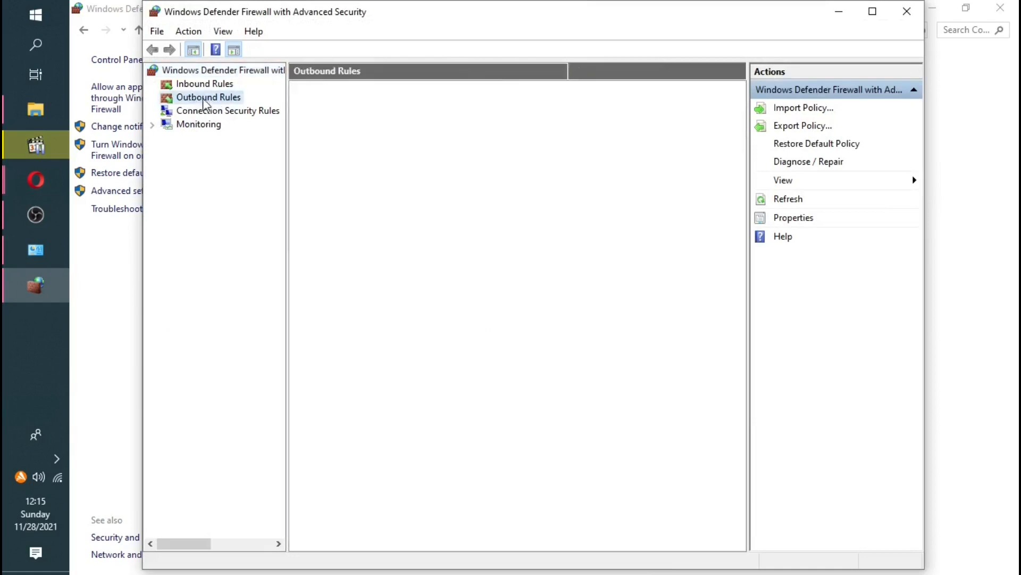
left_click(209, 97)
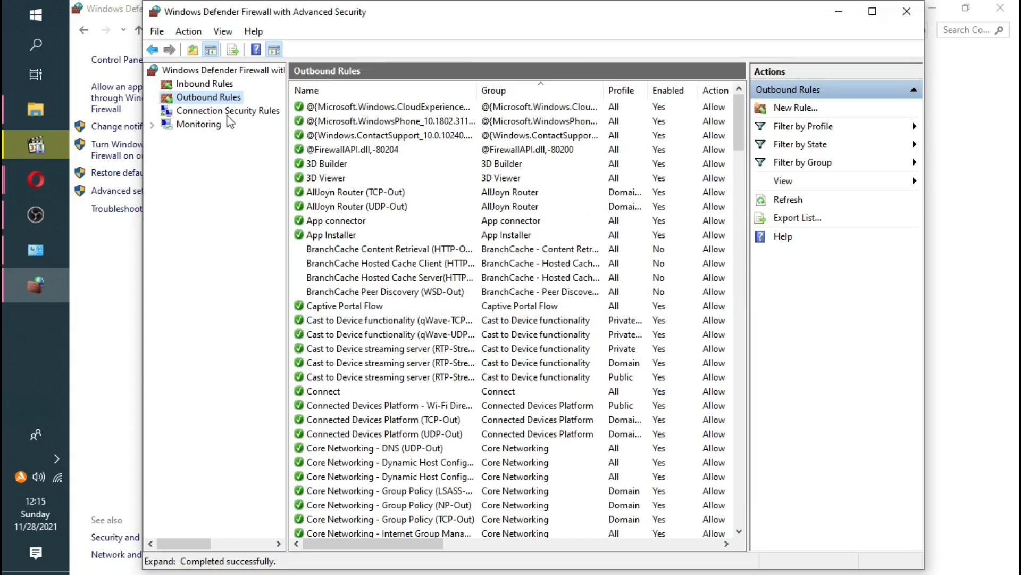
mouse_move(221, 111)
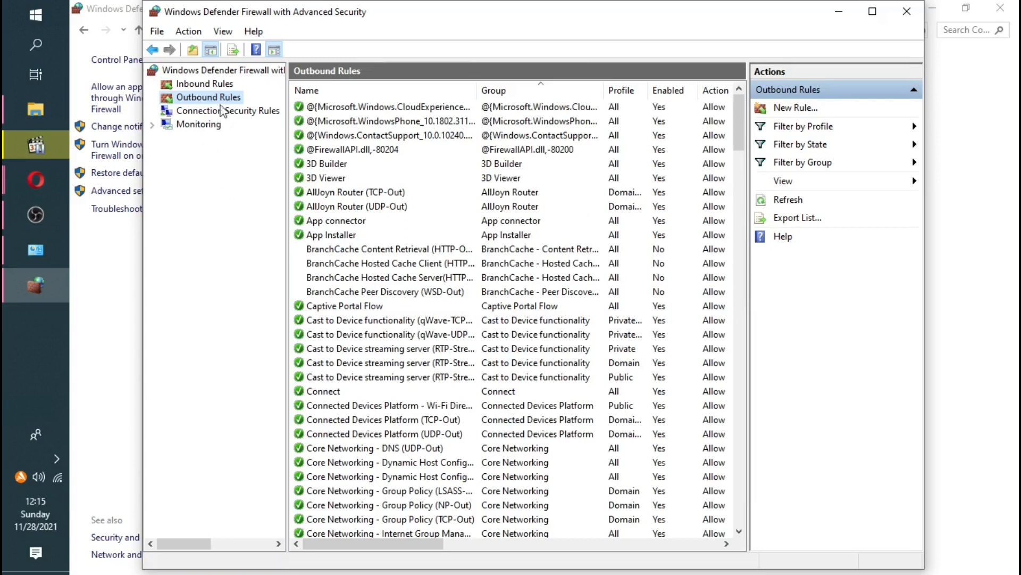
mouse_move(304, 239)
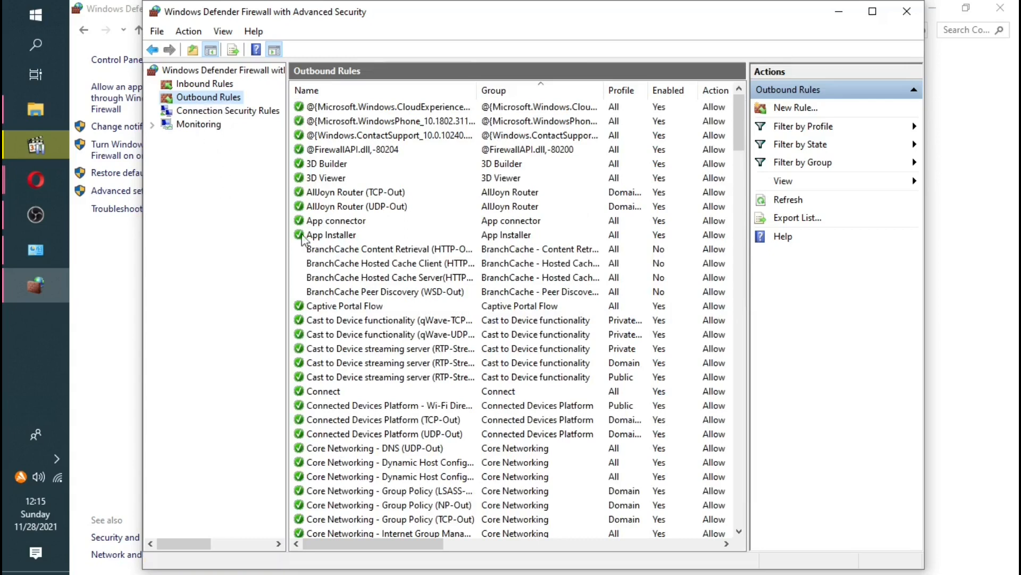
mouse_move(258, 103)
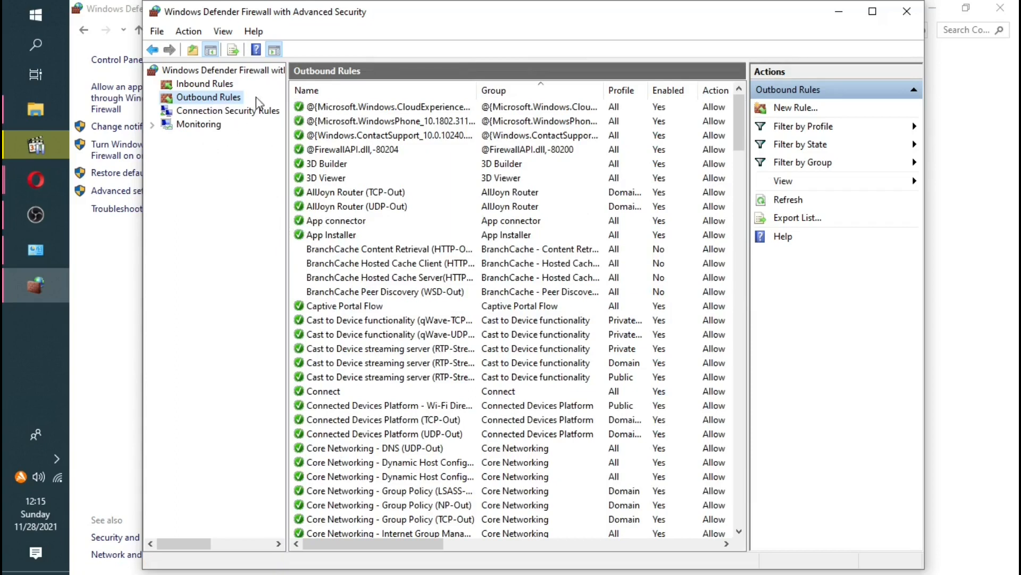
mouse_move(214, 103)
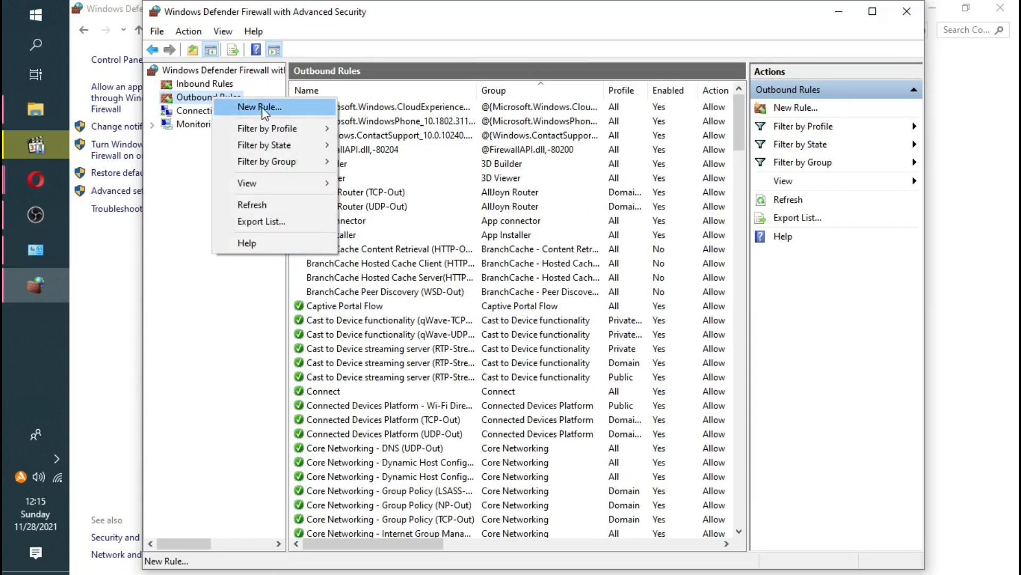
Step: Start a New Outbound Rule wizard and choose the Custom rule type
left_click(258, 107)
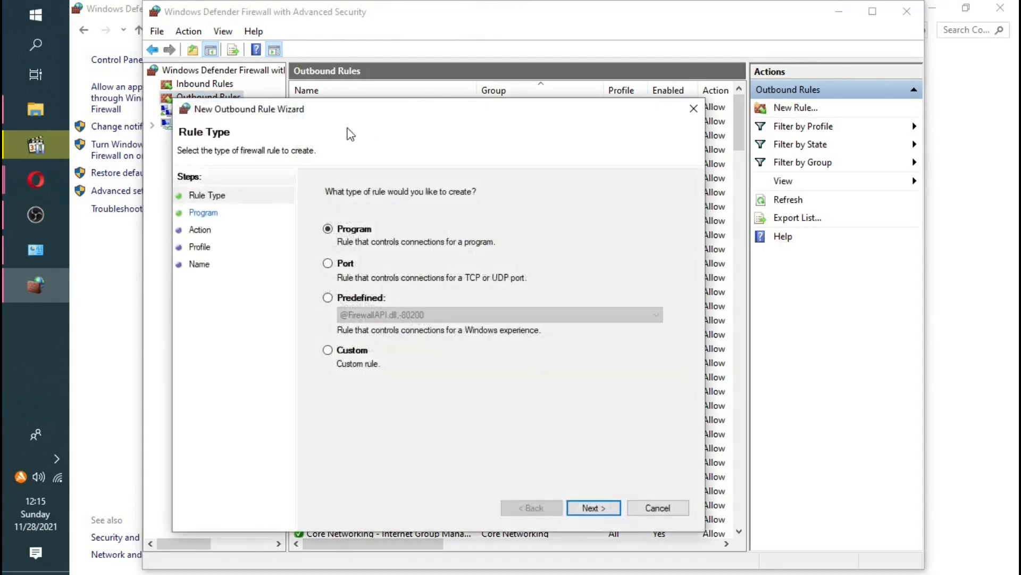
mouse_move(389, 114)
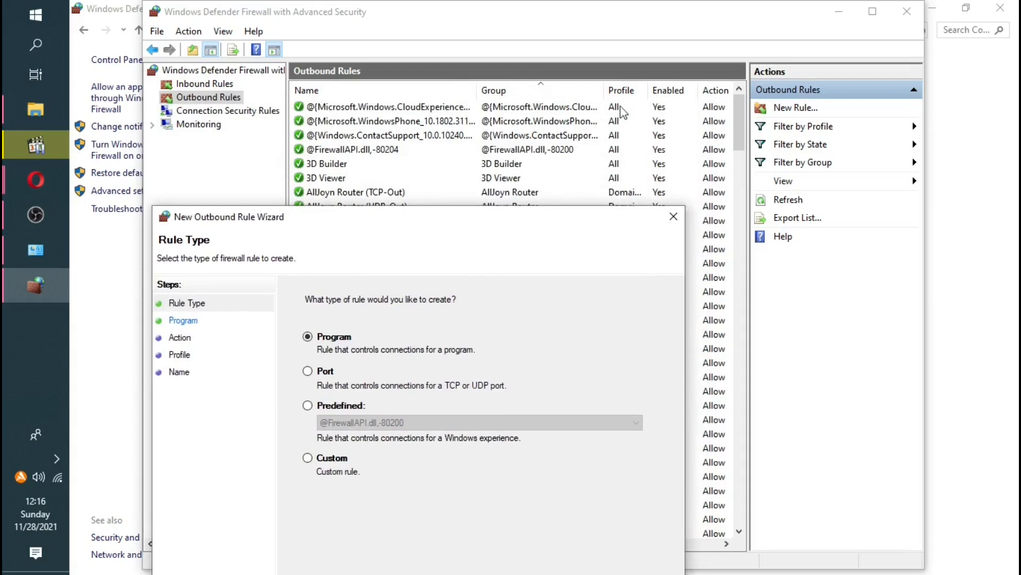
mouse_move(567, 215)
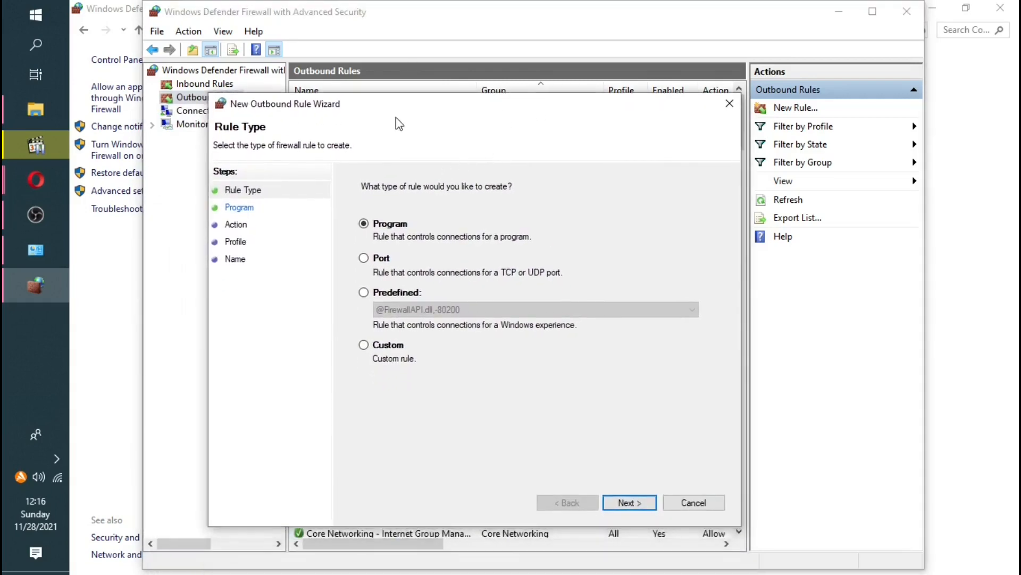
mouse_move(408, 106)
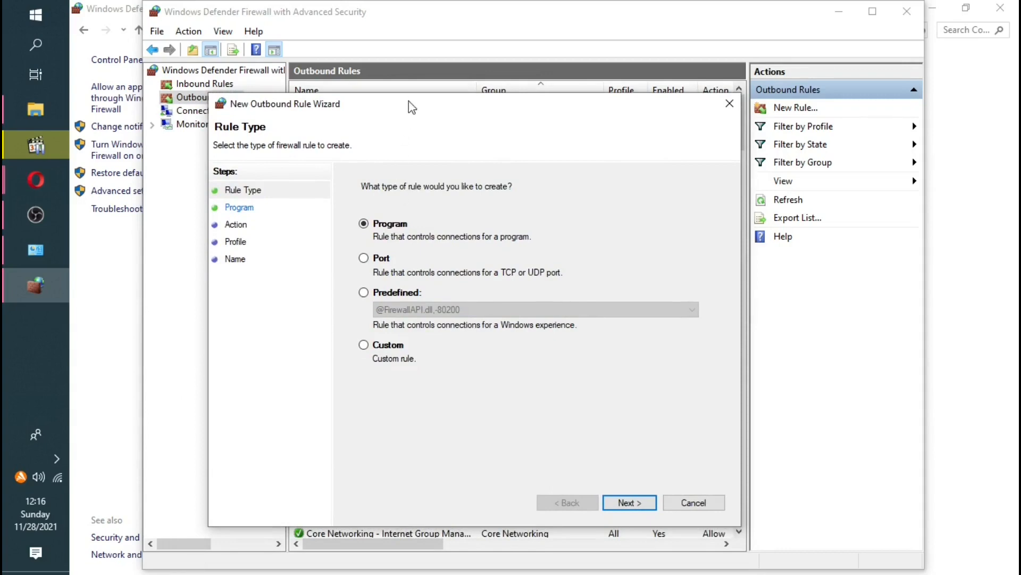
left_click_drag(411, 103, 559, 104)
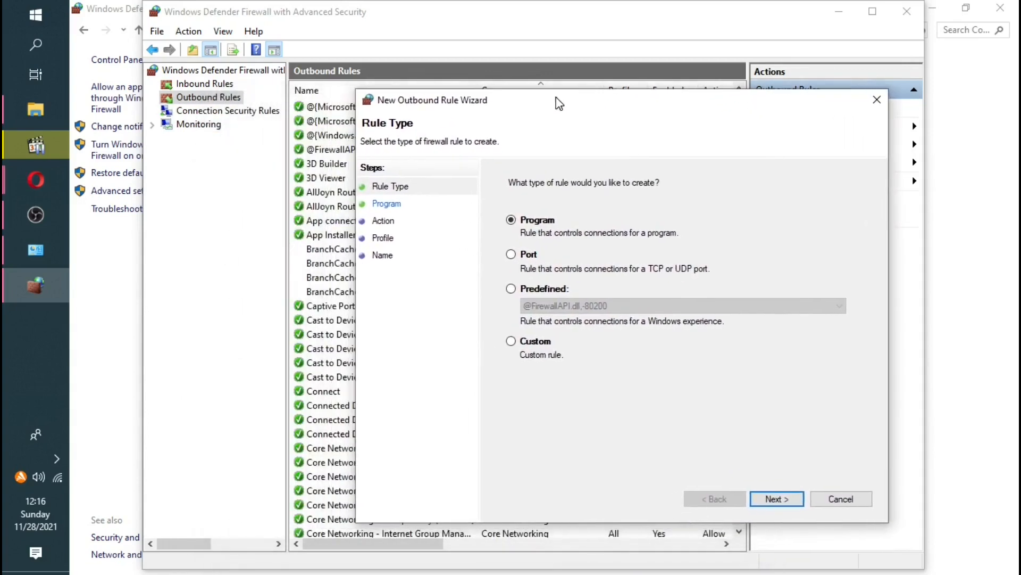
mouse_move(508, 116)
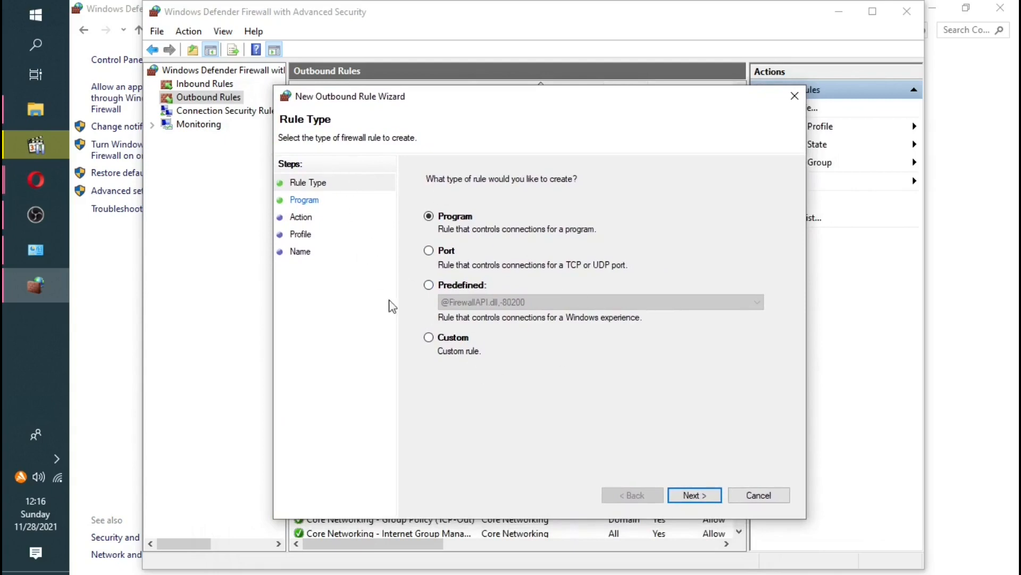
left_click(429, 338)
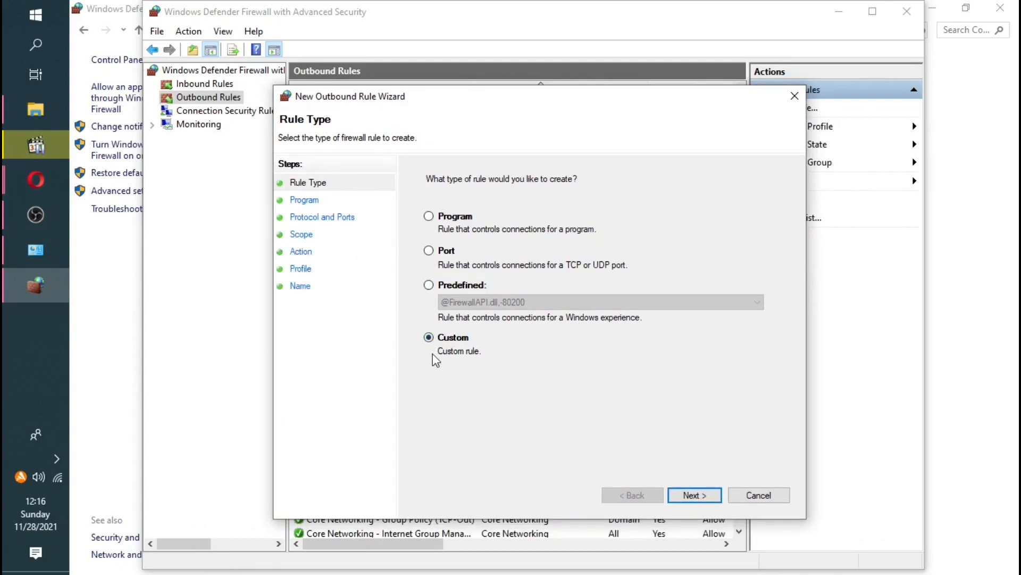
mouse_move(301, 240)
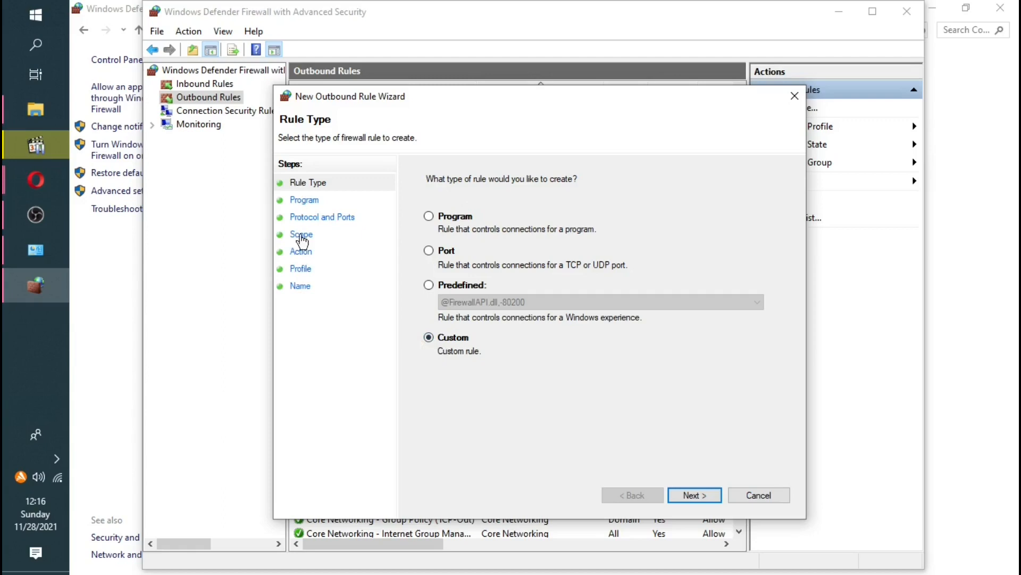
mouse_move(303, 243)
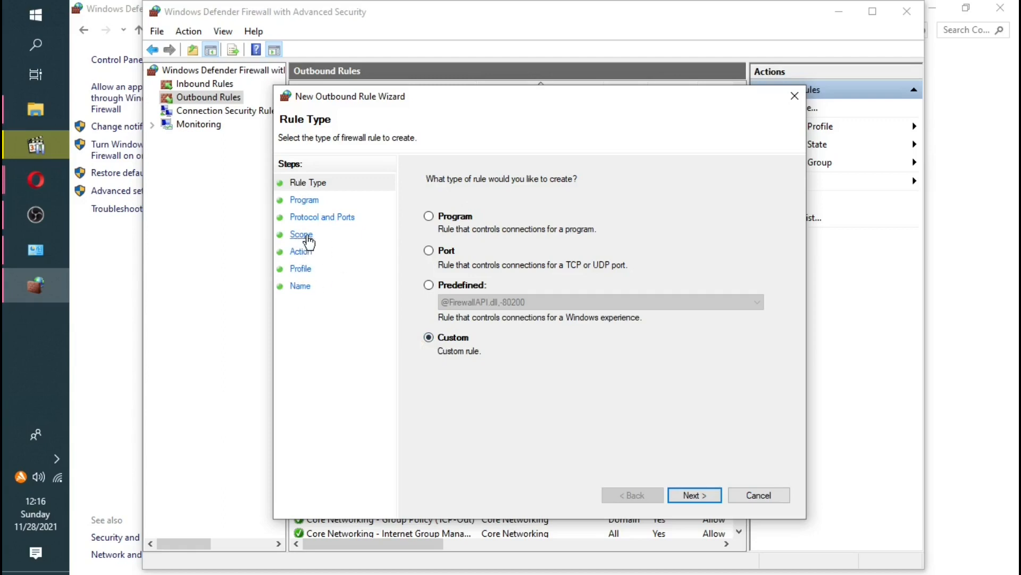
mouse_move(297, 239)
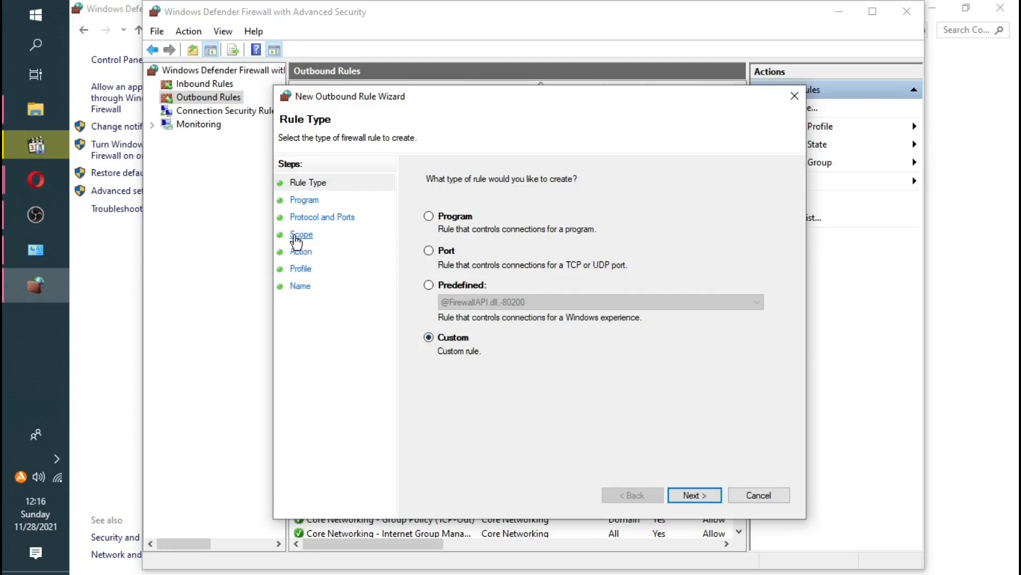
mouse_move(426, 248)
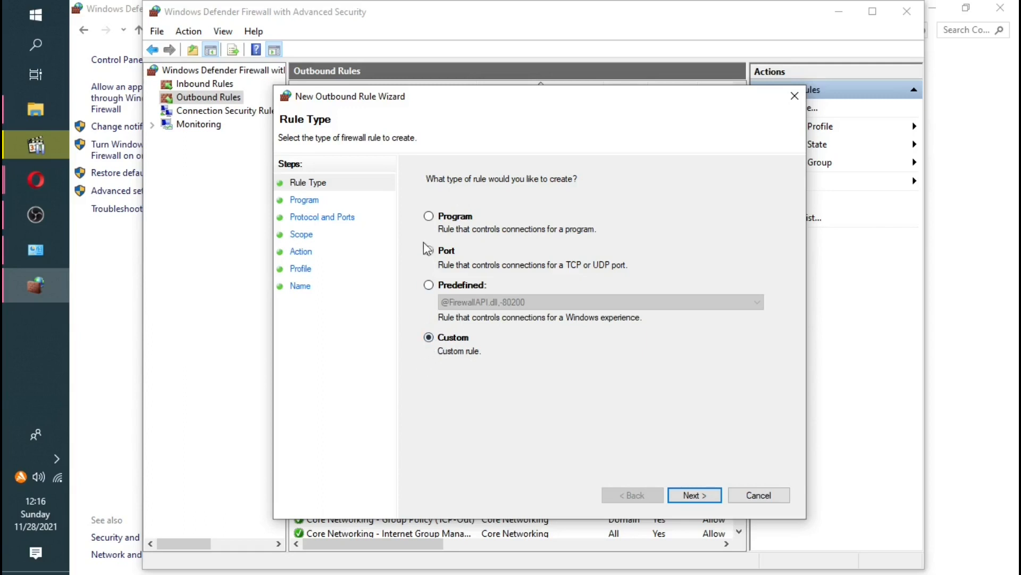
left_click(429, 216)
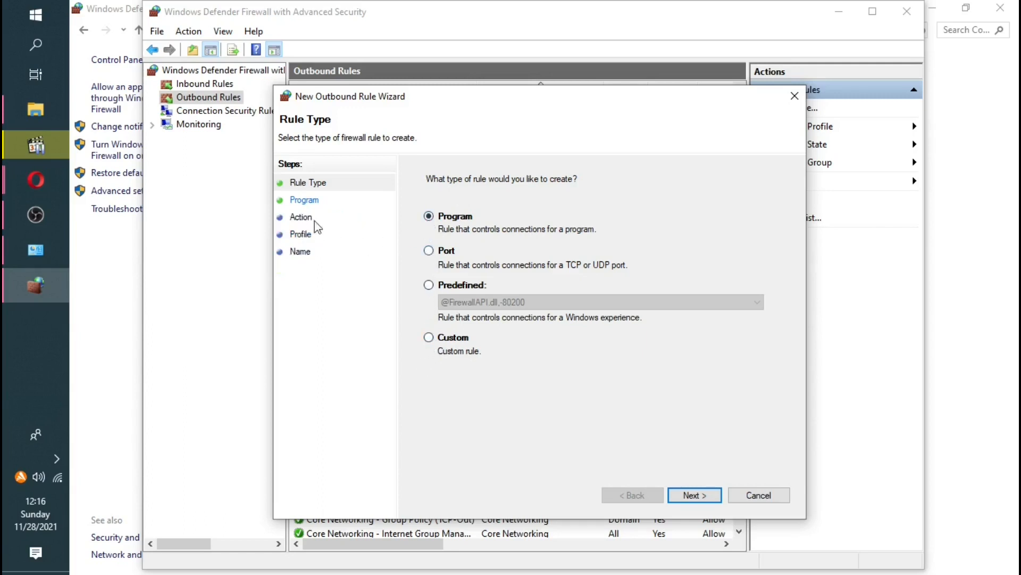
mouse_move(428, 342)
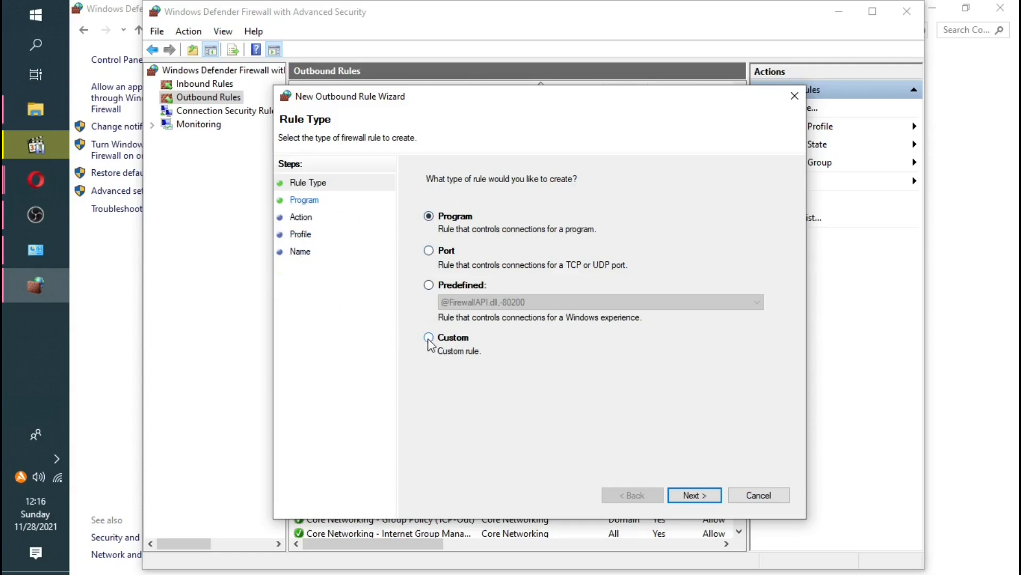
mouse_move(416, 323)
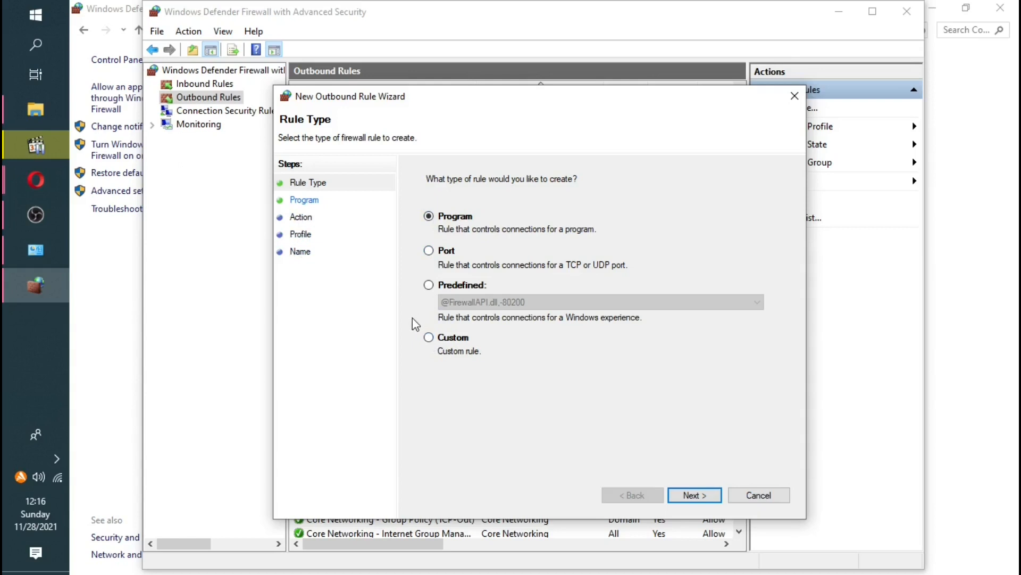
mouse_move(444, 280)
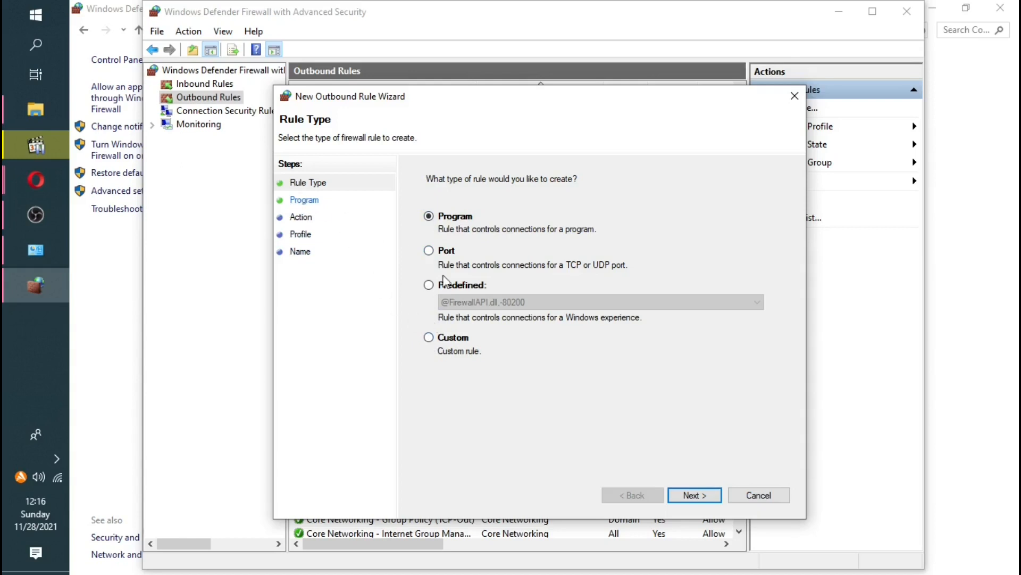
left_click(429, 338)
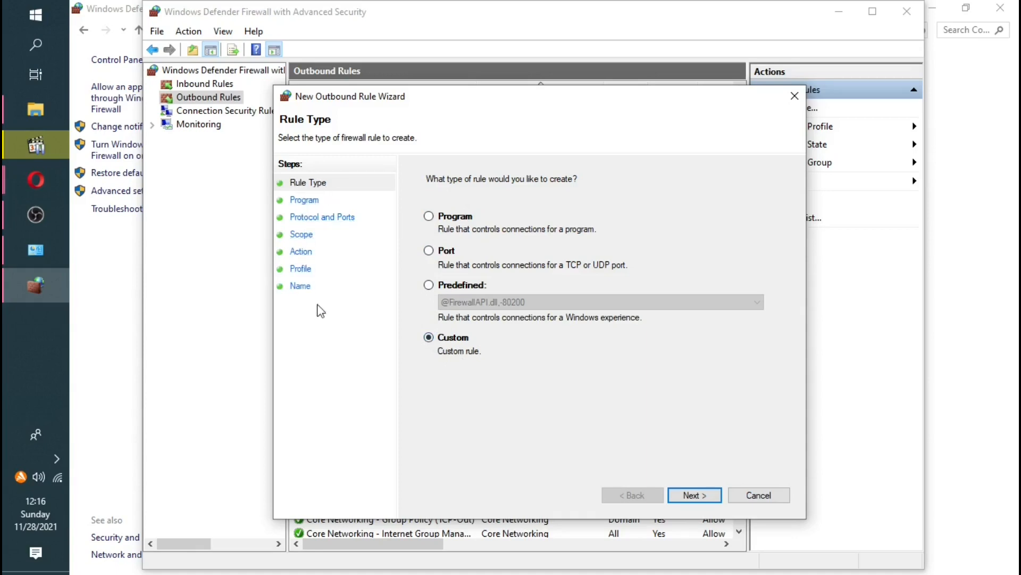
mouse_move(695, 495)
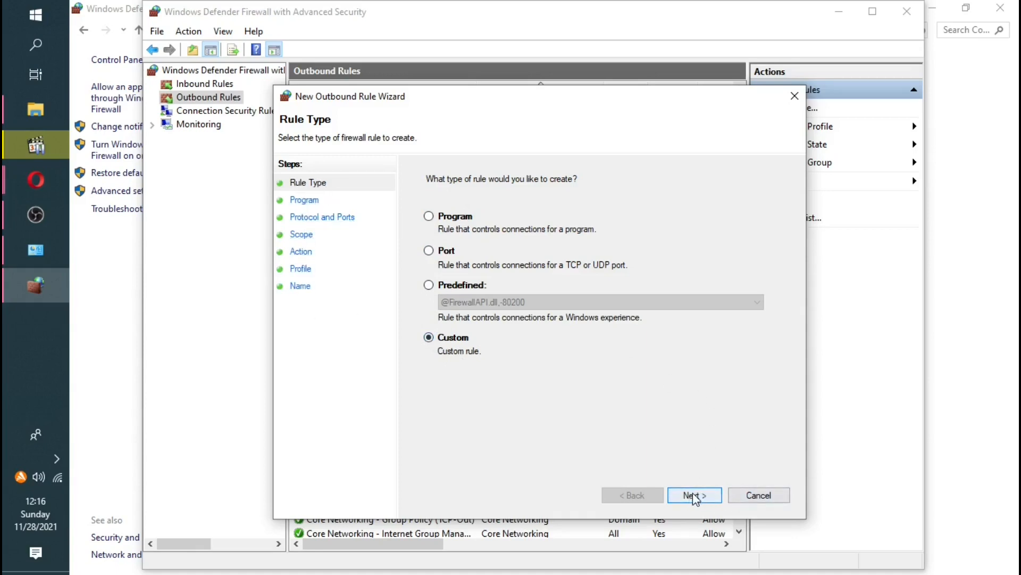
Step: Keep All programs and Any protocol, advancing to the Scope page
left_click(694, 495)
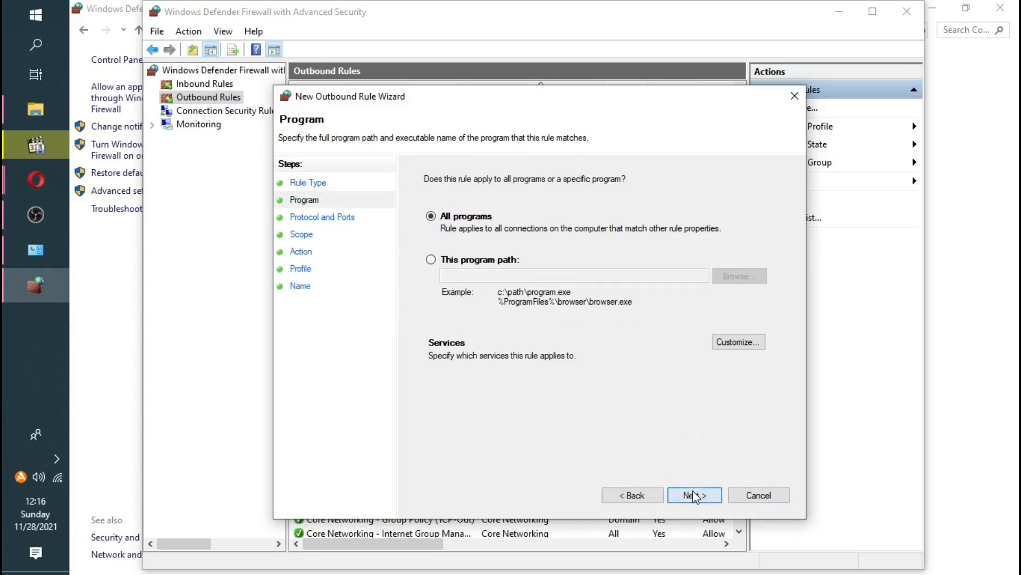
left_click(693, 495)
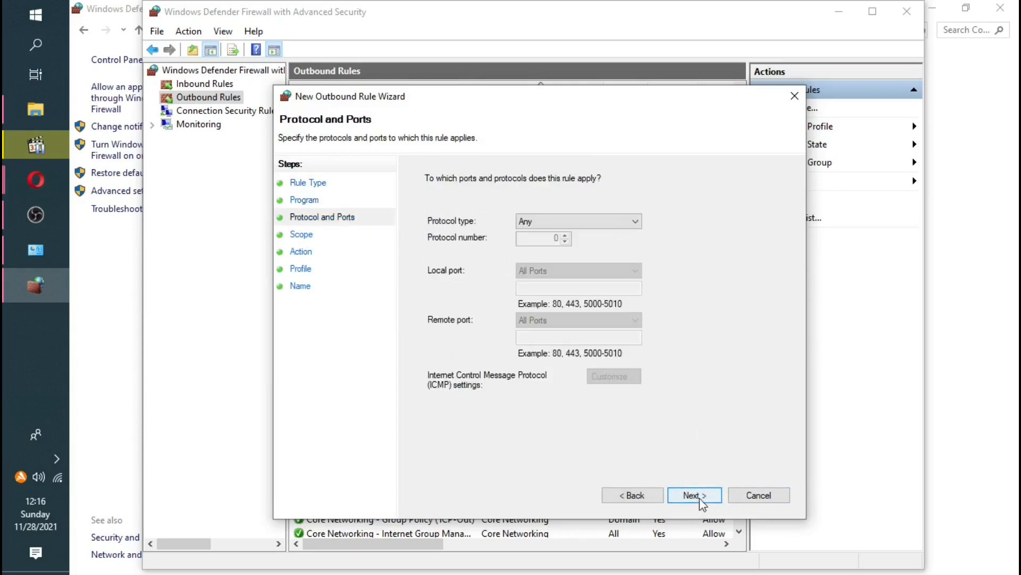
left_click(693, 494)
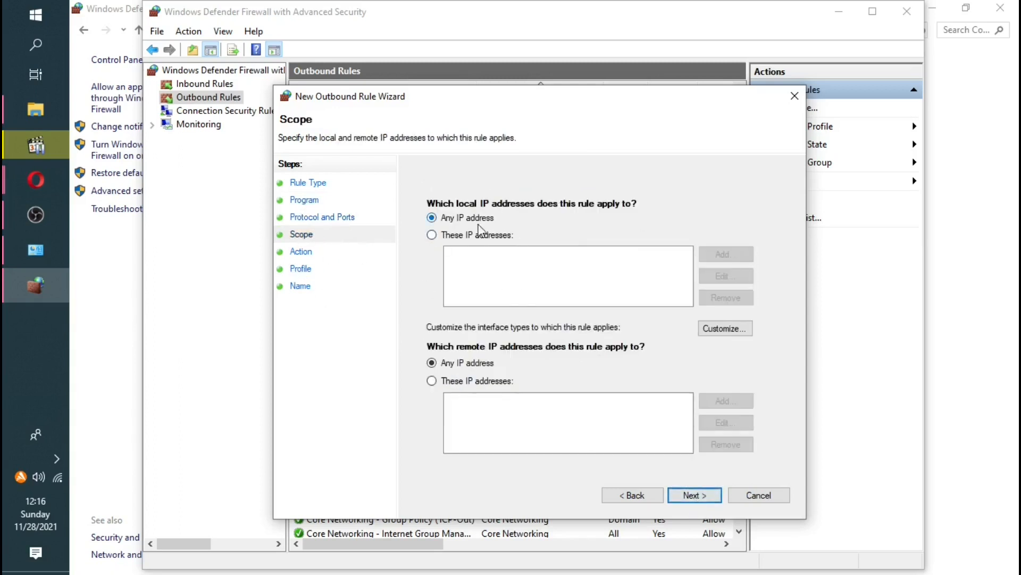
mouse_move(481, 356)
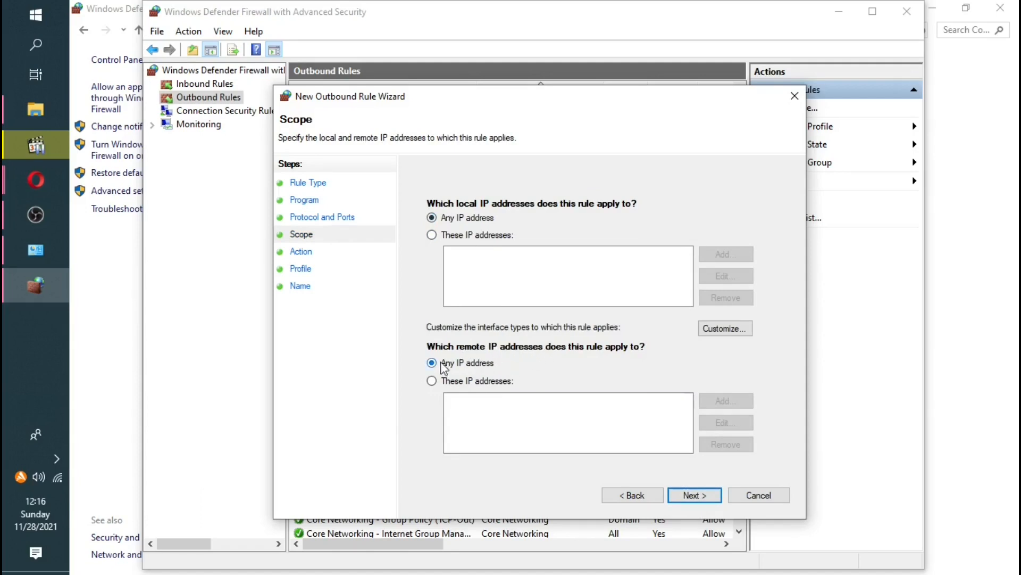
mouse_move(559, 357)
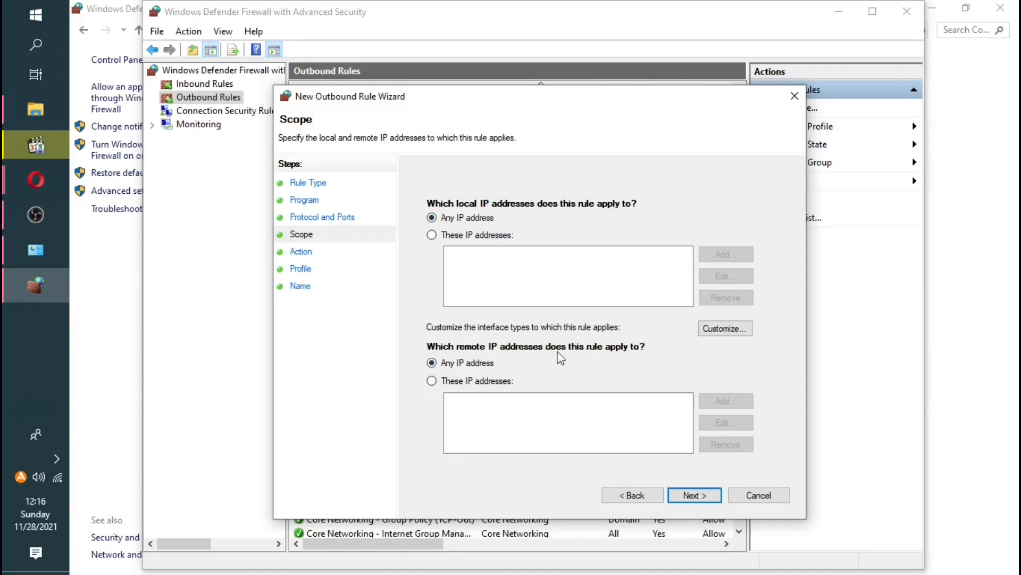
mouse_move(490, 471)
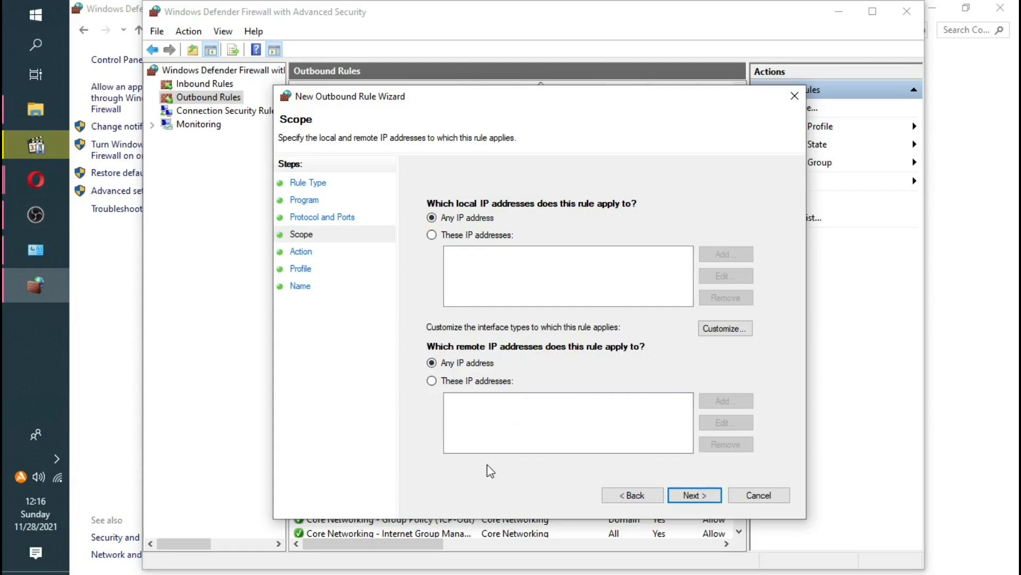
mouse_move(463, 429)
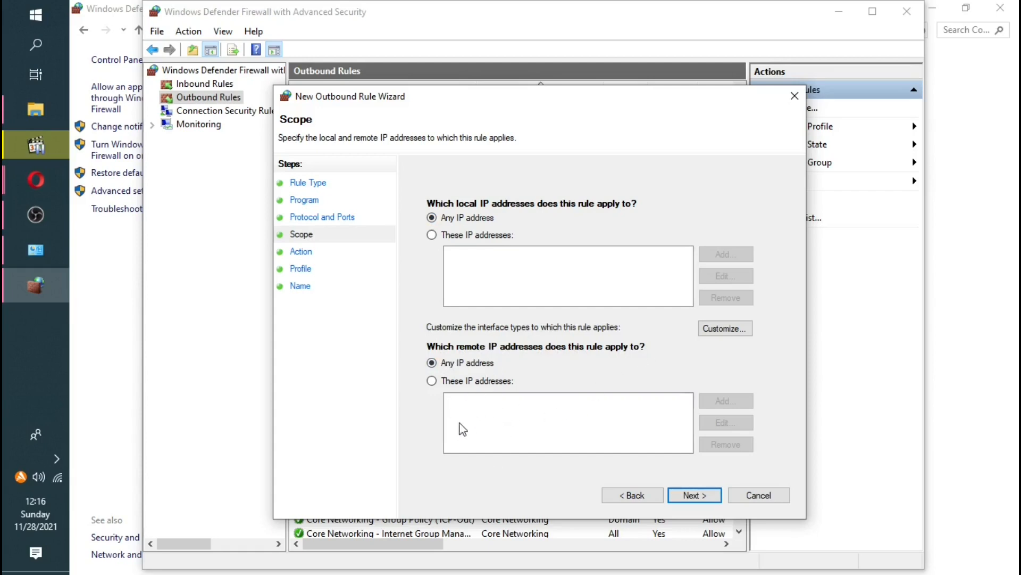
mouse_move(486, 445)
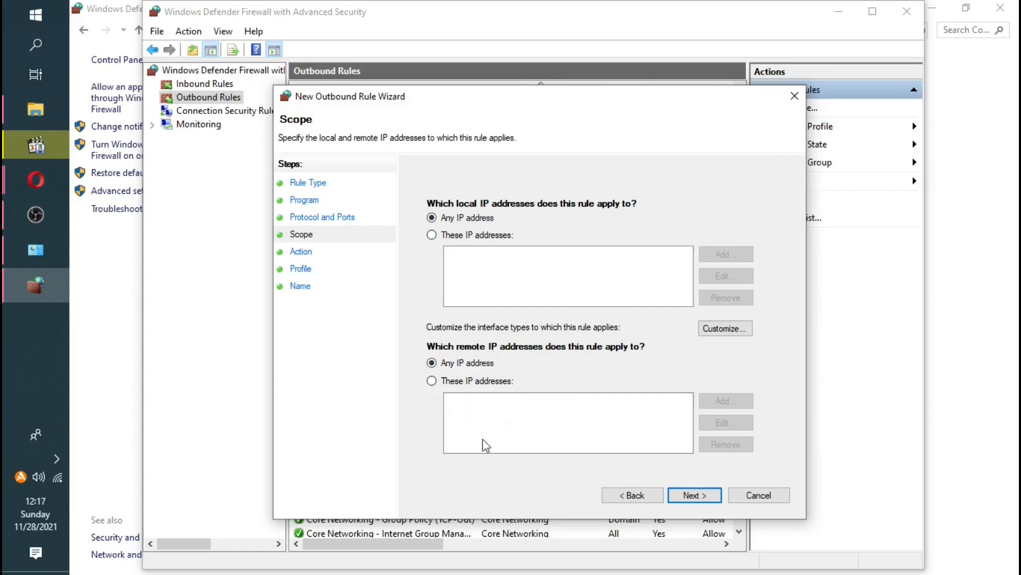
mouse_move(576, 408)
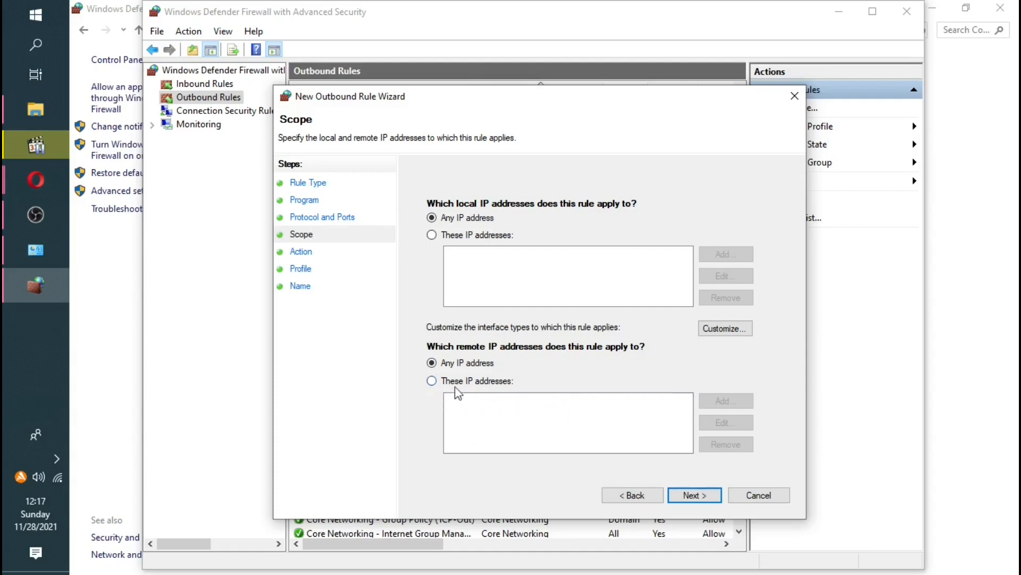
mouse_move(456, 411)
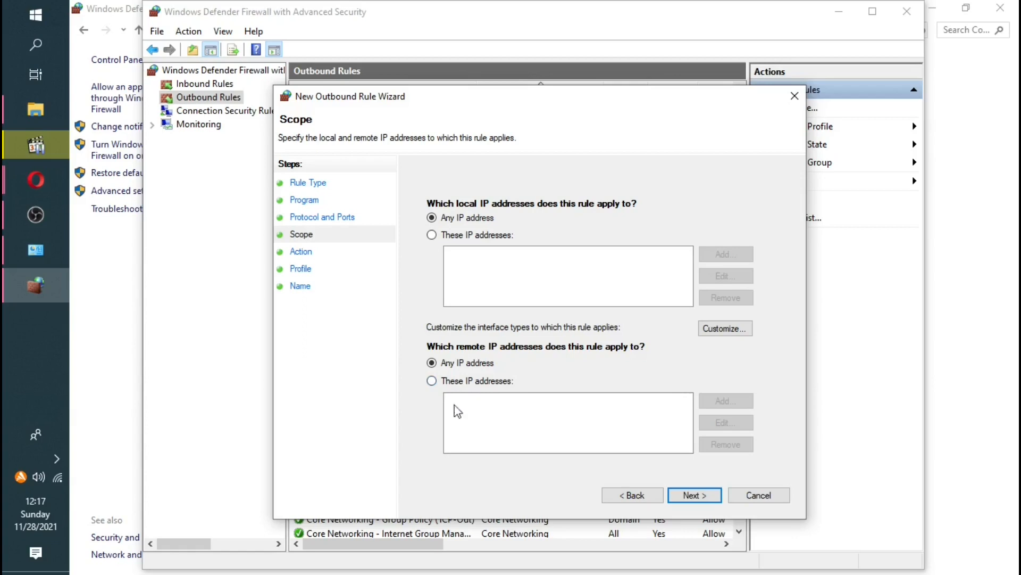
mouse_move(433, 378)
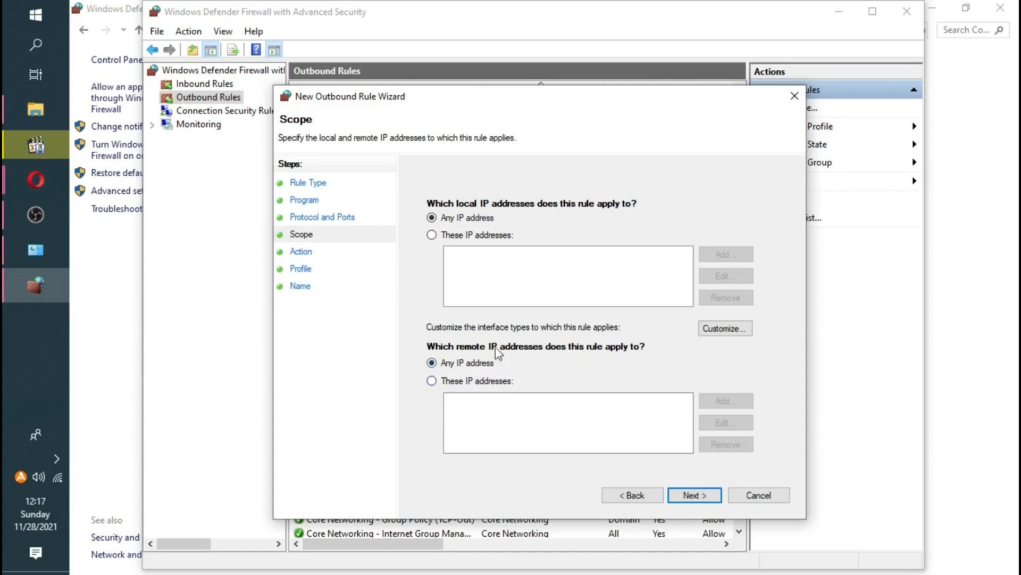
mouse_move(431, 381)
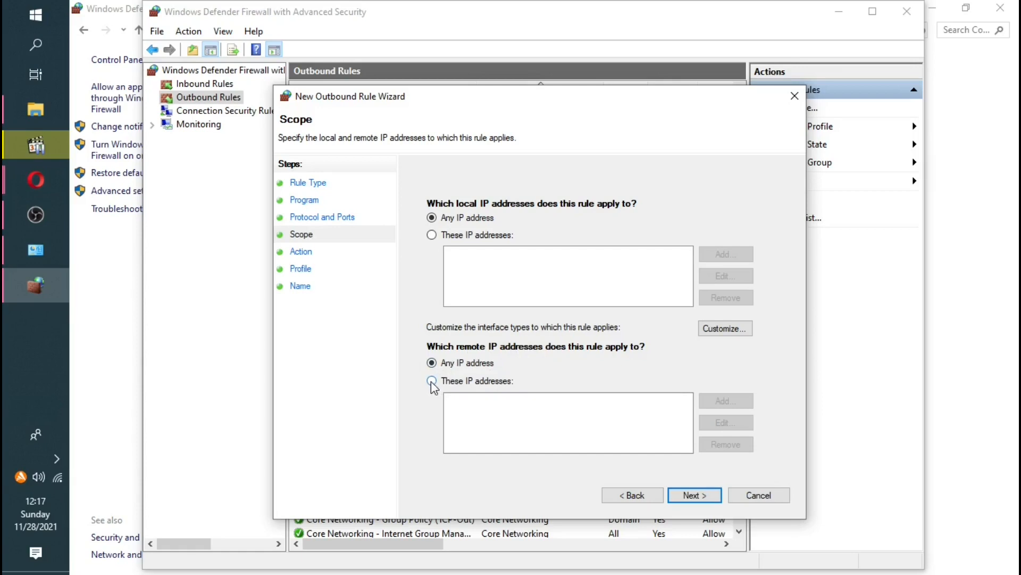
Step: Limit remote scope to 'These IP addresses' and begin adding an address
left_click(431, 381)
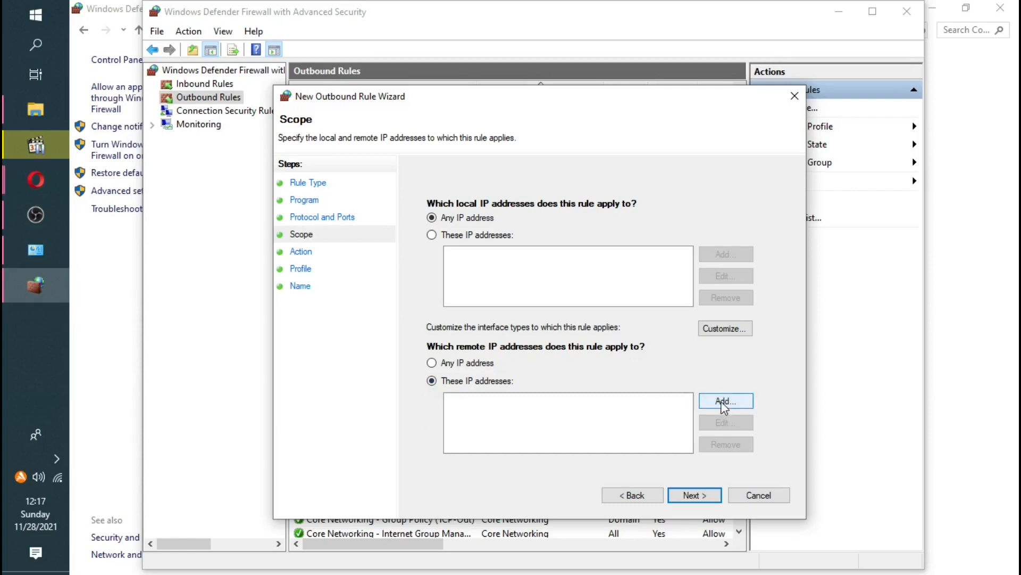
left_click(724, 402)
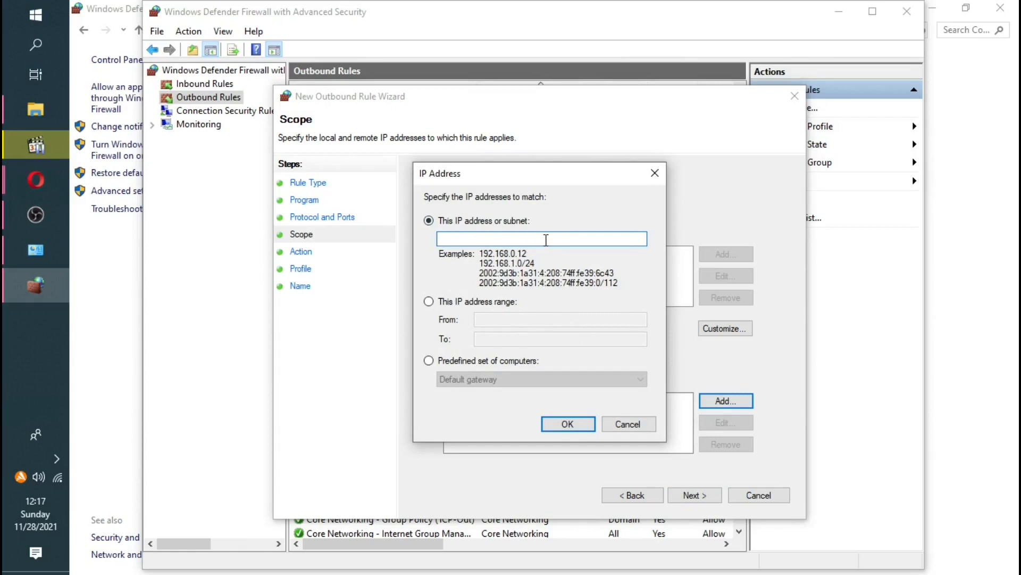
mouse_move(462, 258)
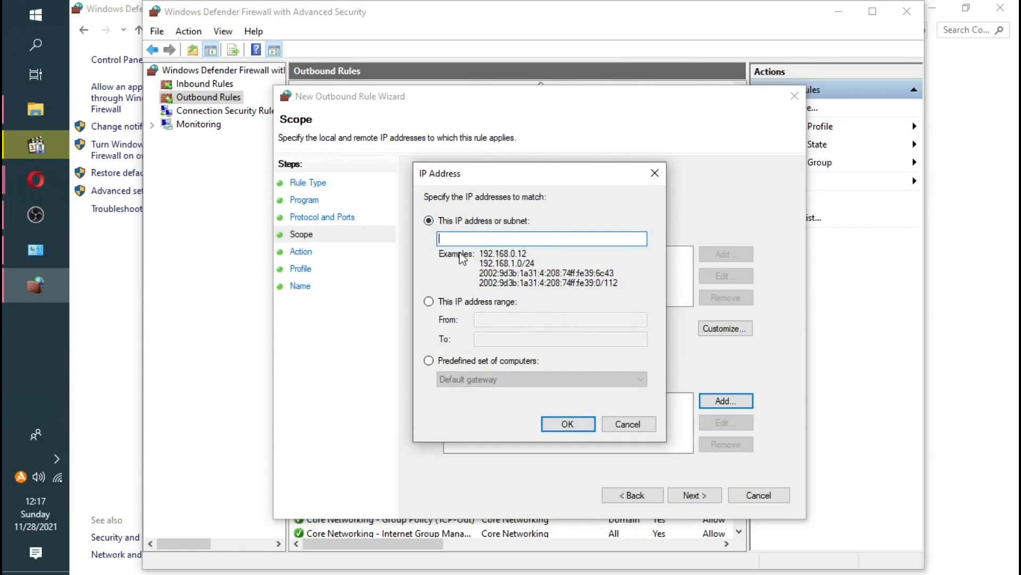
mouse_move(445, 188)
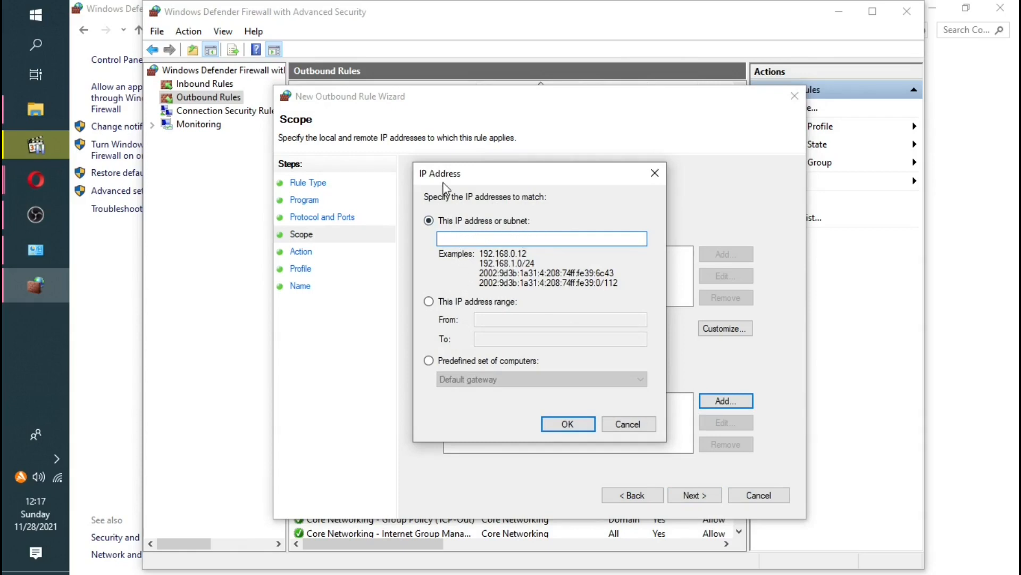
mouse_move(408, 282)
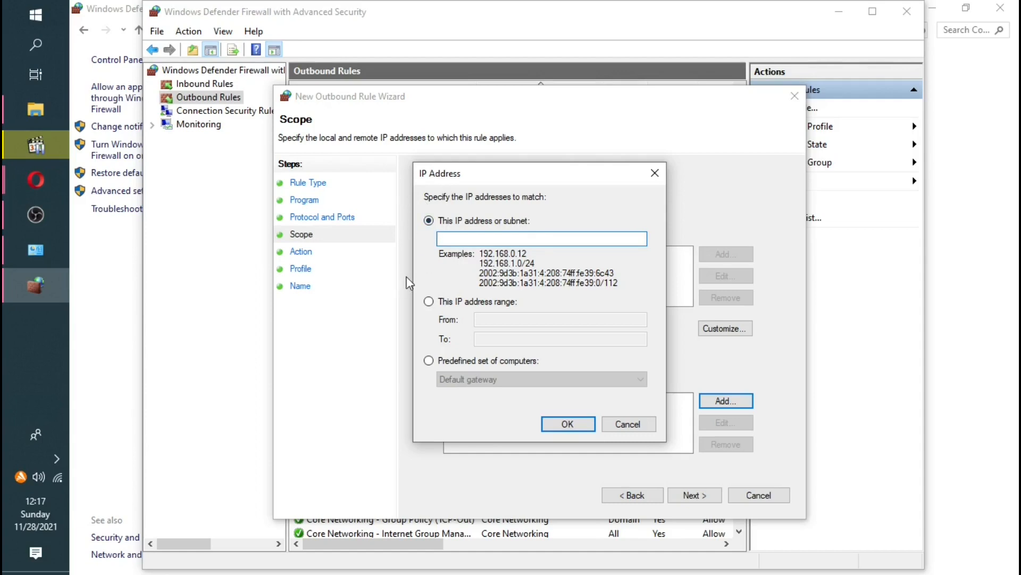
mouse_move(376, 297)
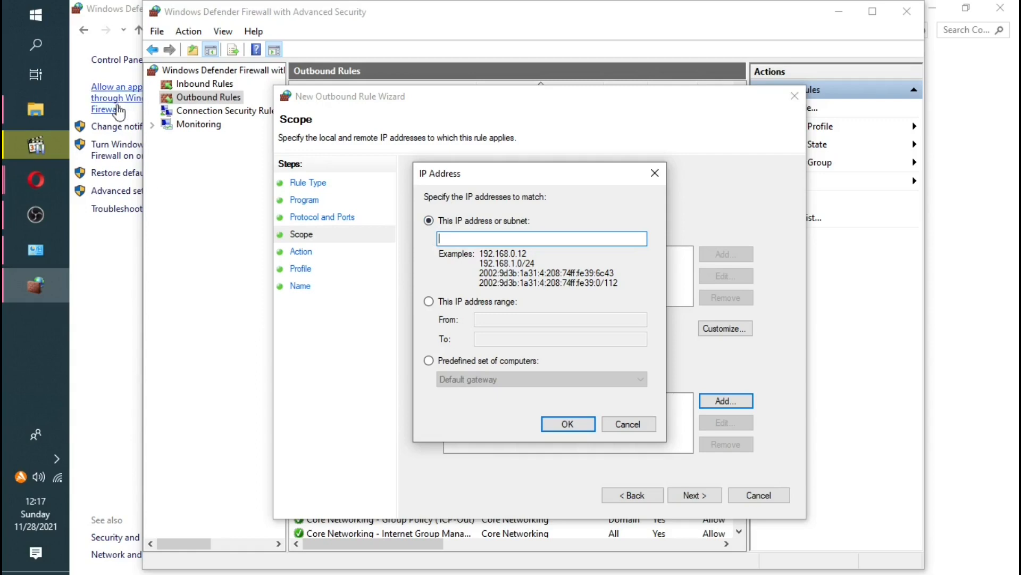
mouse_move(35, 44)
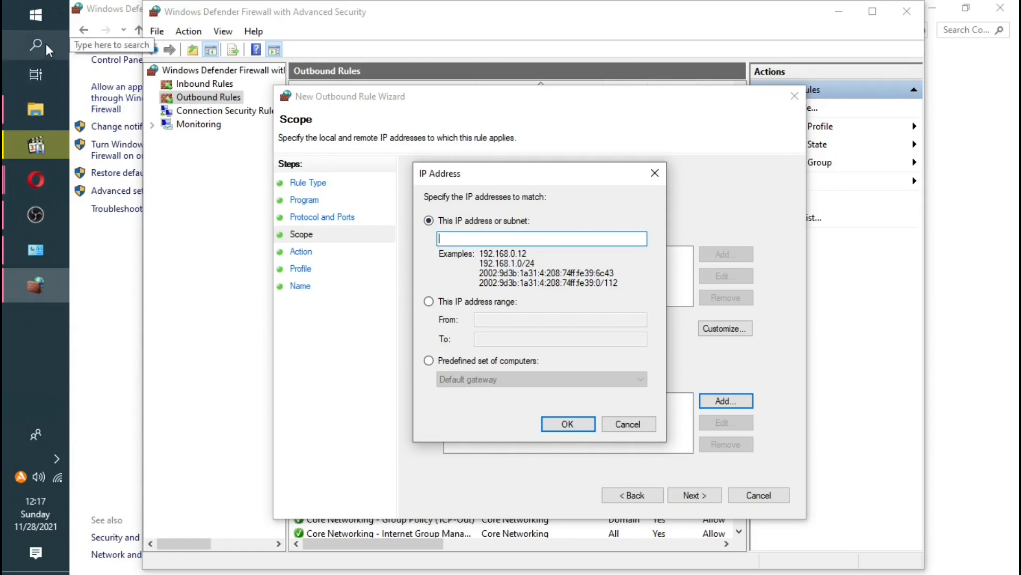
Step: Bring up Windows search to find the command line
left_click(36, 44)
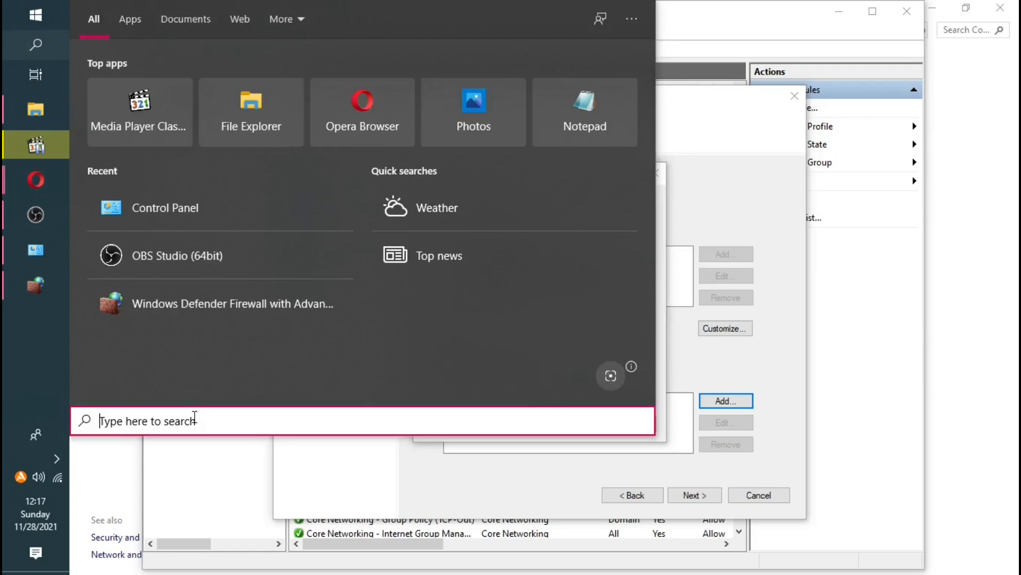
Step: Search for cmd and launch Command Prompt
type("cmd")
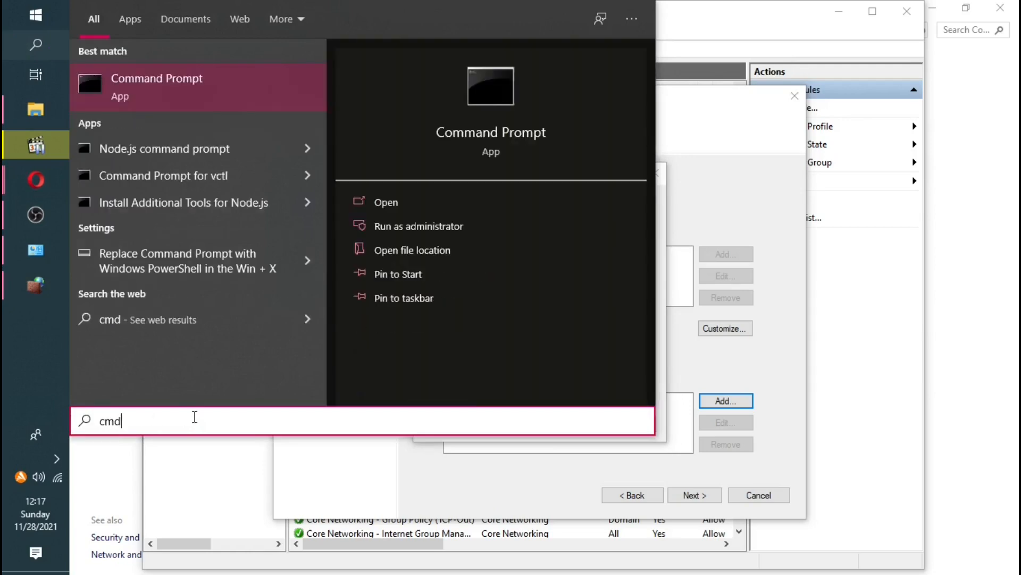
left_click(385, 203)
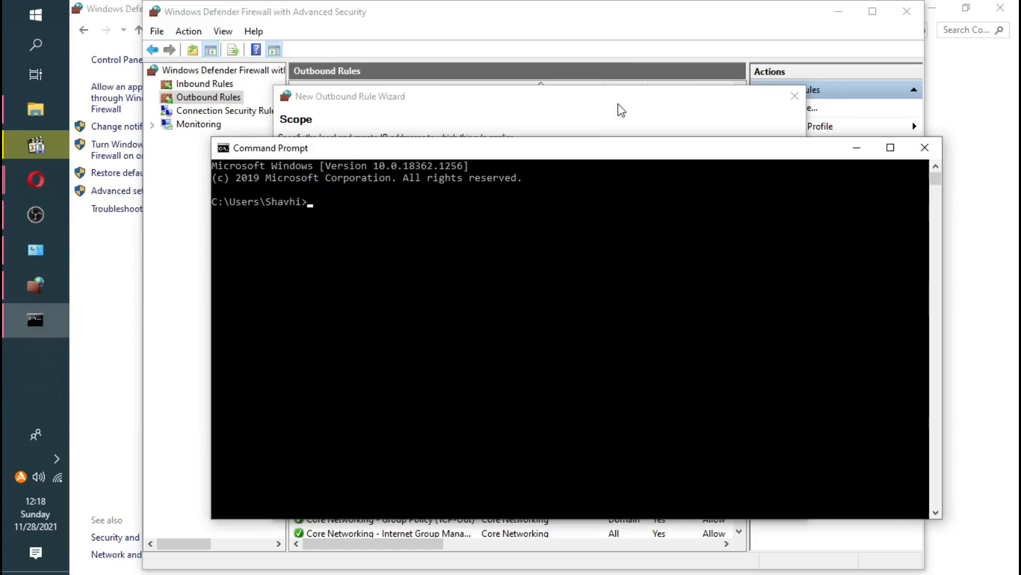
type("pi")
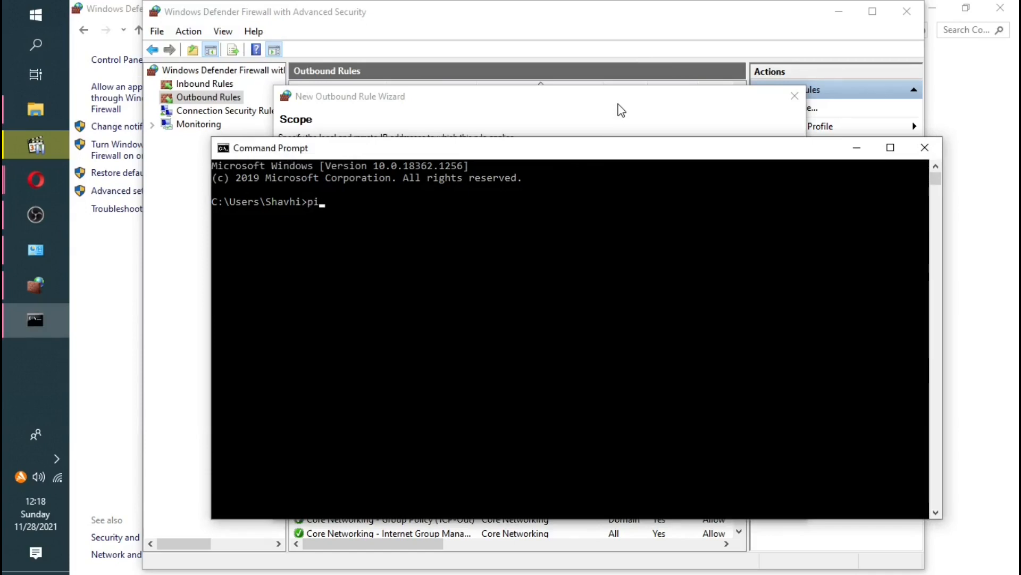
type("ng ww")
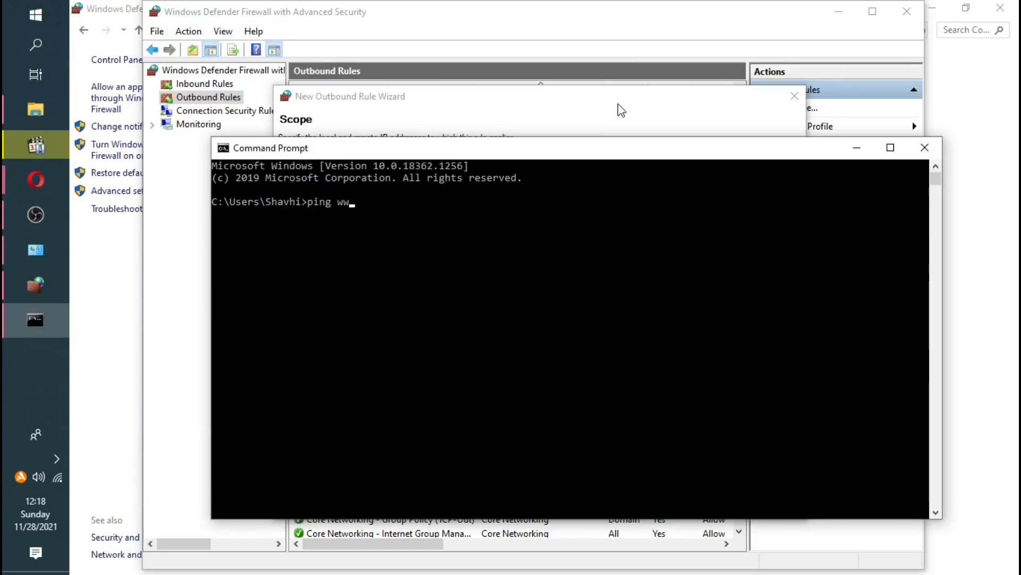
type("w.face")
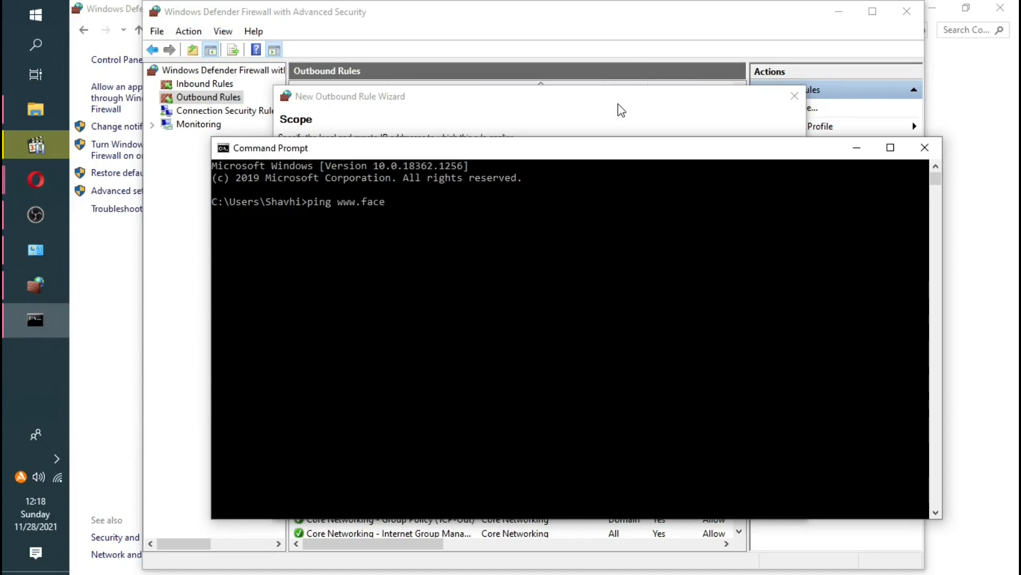
type("book.com")
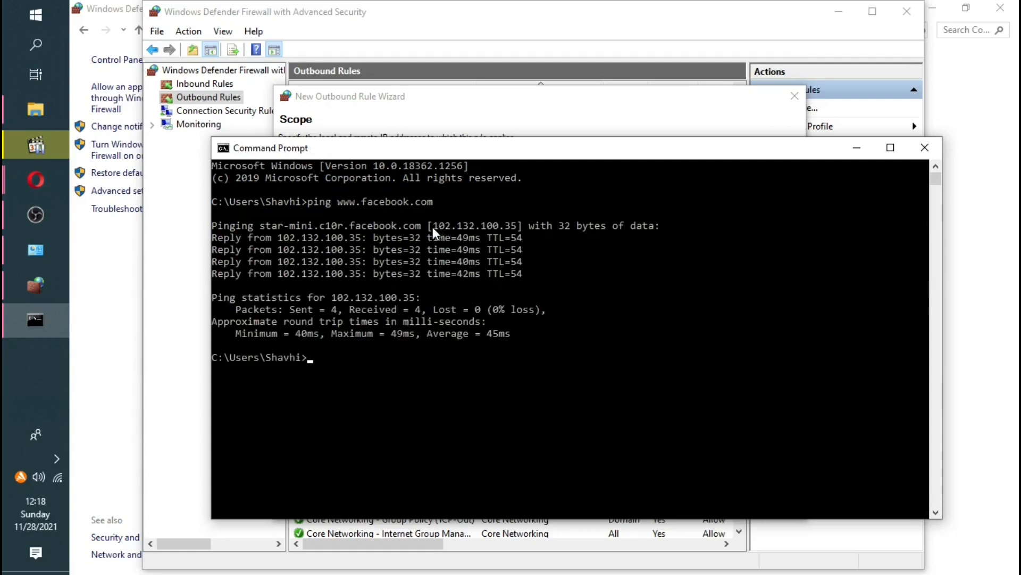
mouse_move(427, 245)
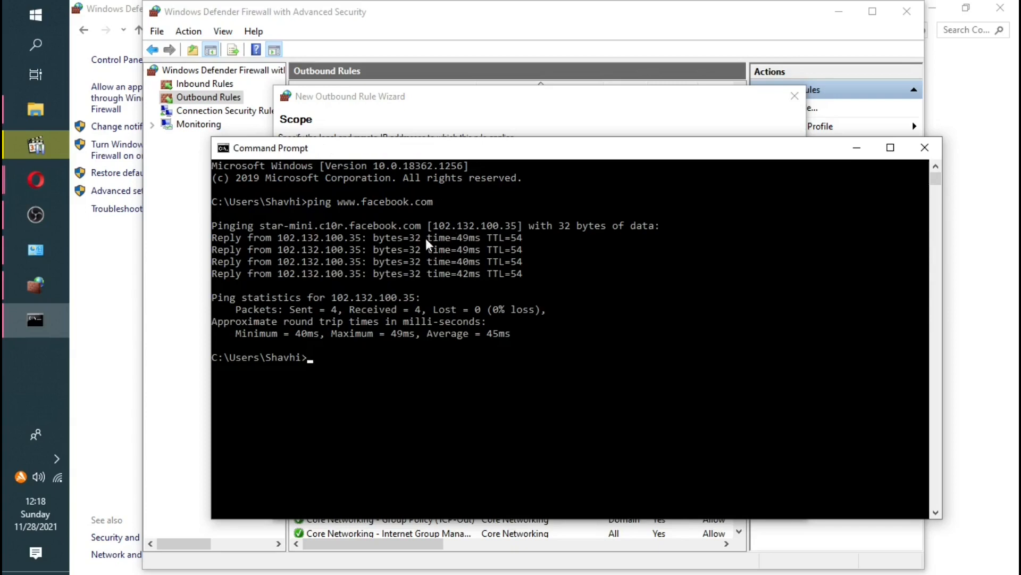
mouse_move(522, 233)
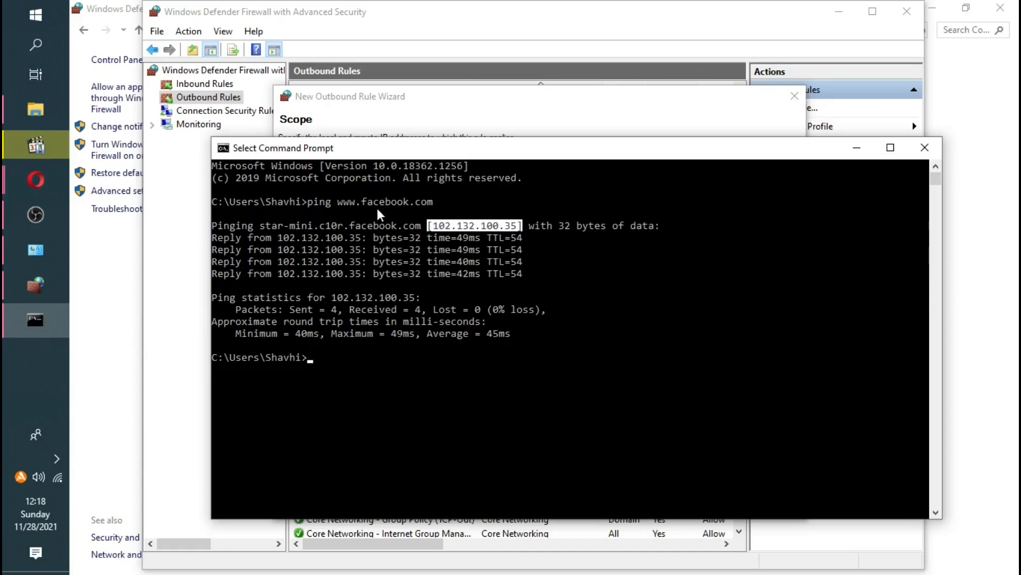
mouse_move(393, 278)
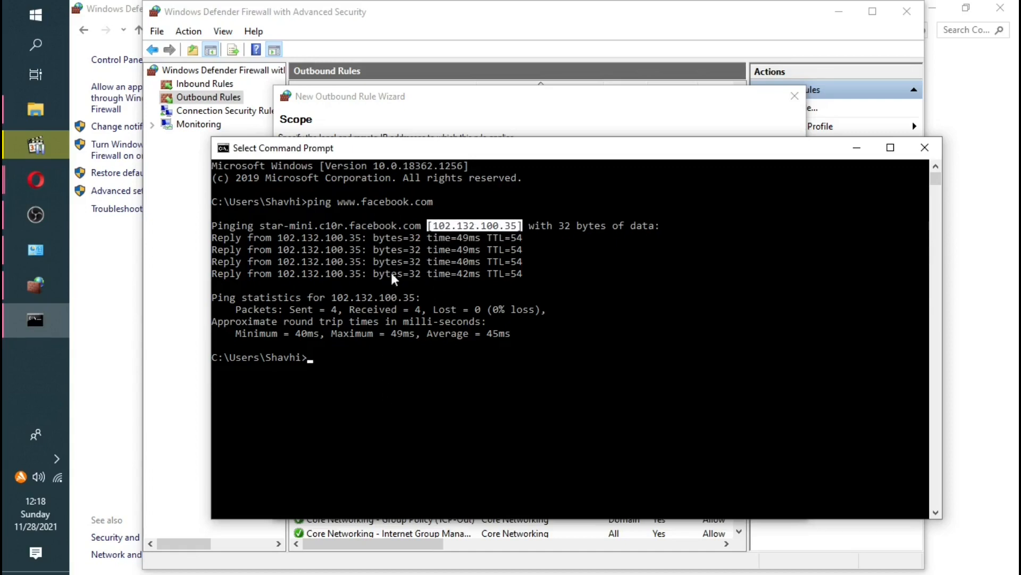
mouse_move(305, 360)
type("c")
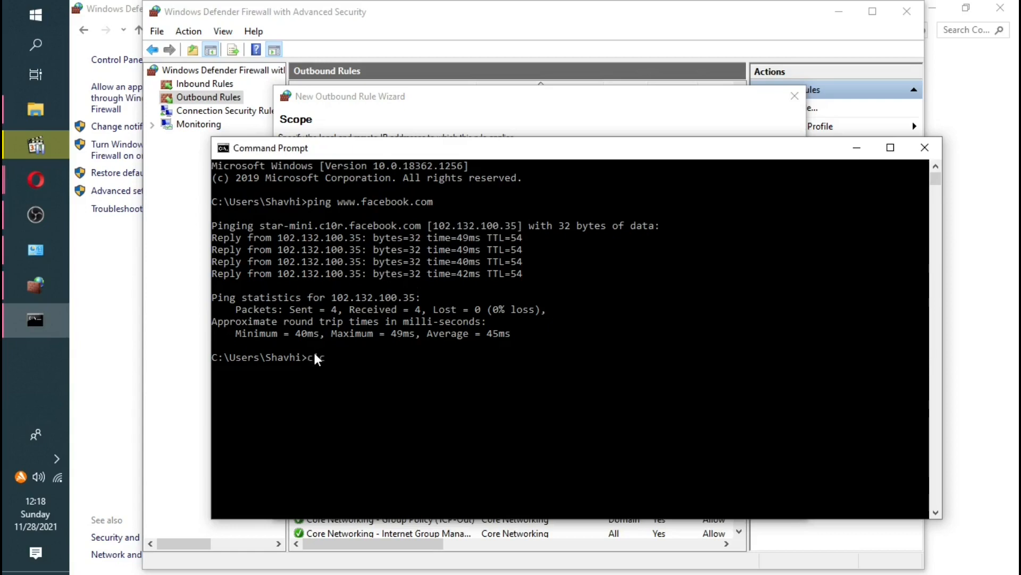
type("l")
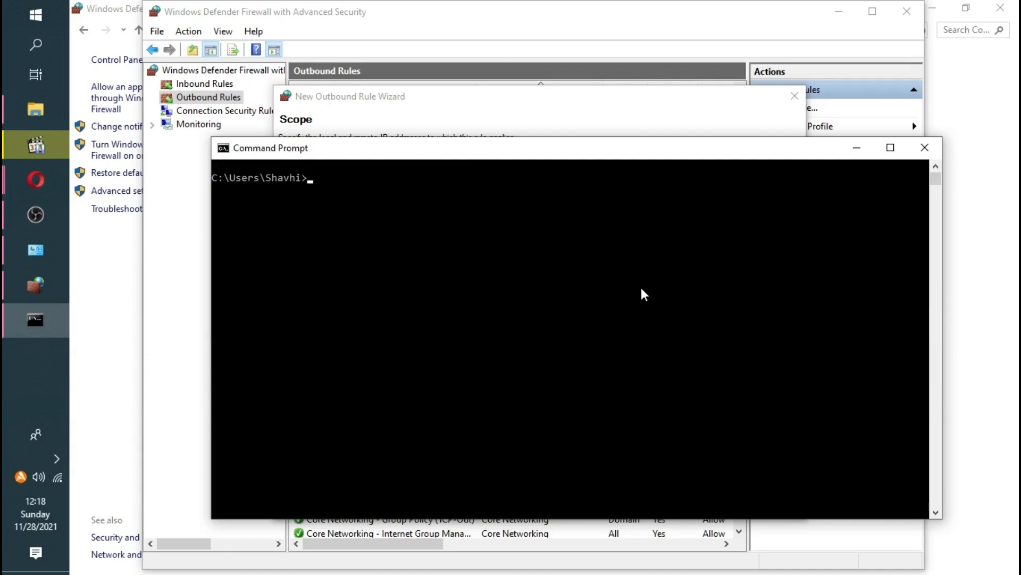
type("nsloo")
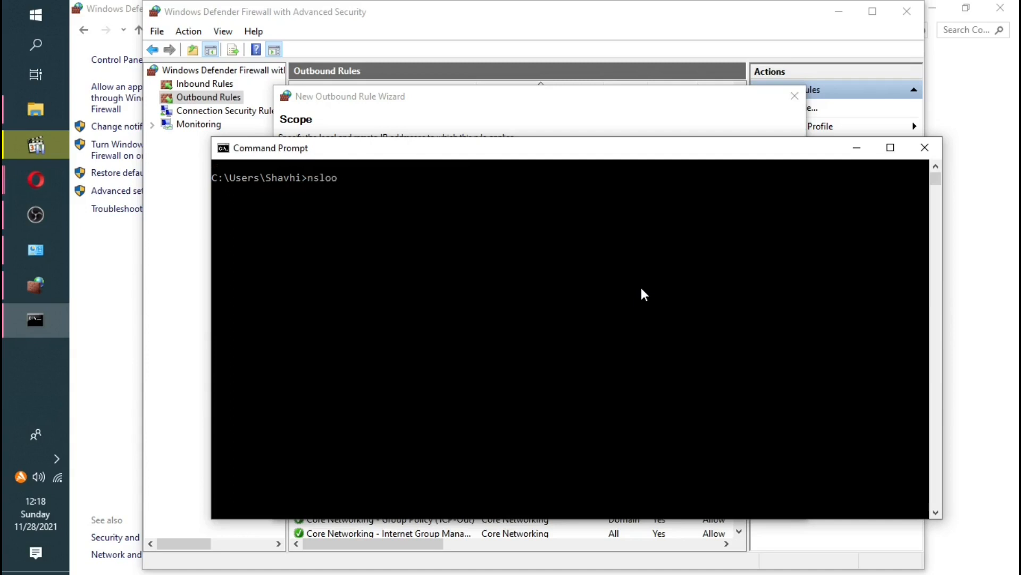
type("kup www.f")
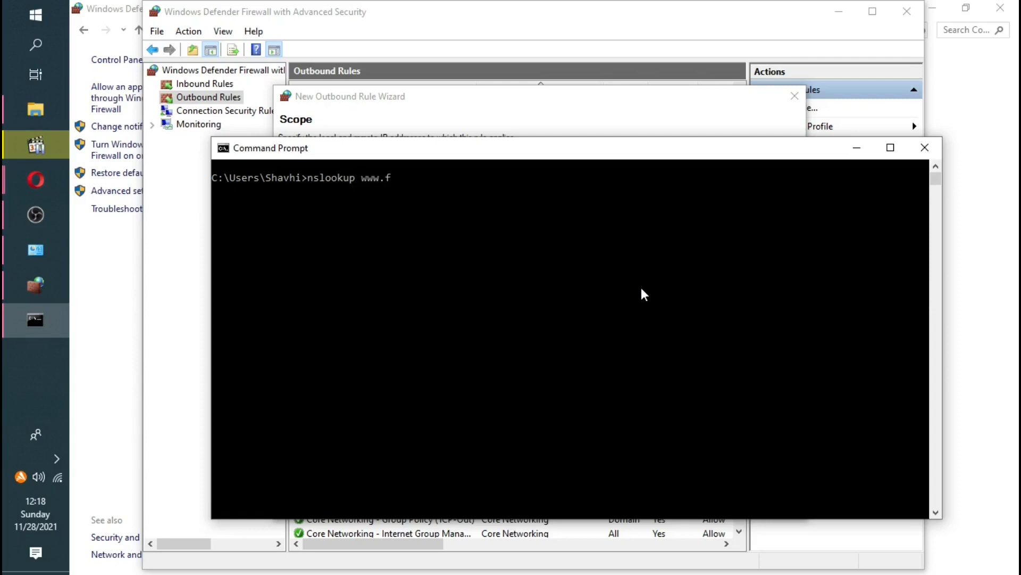
type("ac")
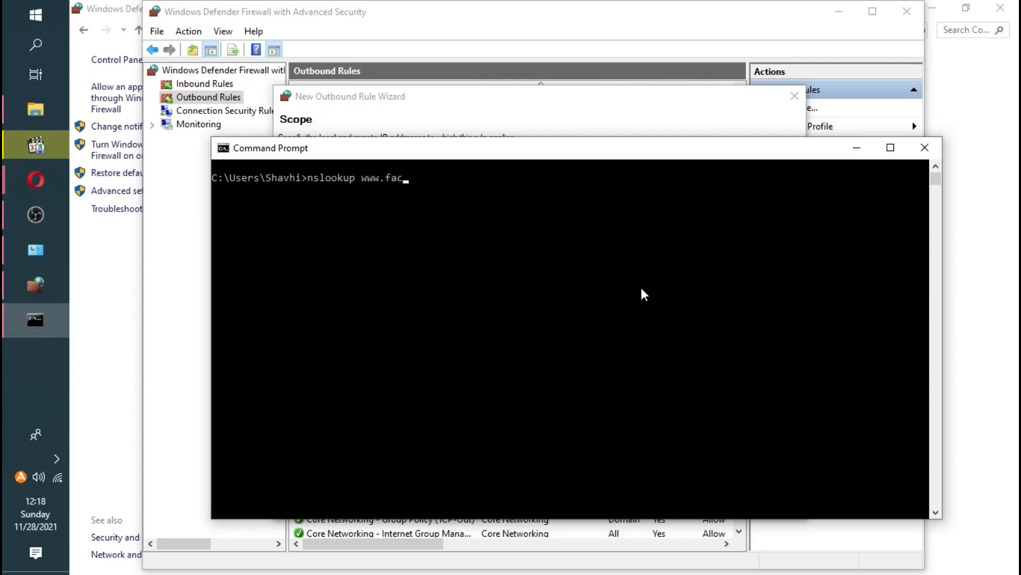
type("eboo")
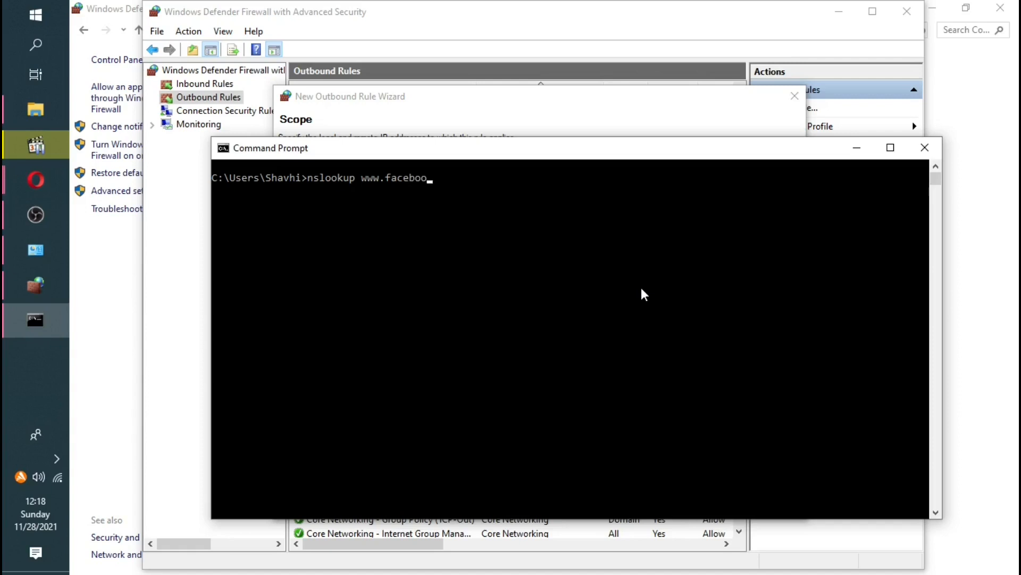
type(".com")
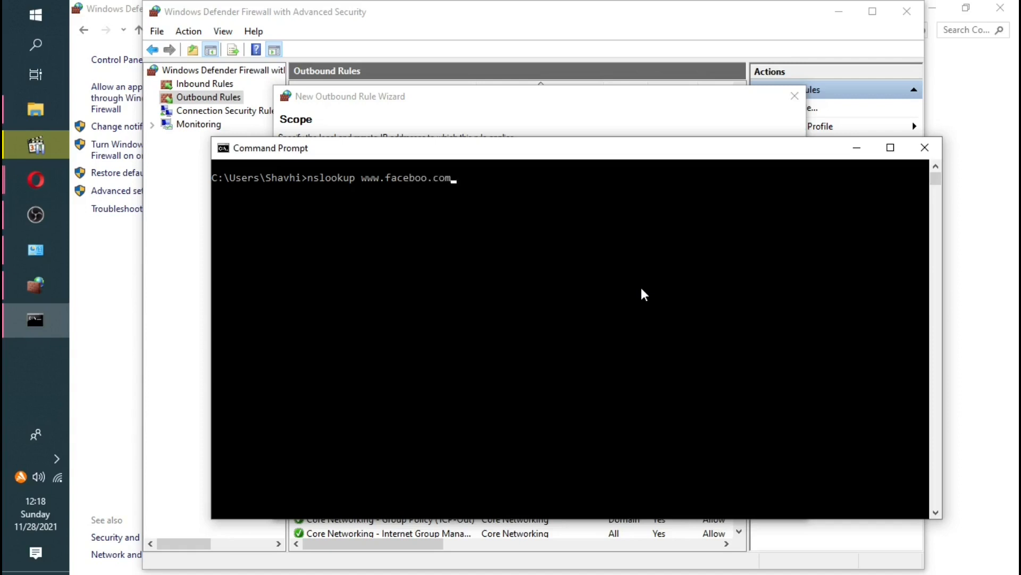
type("k")
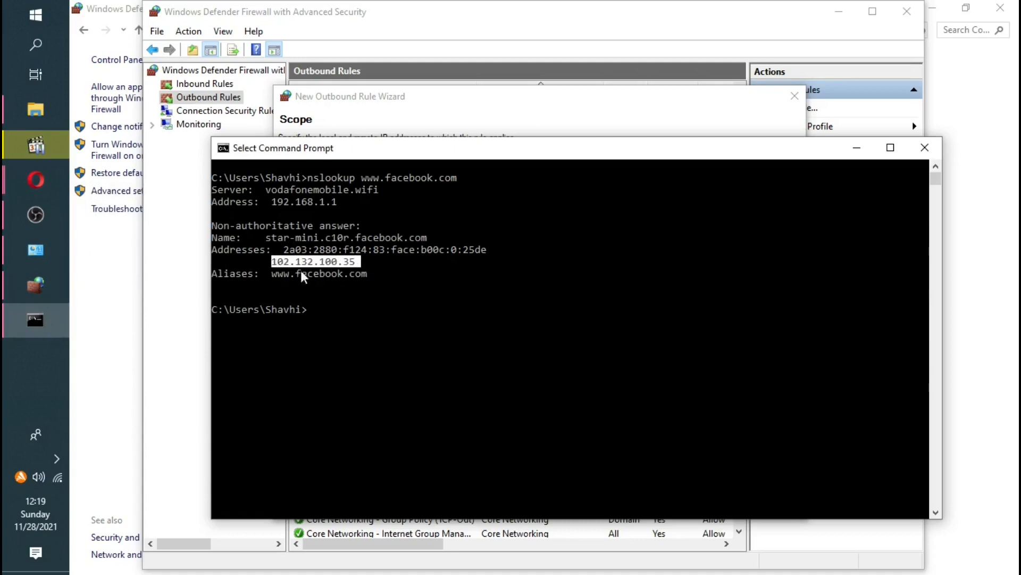
mouse_move(280, 251)
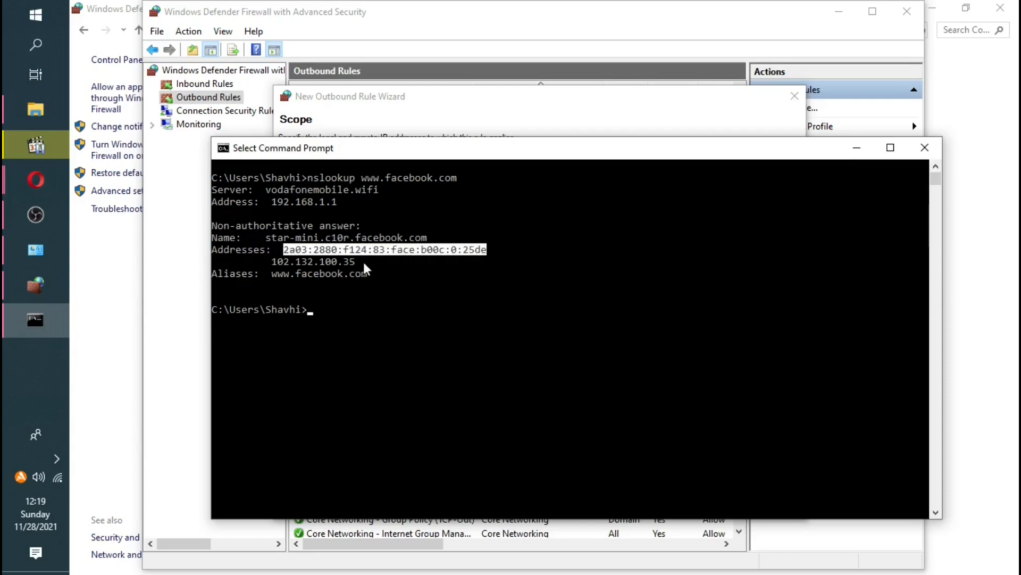
left_click(315, 262)
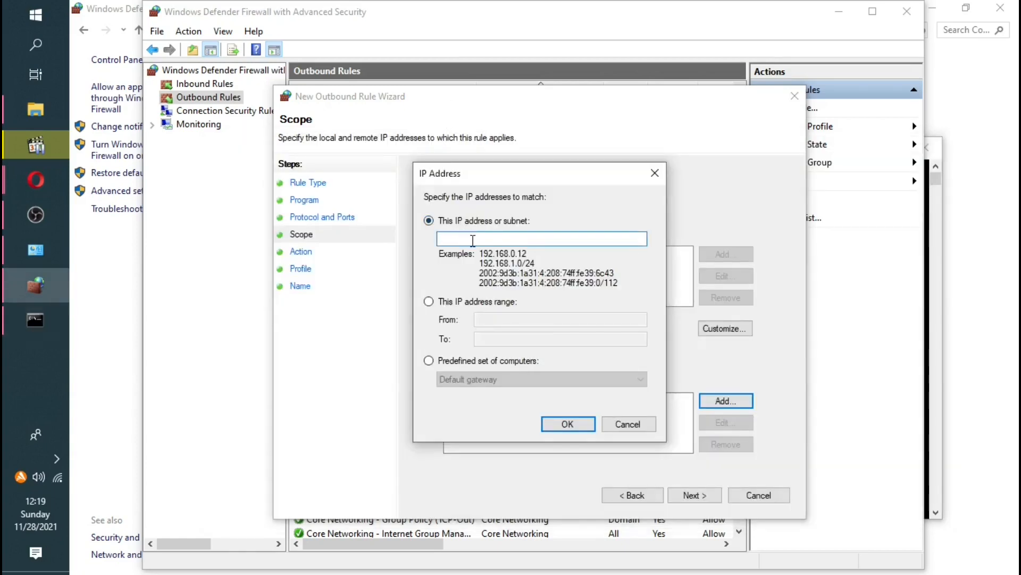
Step: Paste 102.132.100.35 as the first remote IP address and confirm it
right_click(540, 238)
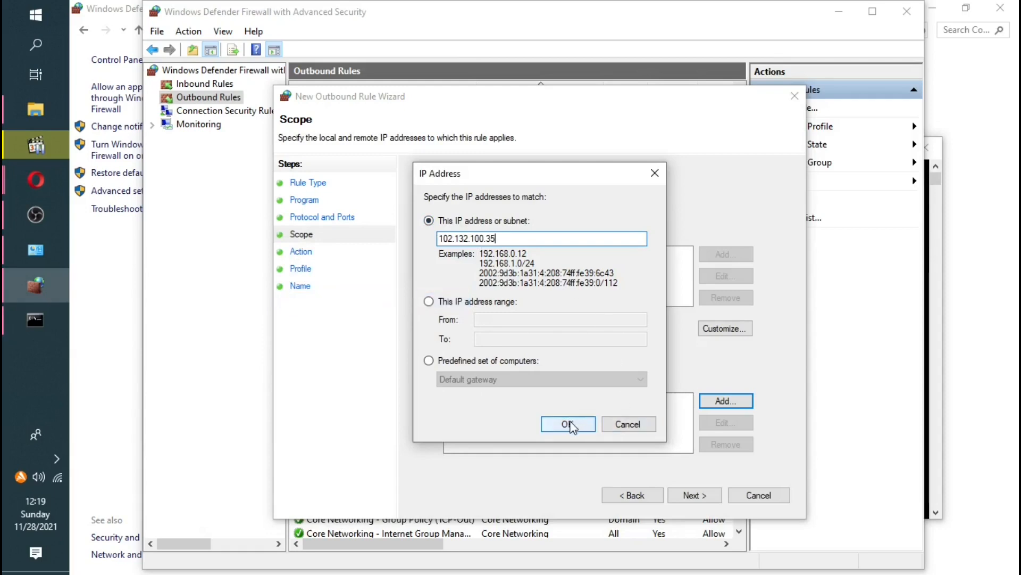
left_click(567, 424)
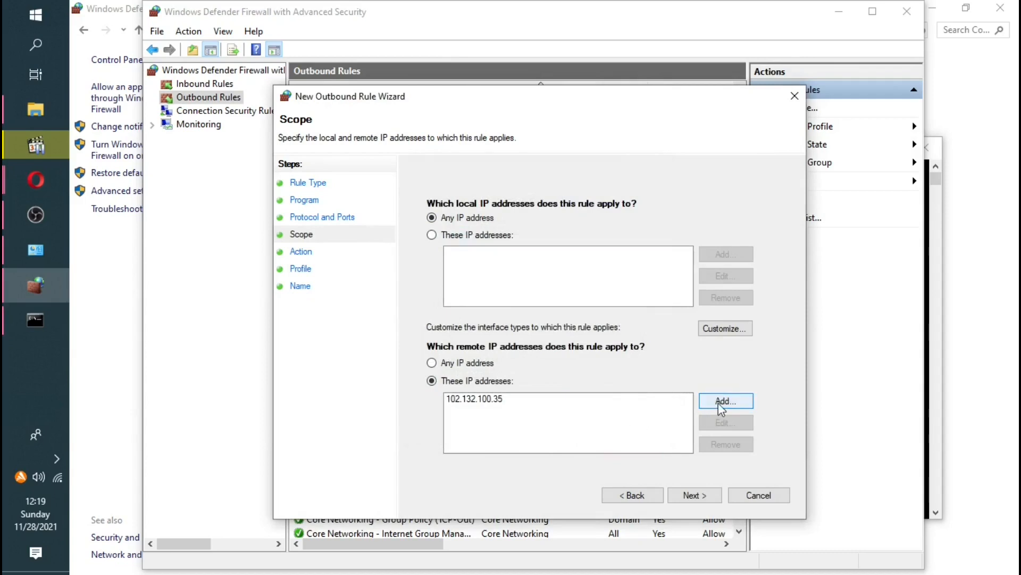
left_click(725, 402)
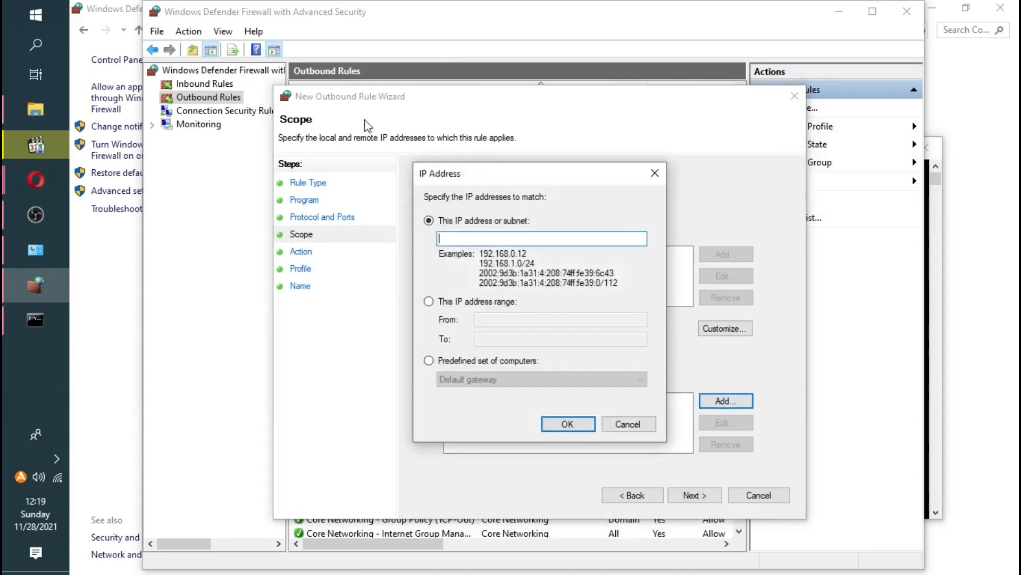
mouse_move(35, 319)
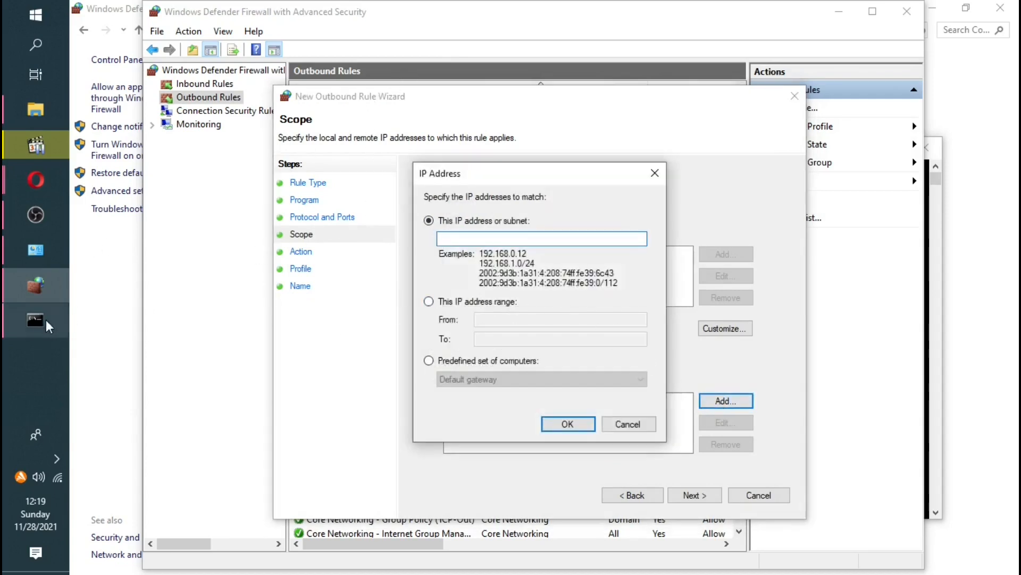
Step: Add the IPv6 address 2a03:2880:f124:83:face:b00c:0:25de as a second remote IP
left_click(34, 320)
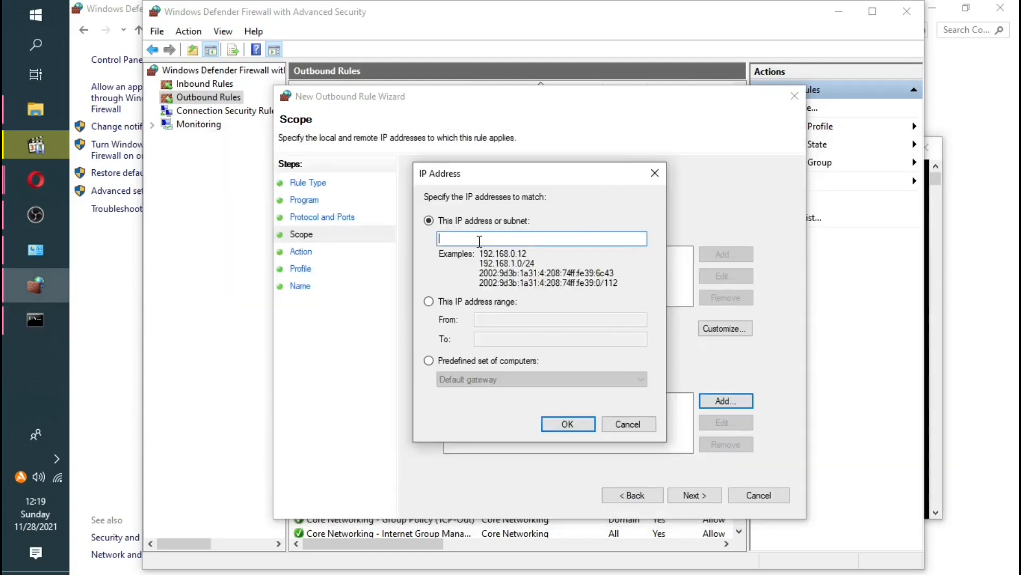
type("2a03:2880:f124:83:face:b00c:0:25de")
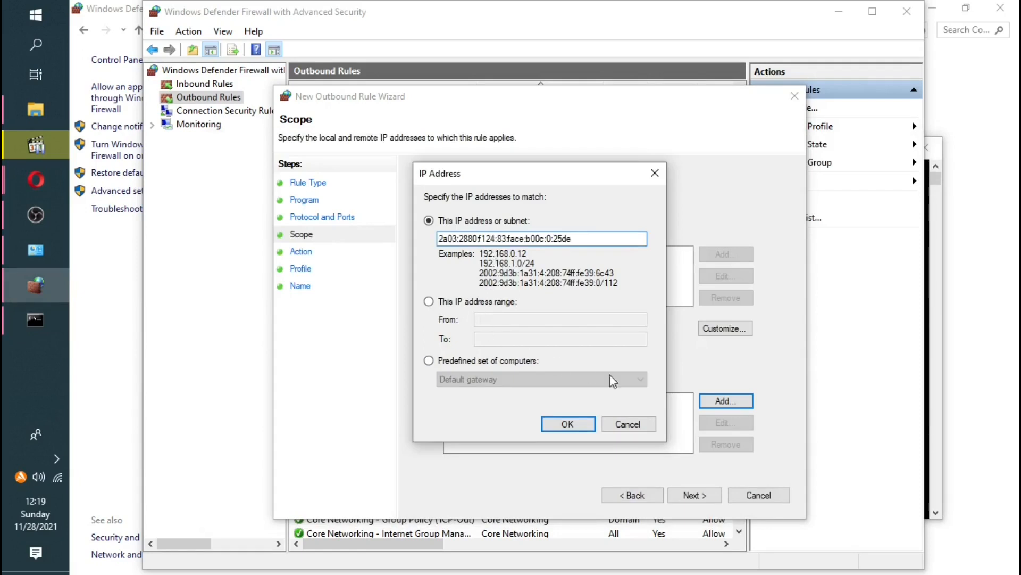
left_click(566, 423)
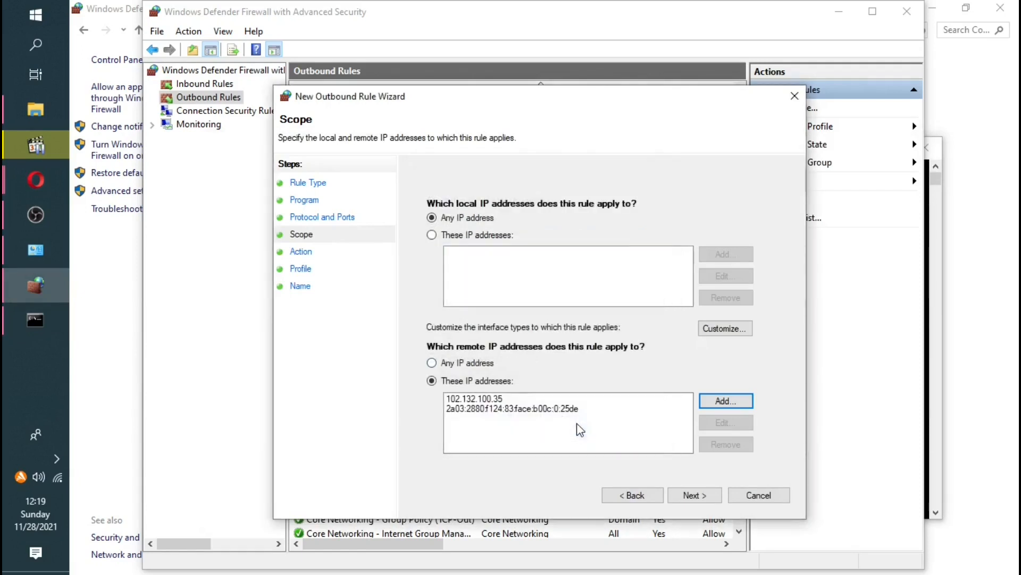
mouse_move(531, 399)
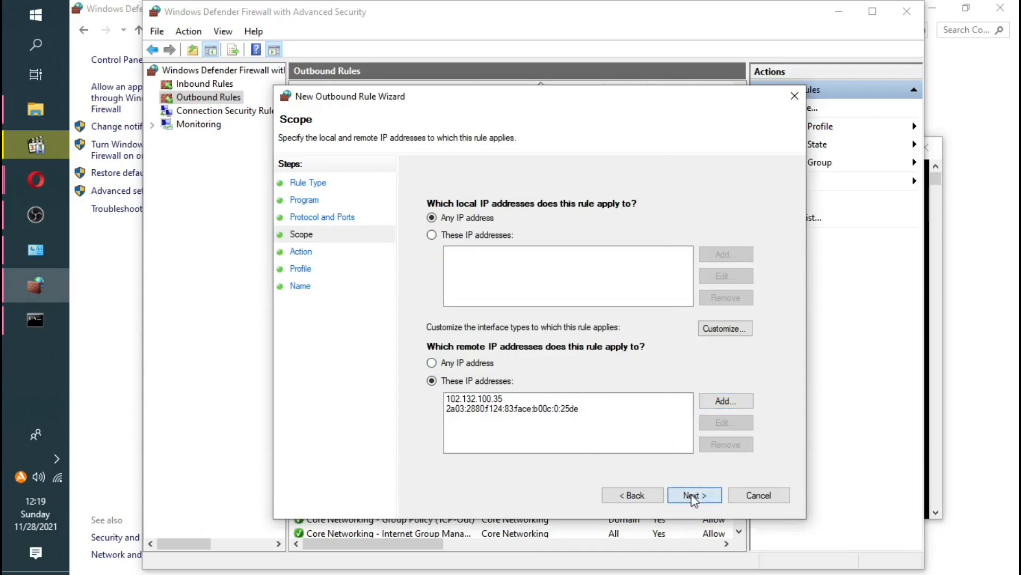
Step: Keep 'Block the connection' and apply the rule to the Domain, Private and Public profiles
left_click(694, 495)
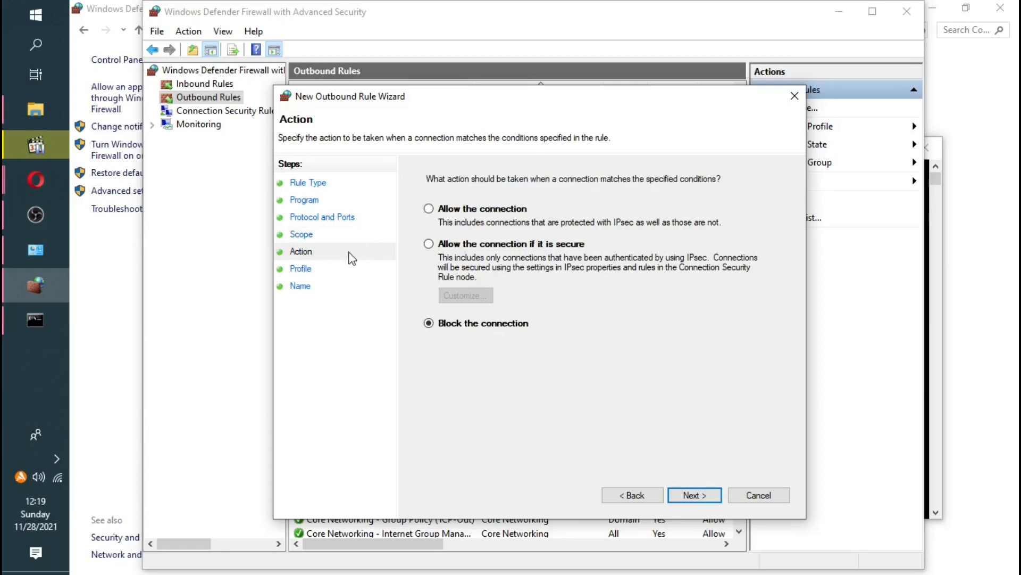
mouse_move(443, 223)
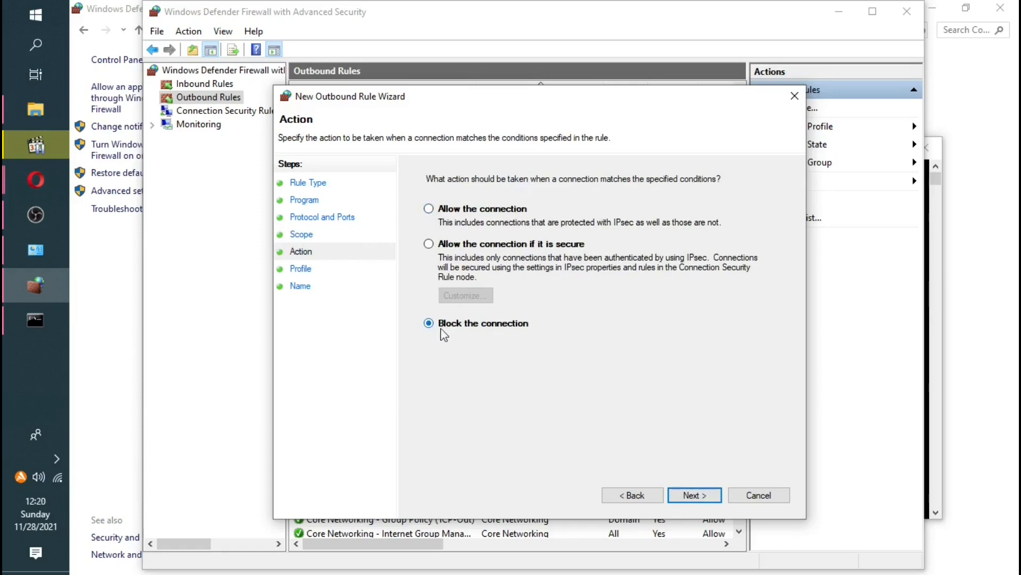
mouse_move(440, 368)
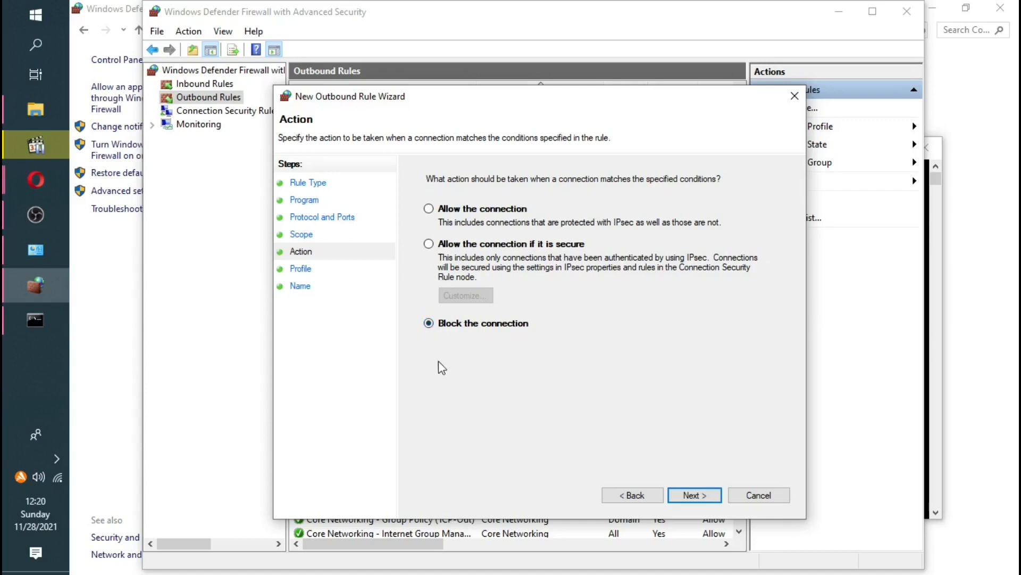
left_click(694, 495)
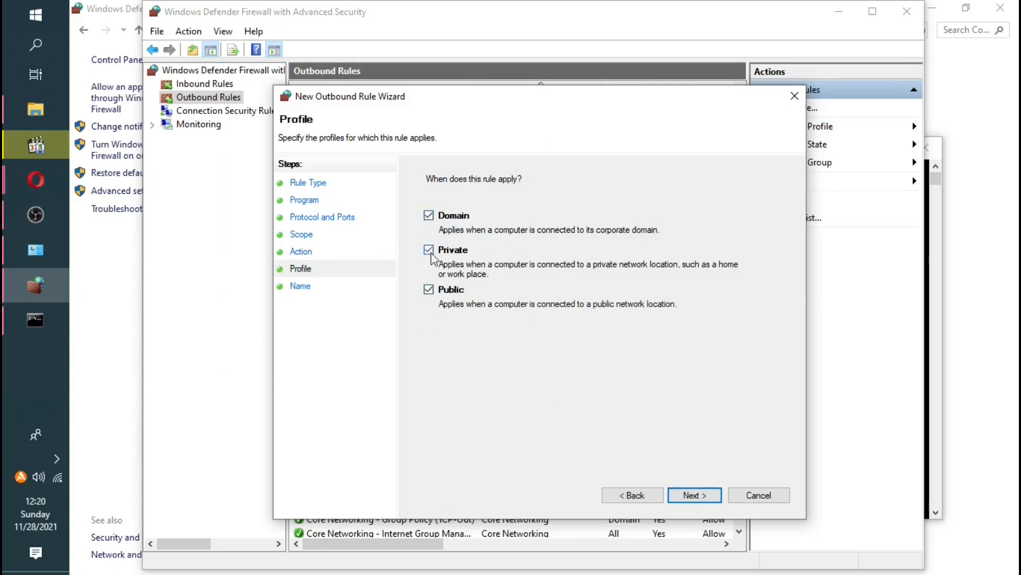
mouse_move(695, 495)
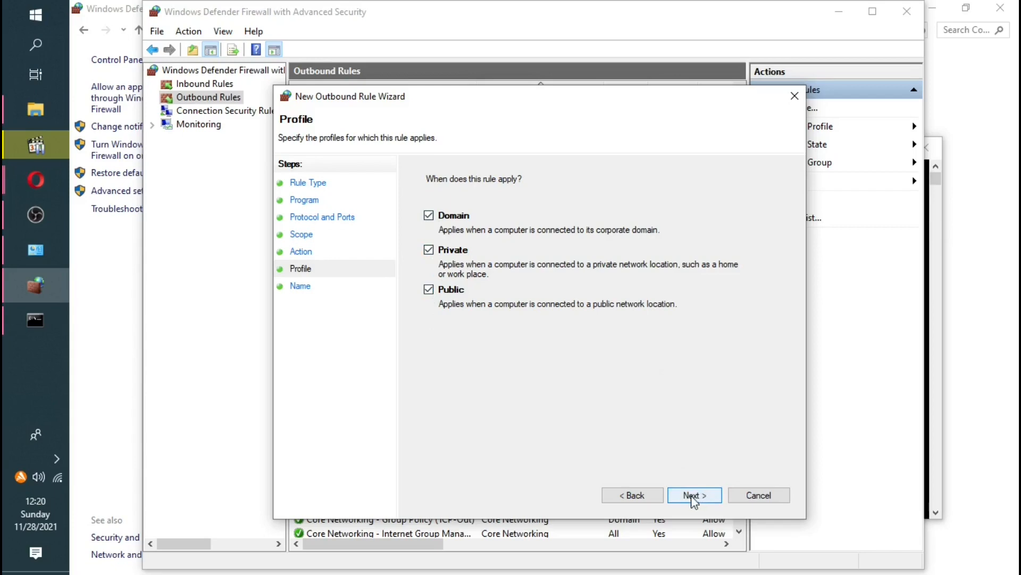
left_click(694, 495)
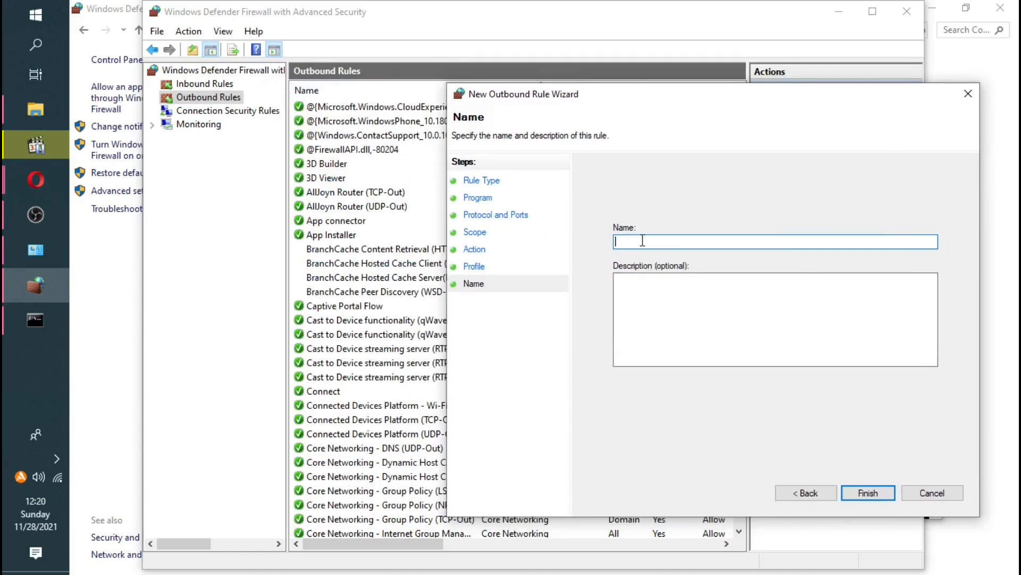
Step: Name the outbound rule 'Facebook Block' and finish the wizard
type("F")
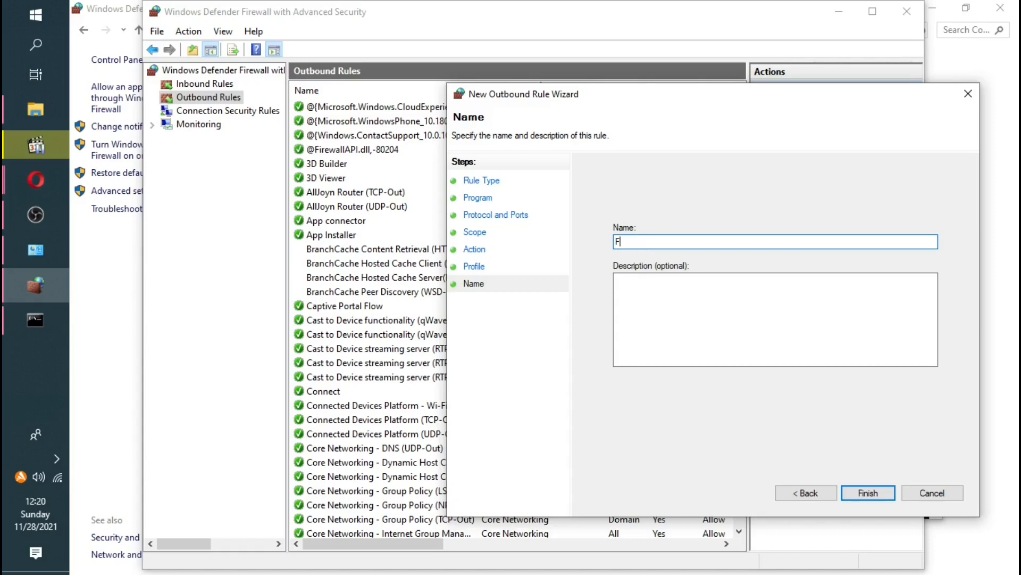
type("aceb")
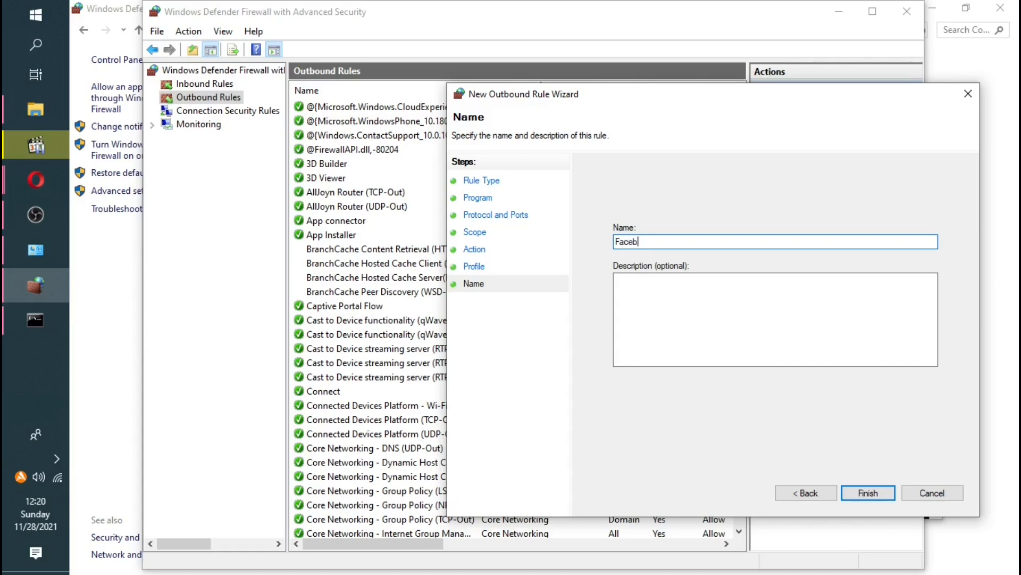
type("ook Bl")
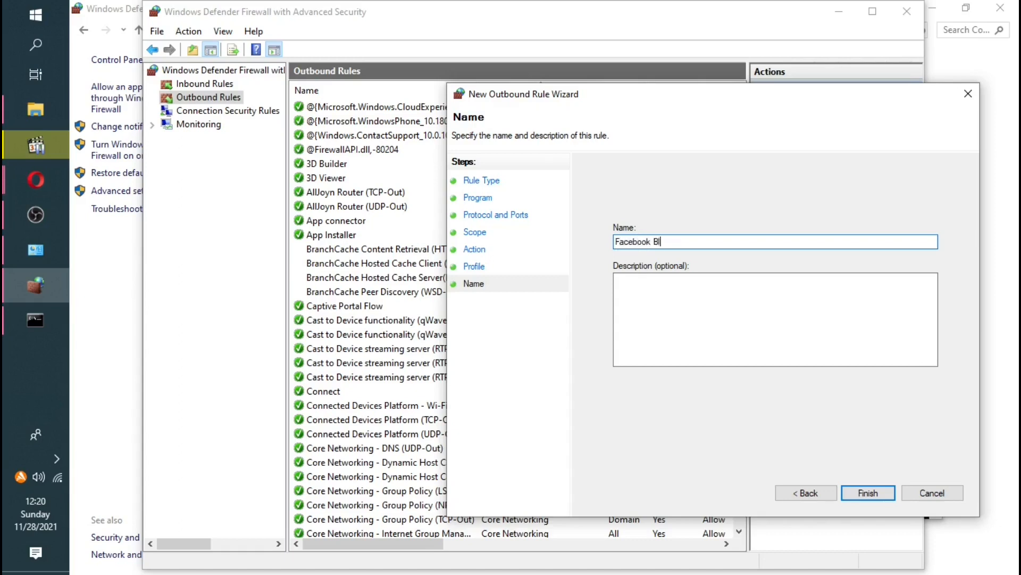
type("ock")
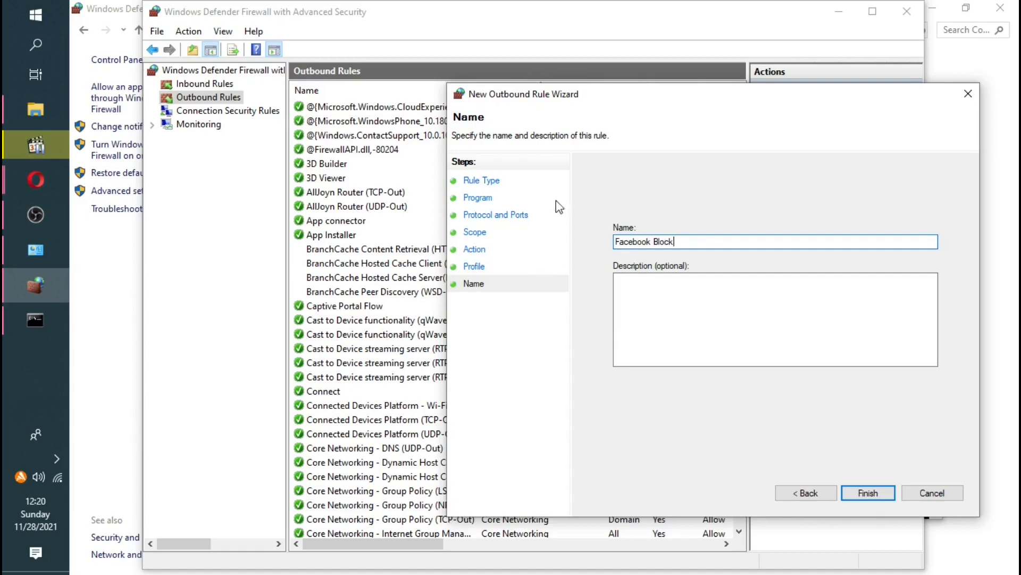
mouse_move(681, 259)
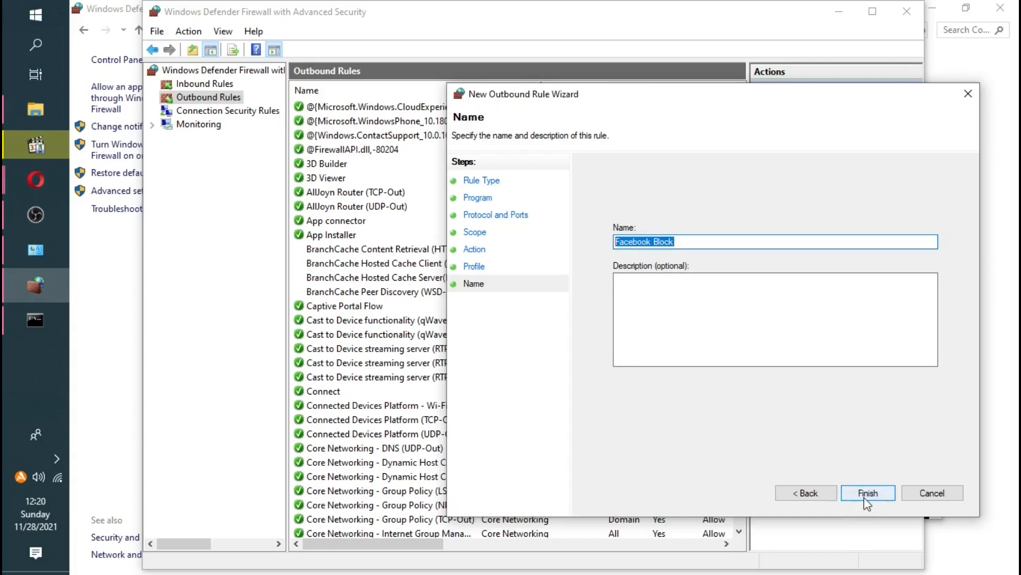
left_click(867, 492)
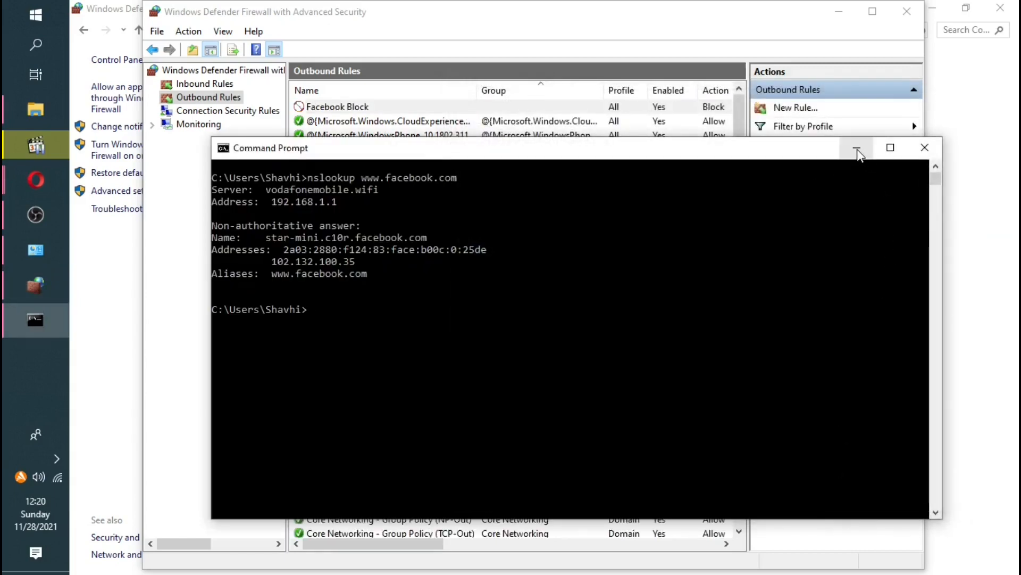
Step: Minimize Command Prompt so the Outbound Rules list shows Facebook Block at the top
left_click(856, 147)
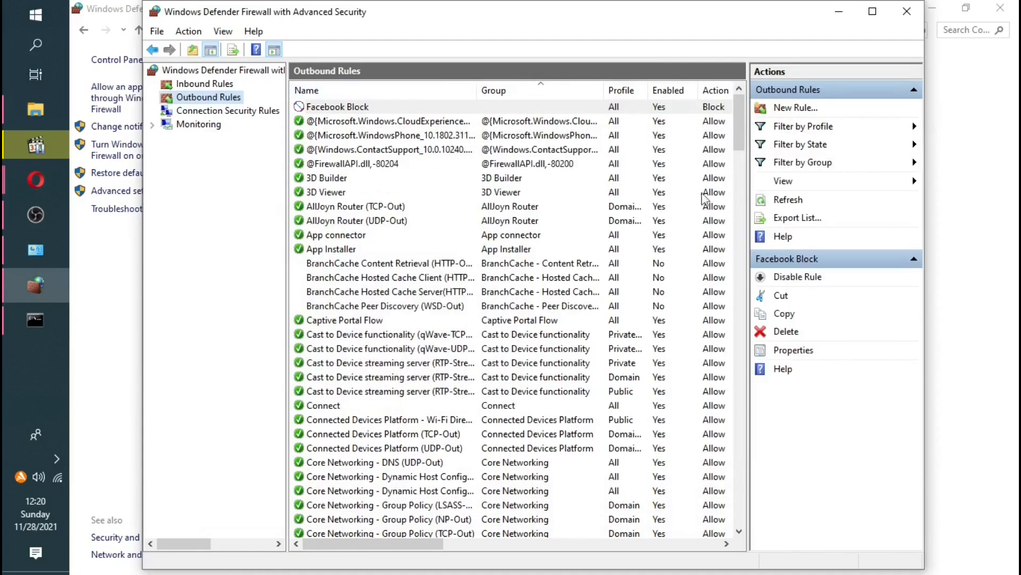
mouse_move(352, 124)
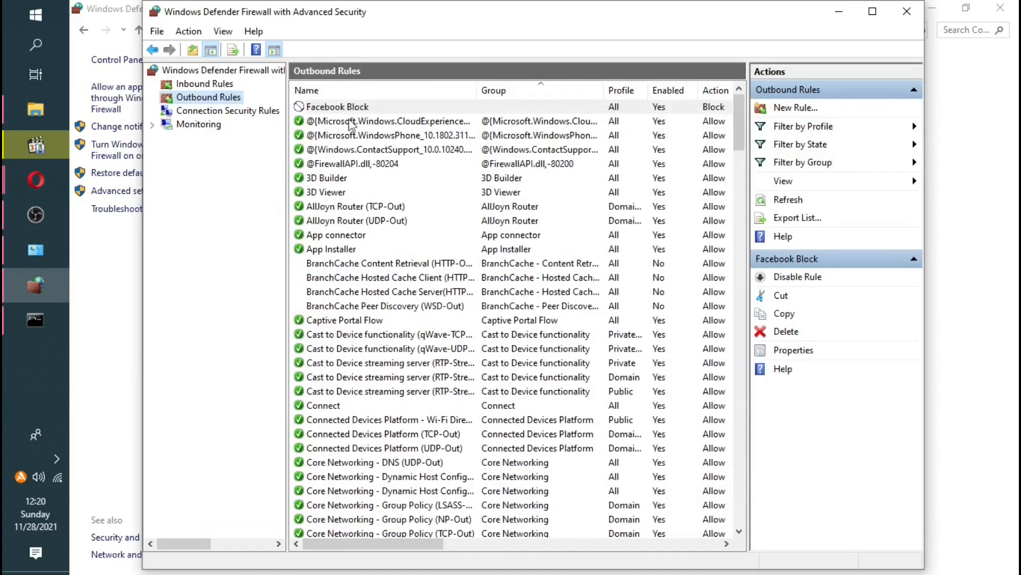
left_click(390, 121)
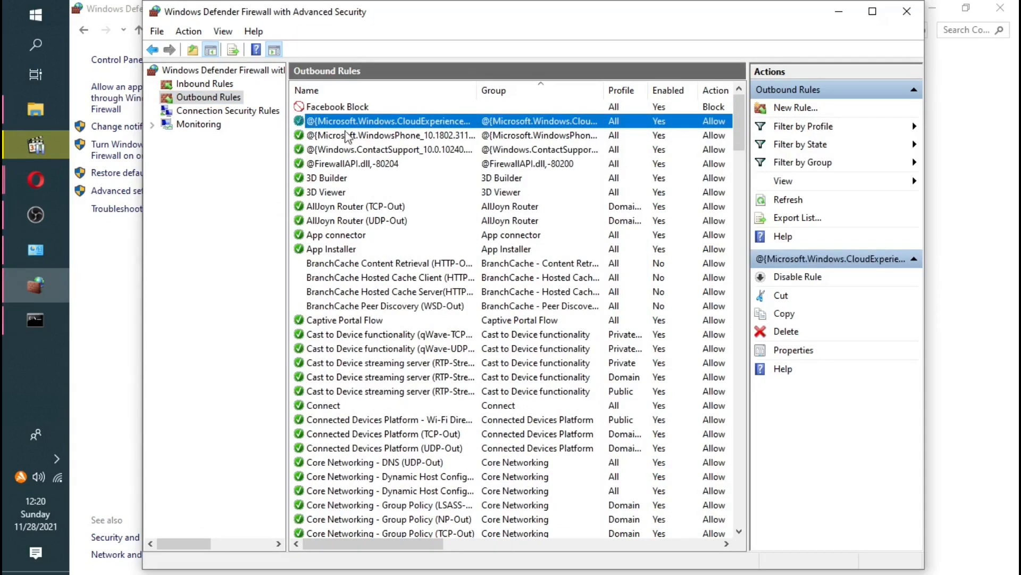
mouse_move(755, 172)
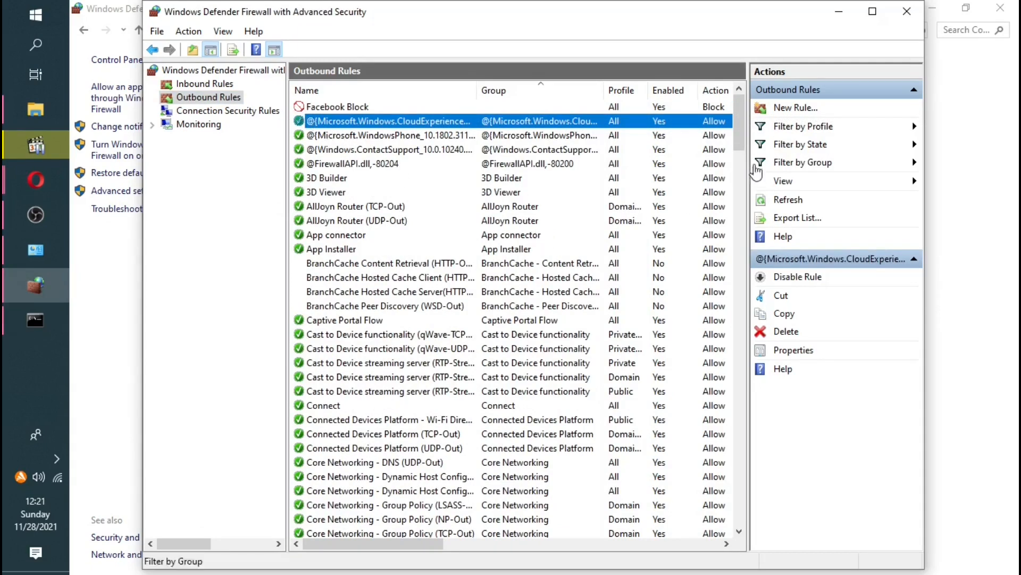
mouse_move(401, 310)
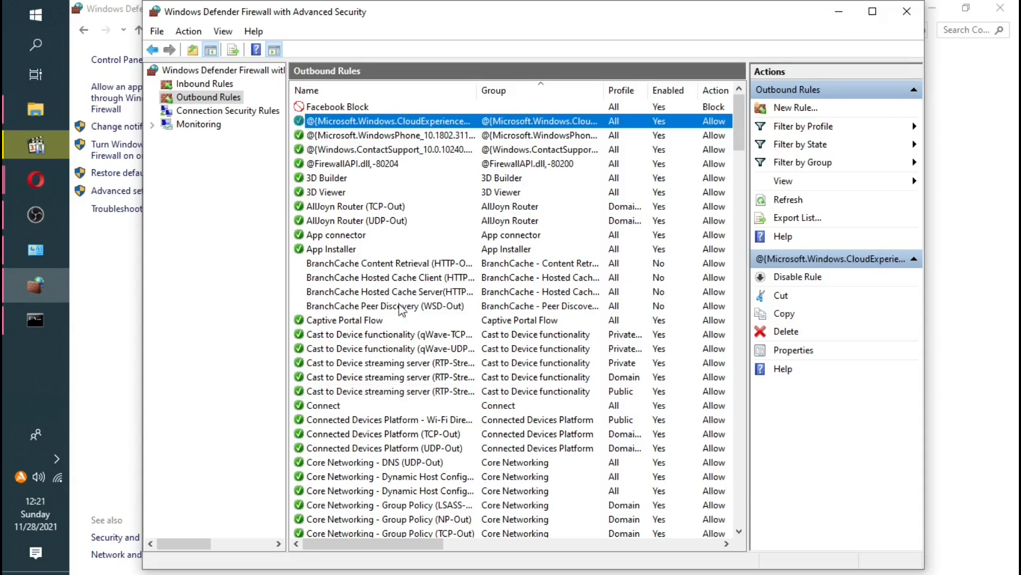
mouse_move(228, 319)
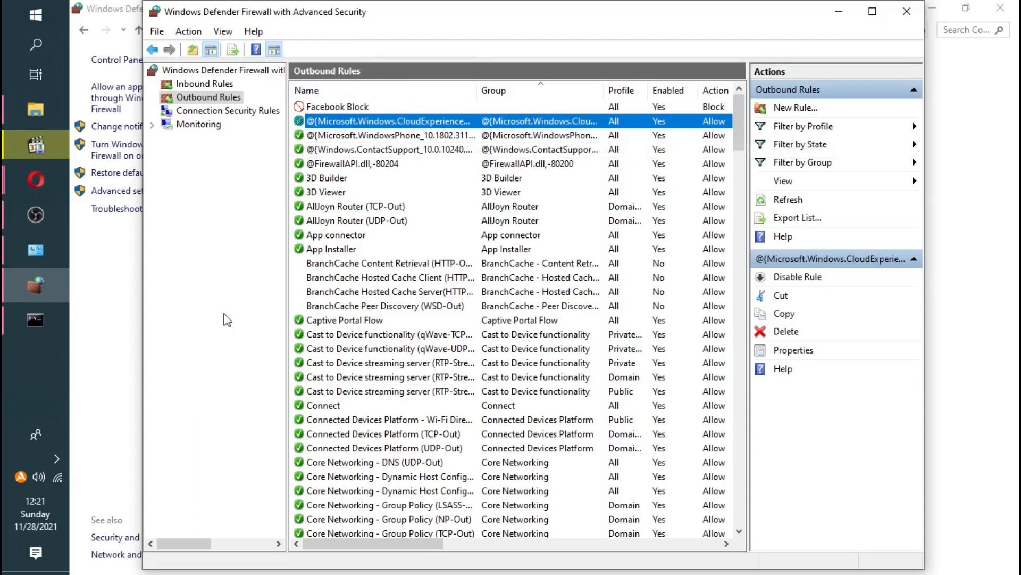
mouse_move(35, 180)
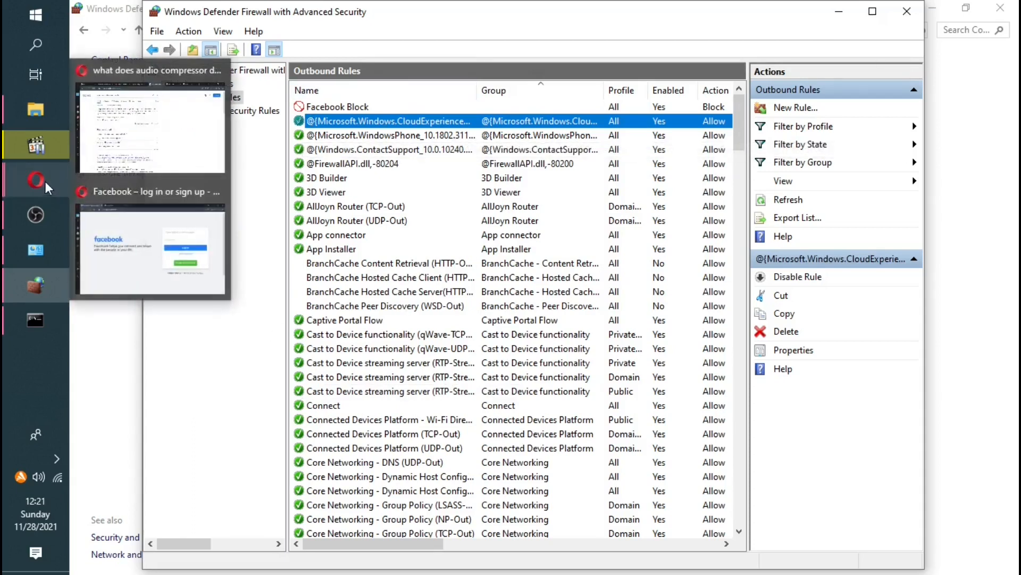
Step: Reload the facebook.com tab and confirm 'This site can't be reached' persists
left_click(150, 251)
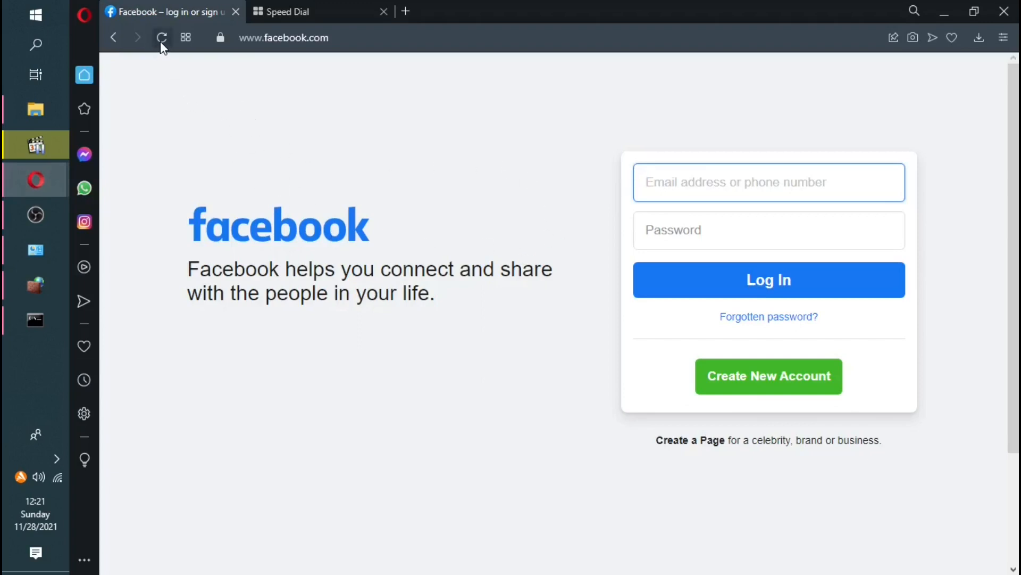
left_click(162, 37)
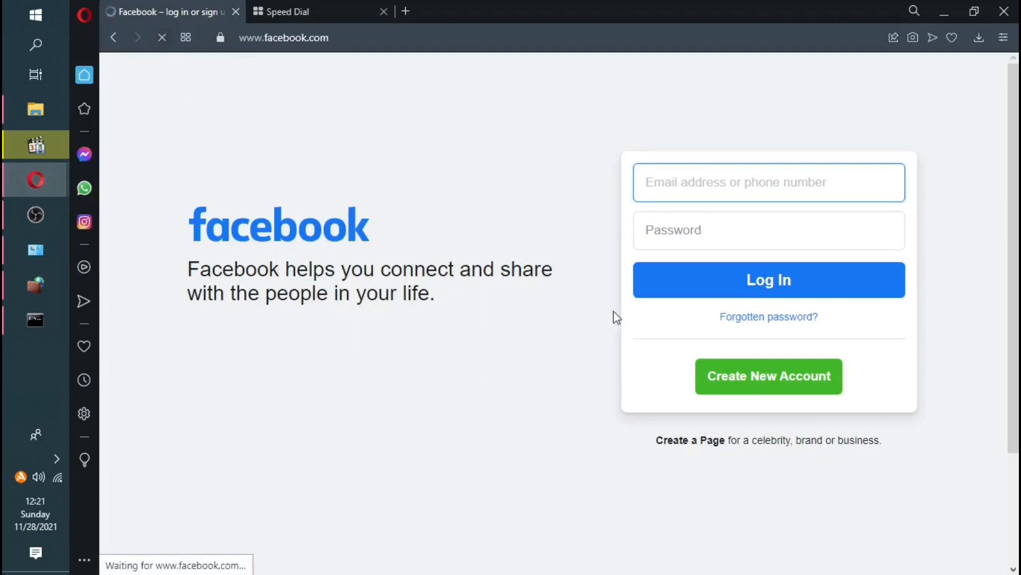
mouse_move(555, 379)
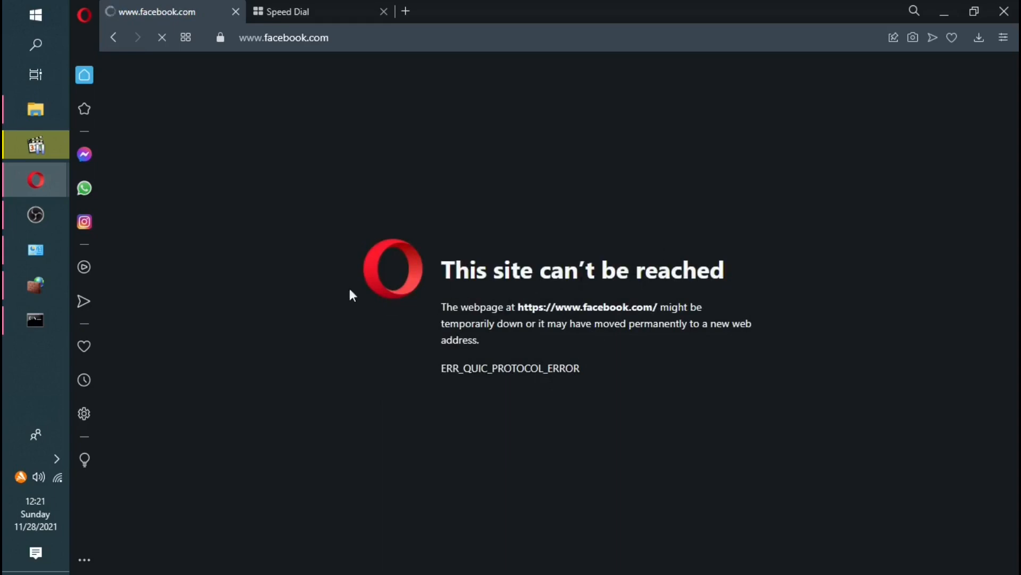
left_click(283, 37)
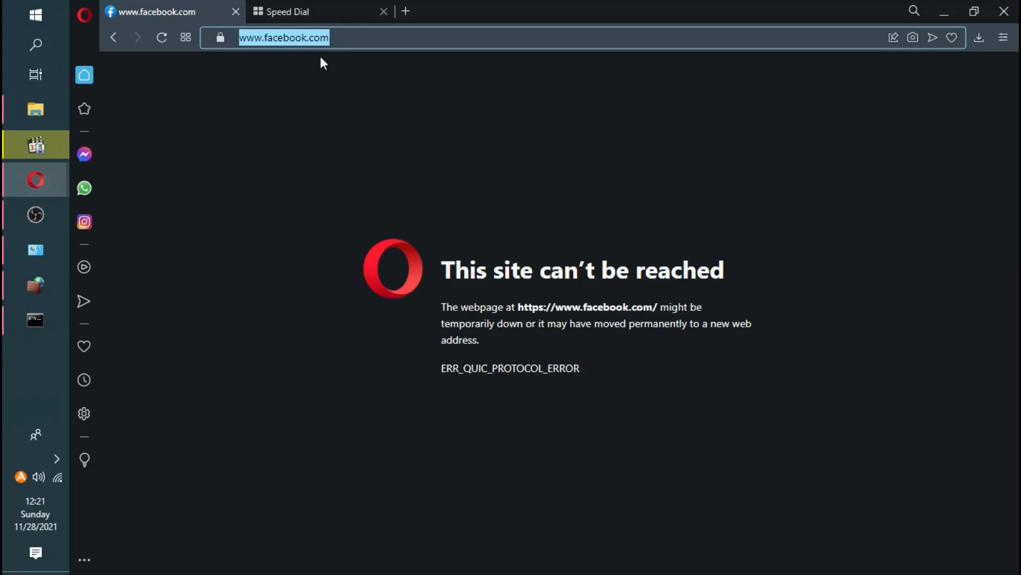
left_click(160, 37)
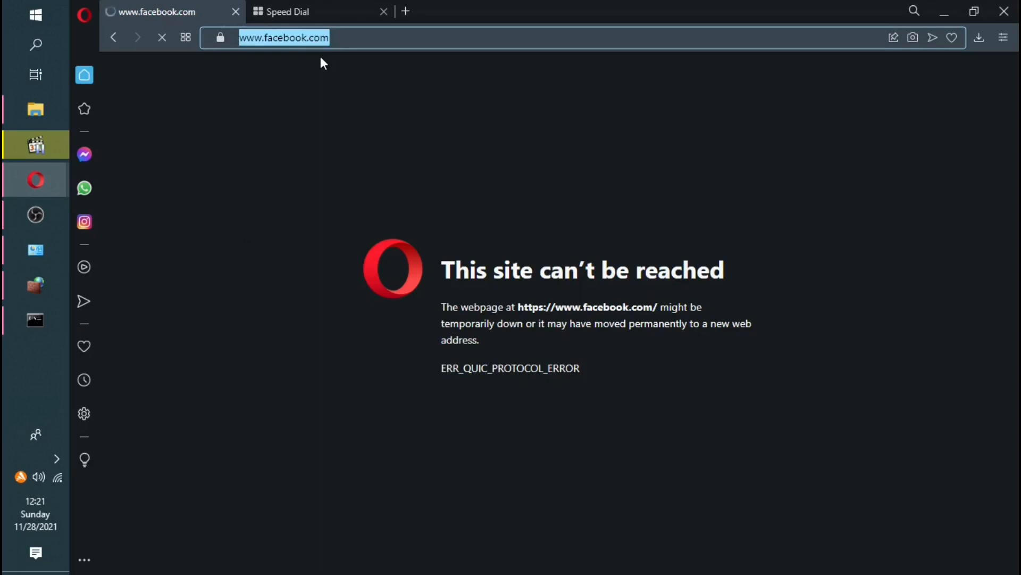
left_click(284, 37)
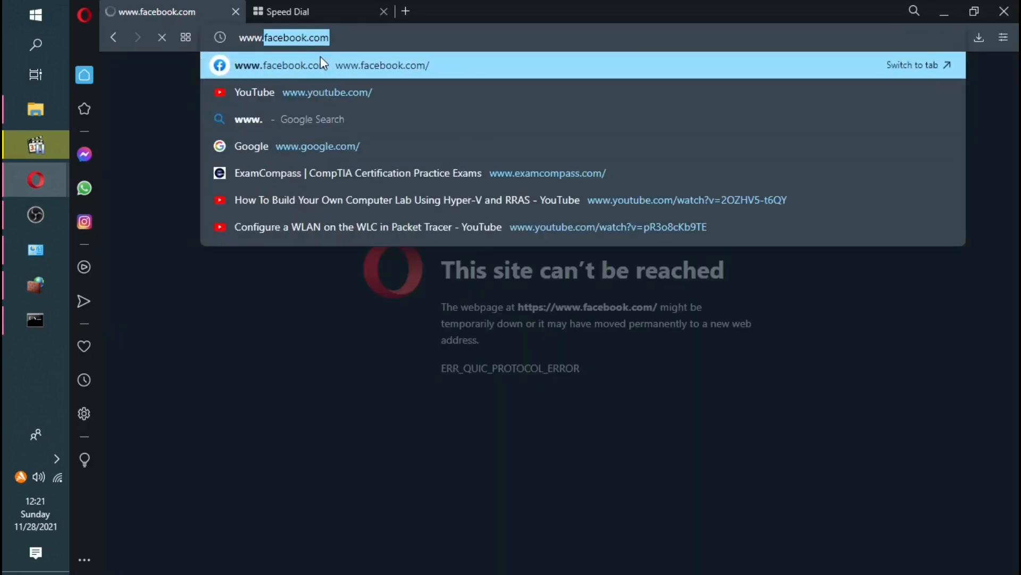
type("www.gooo")
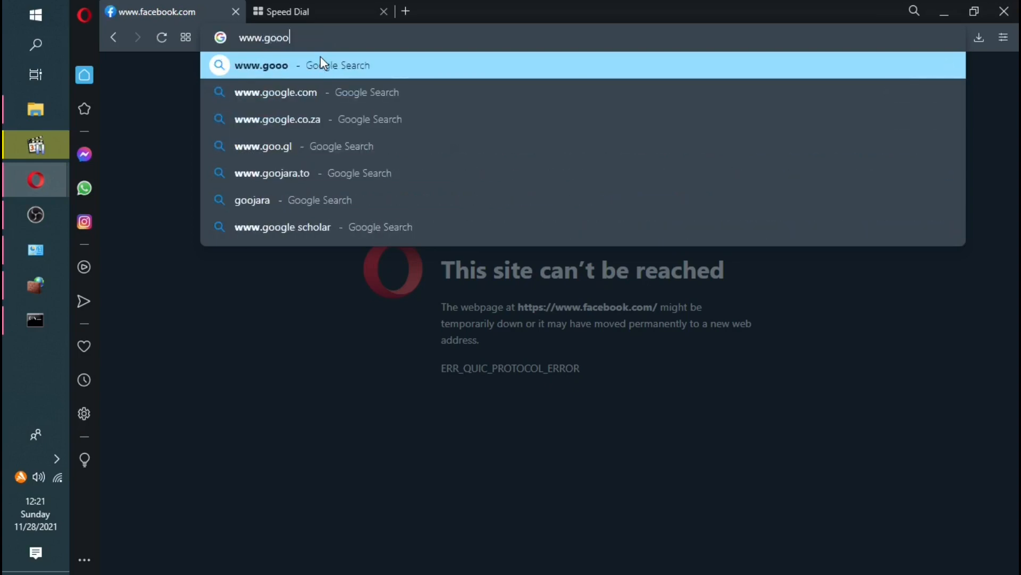
type("gle.com")
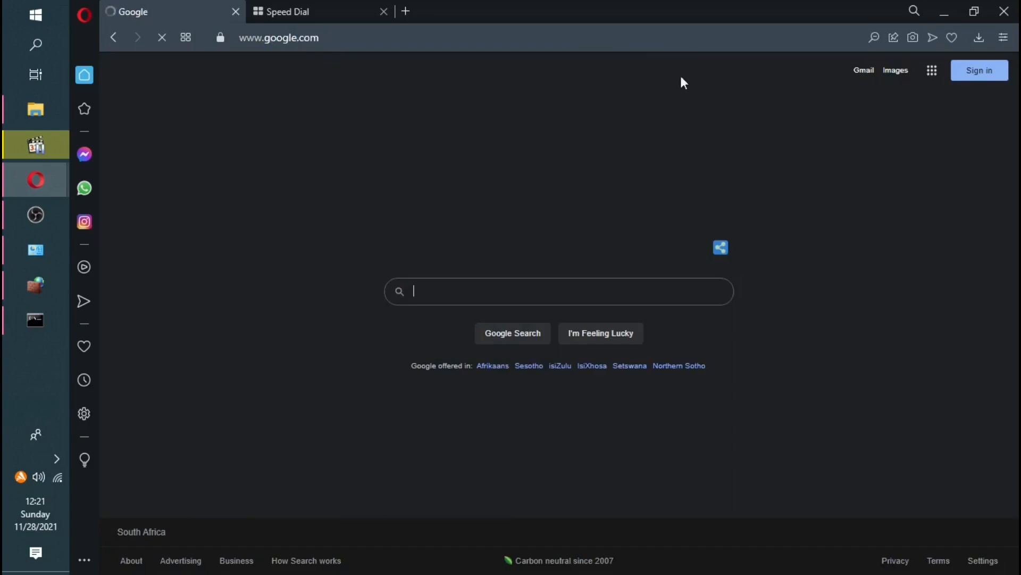
mouse_move(666, 190)
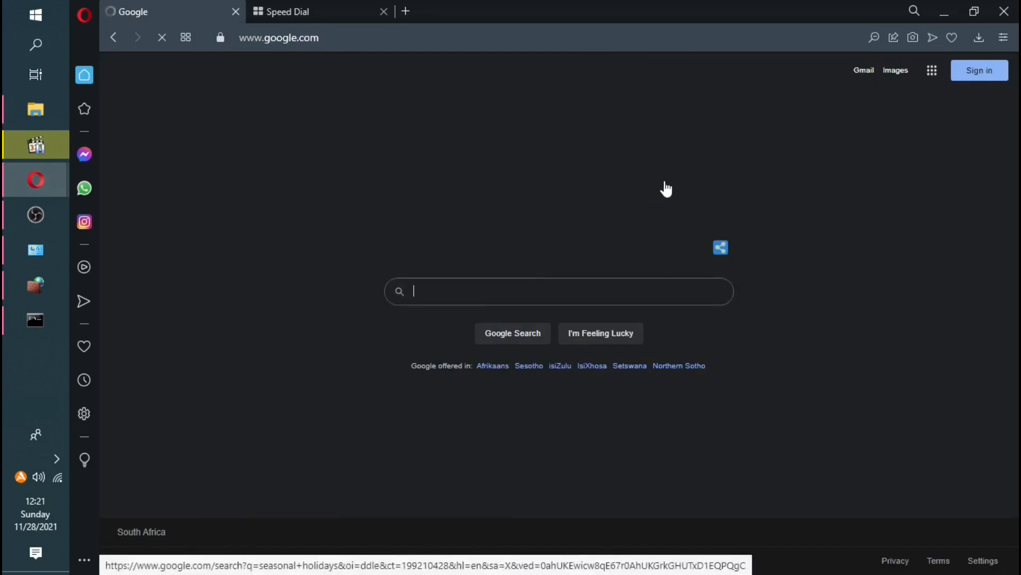
mouse_move(637, 211)
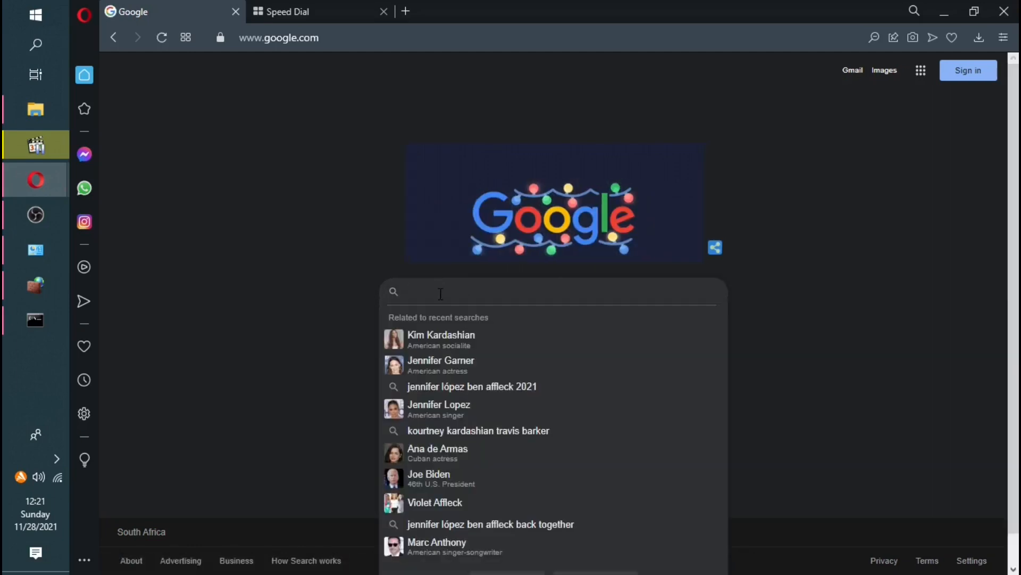
type("ints")
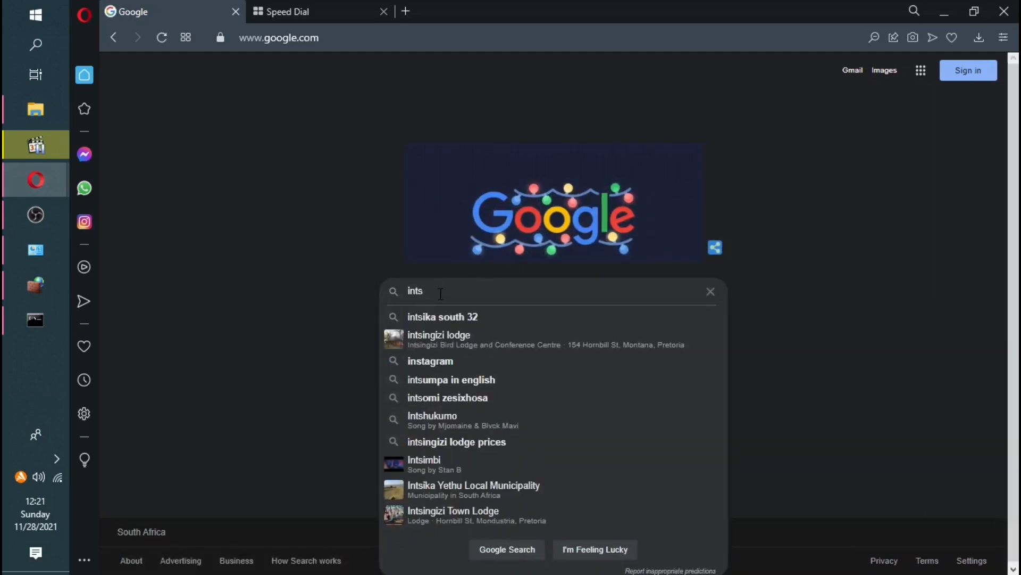
type("inst")
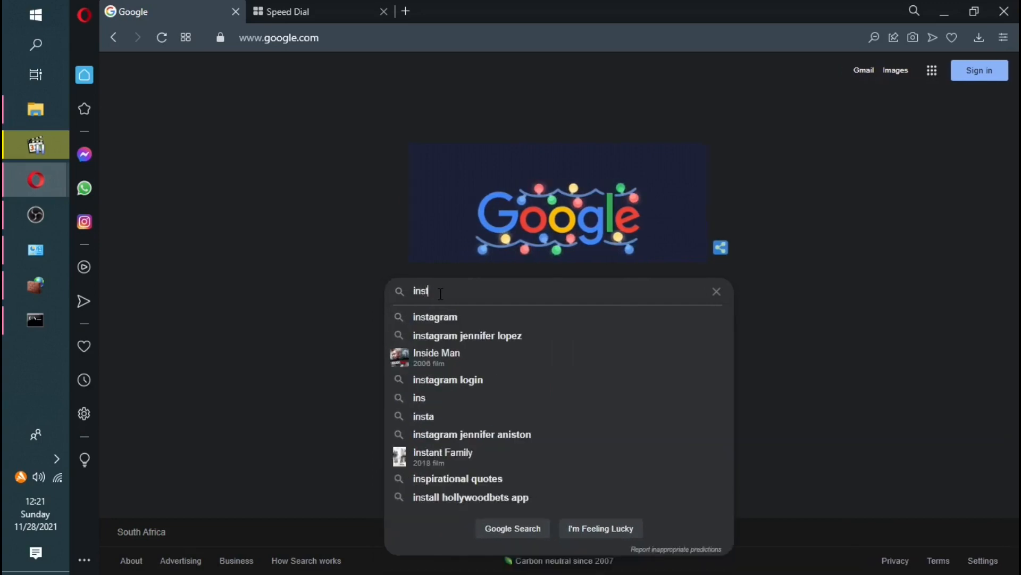
left_click(434, 317)
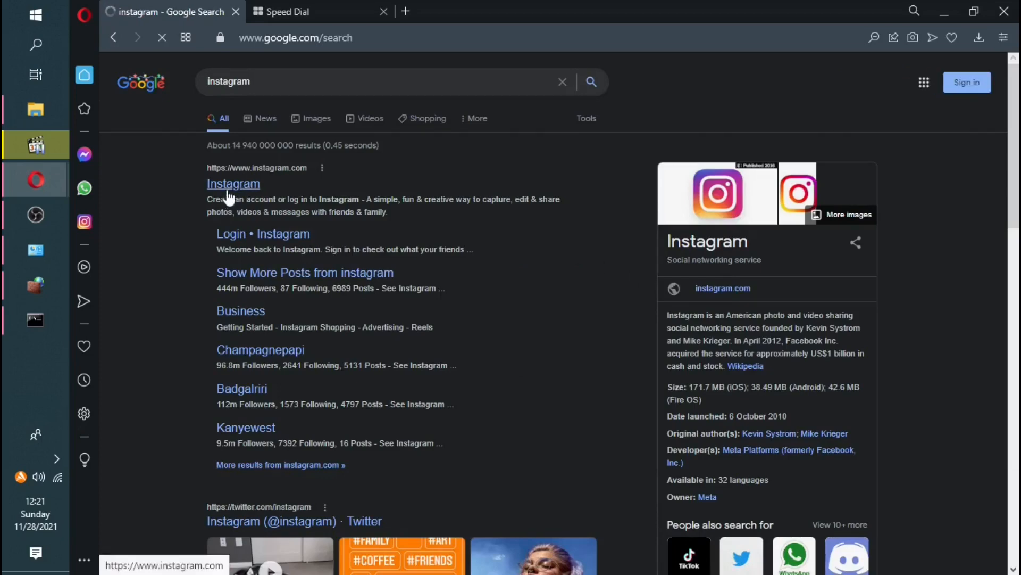
mouse_move(211, 404)
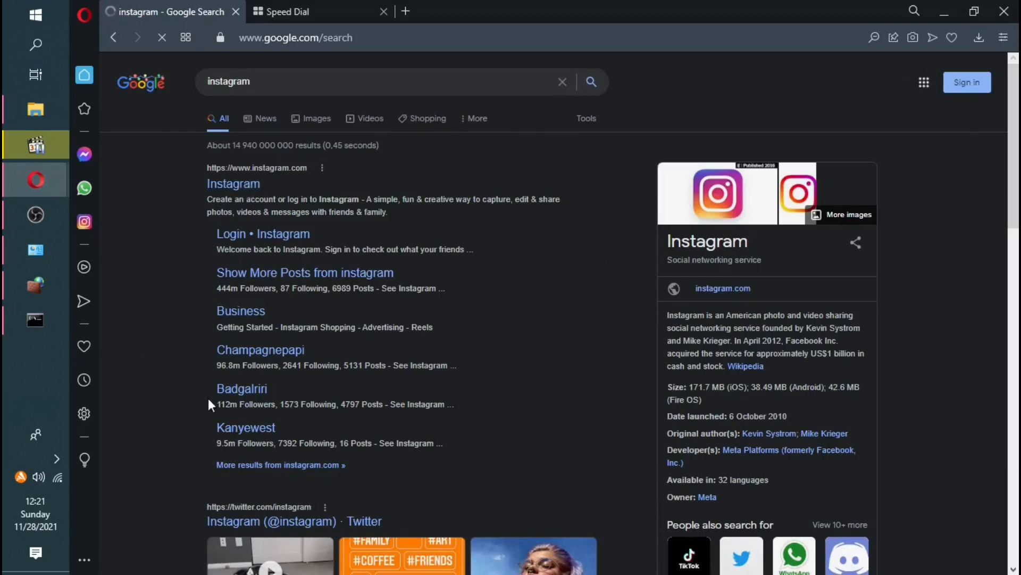
Step: Load the official Instagram result successfully, then return to the firewall rules window
left_click(233, 184)
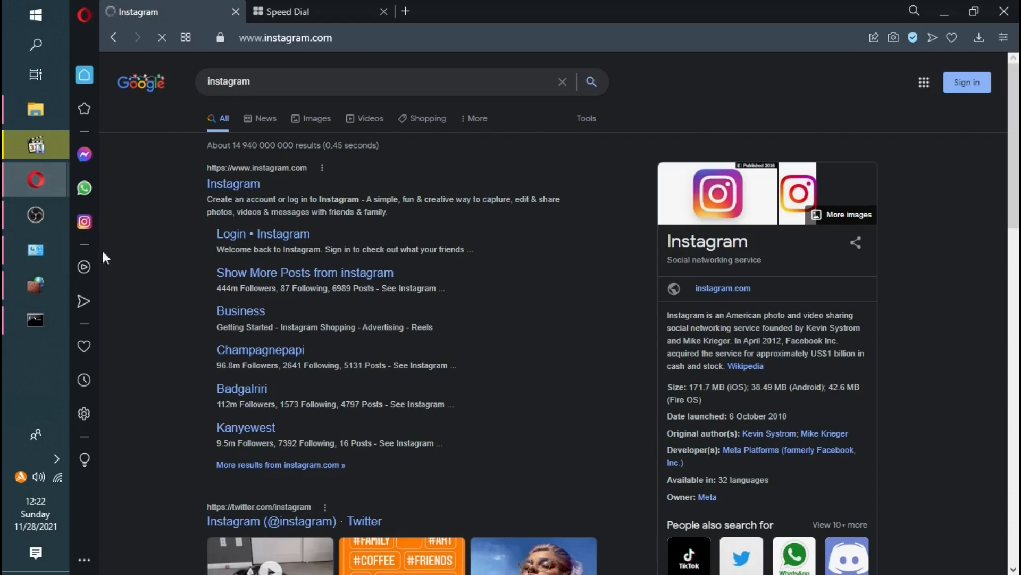
left_click(233, 184)
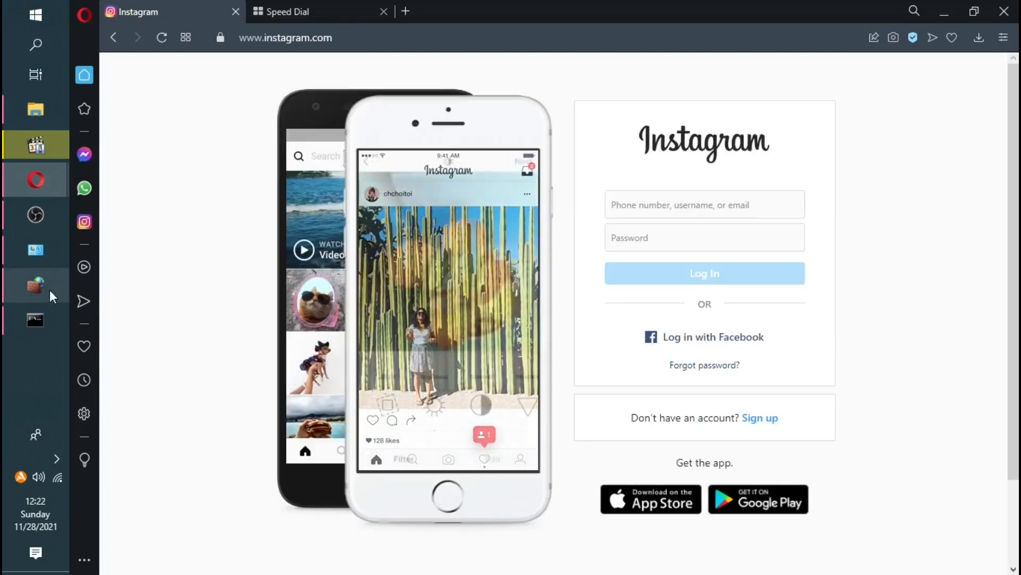
left_click(35, 285)
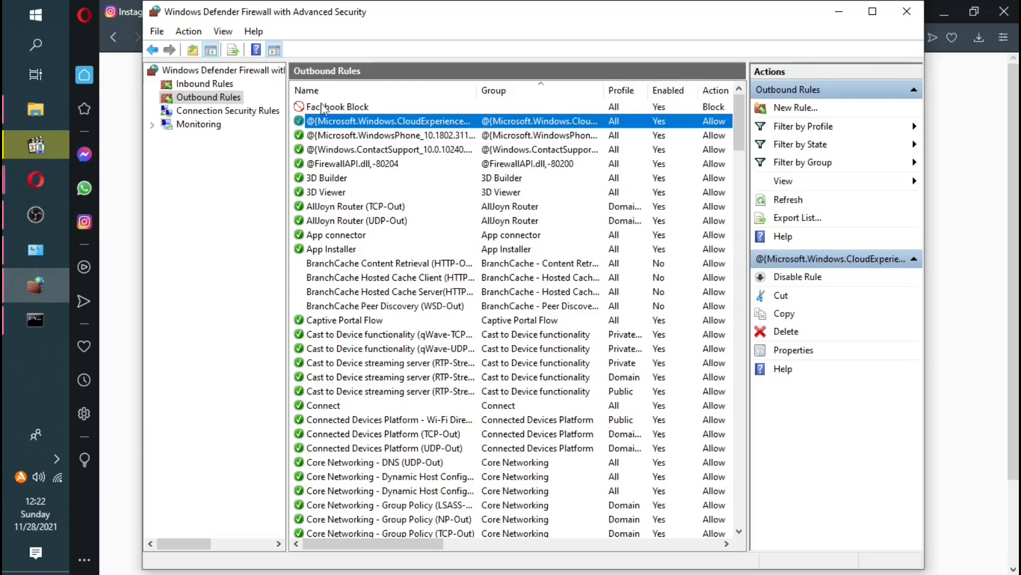
left_click(338, 106)
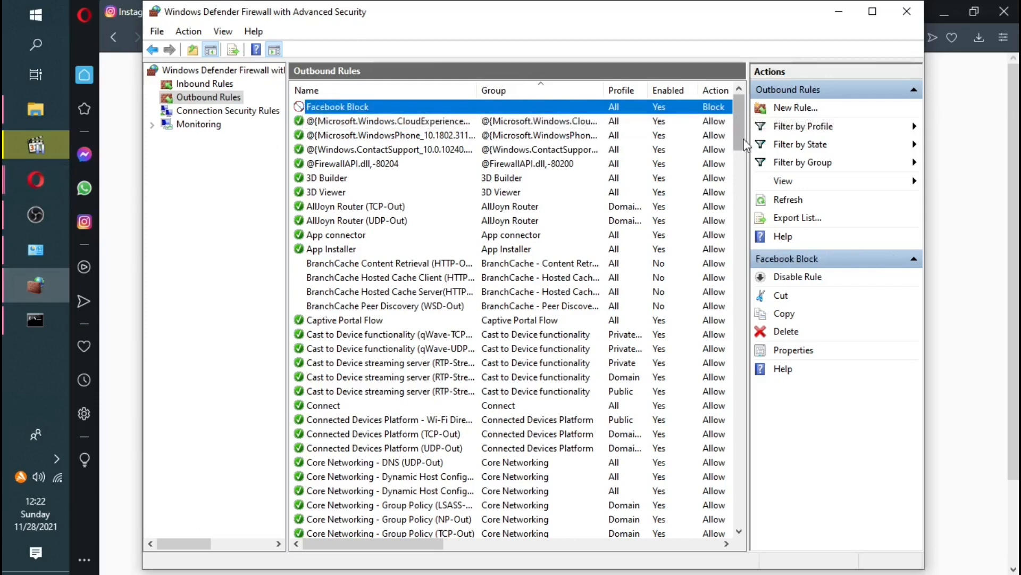
mouse_move(797, 276)
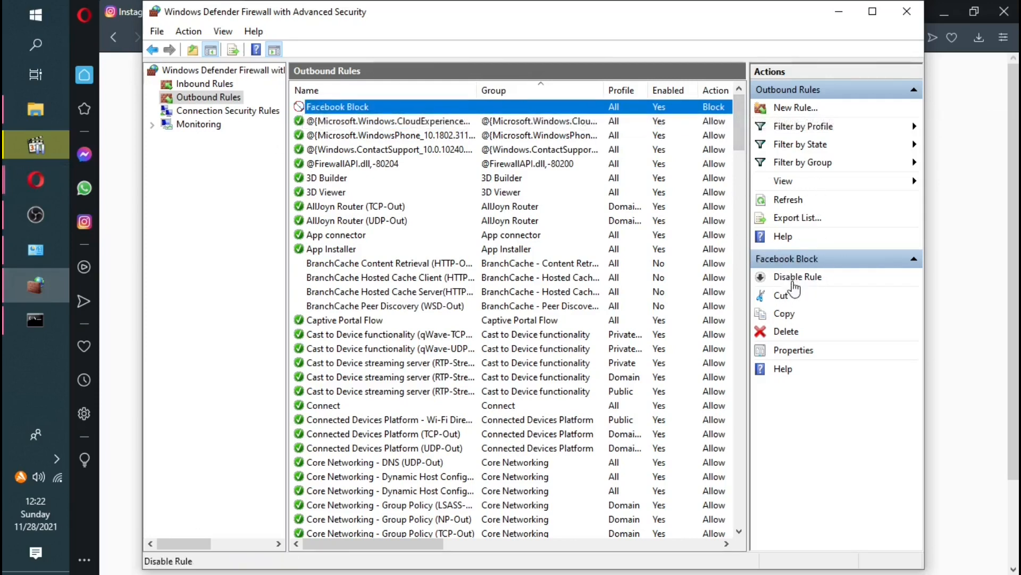
left_click(797, 276)
type("www.")
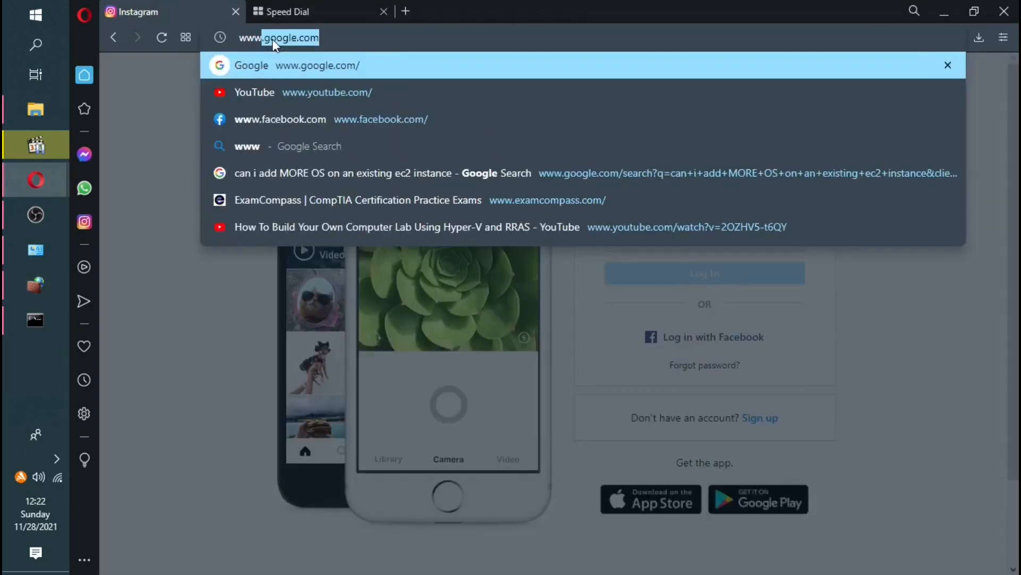
left_click(279, 119)
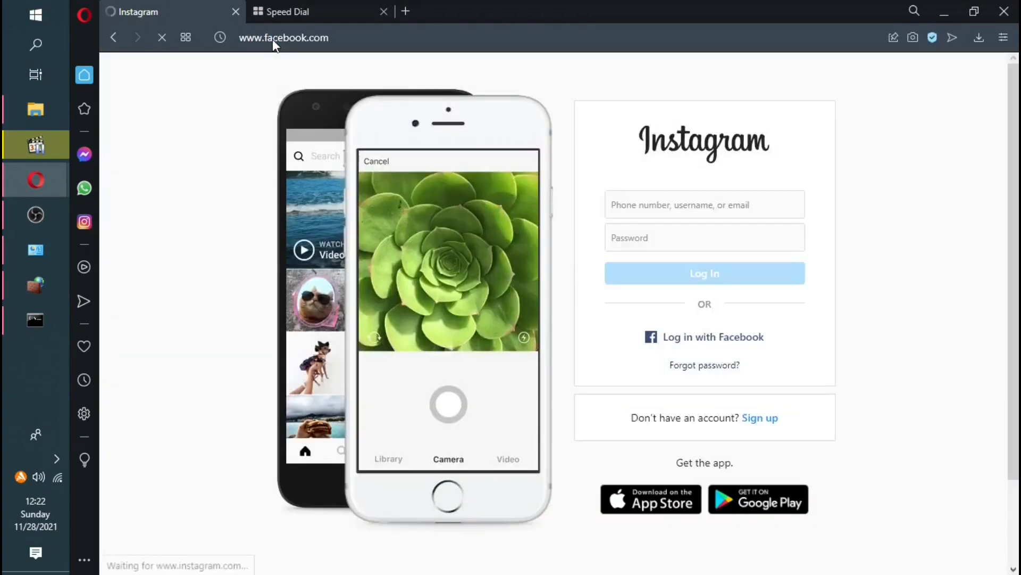
key("Return")
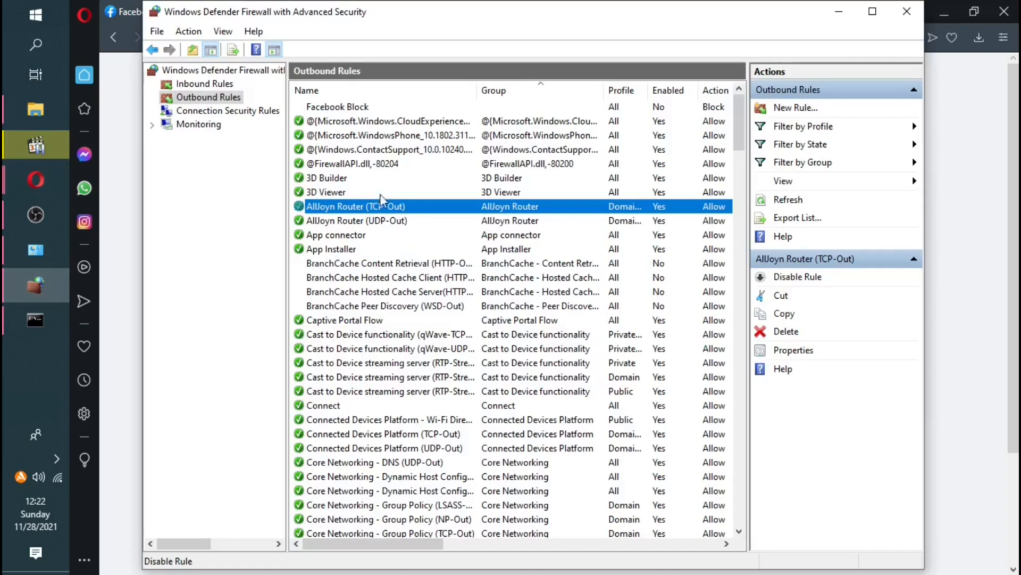
Step: Delete the Facebook Block rule, confirm with Yes, and return to Opera to check Facebook
left_click(337, 107)
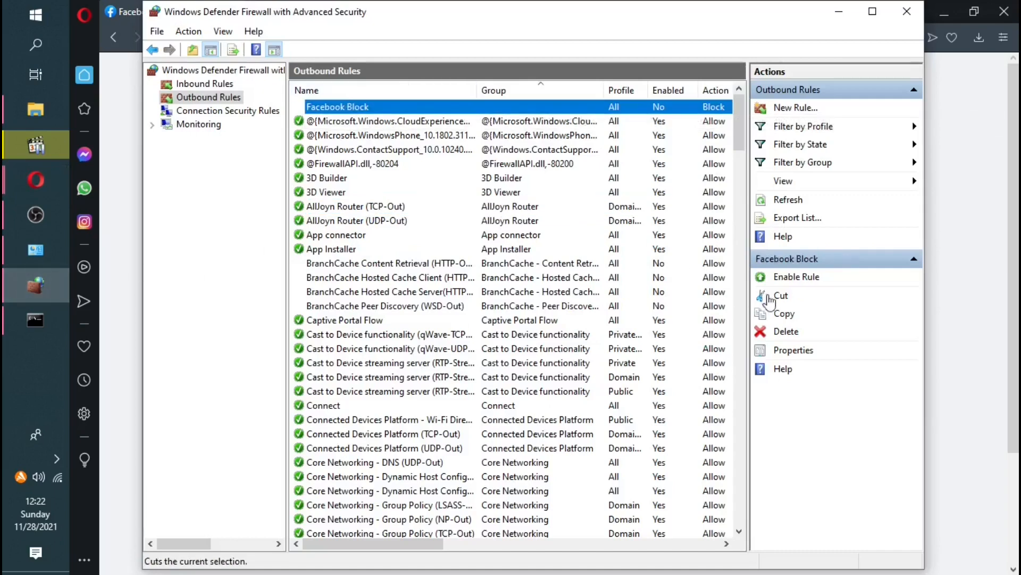
mouse_move(770, 236)
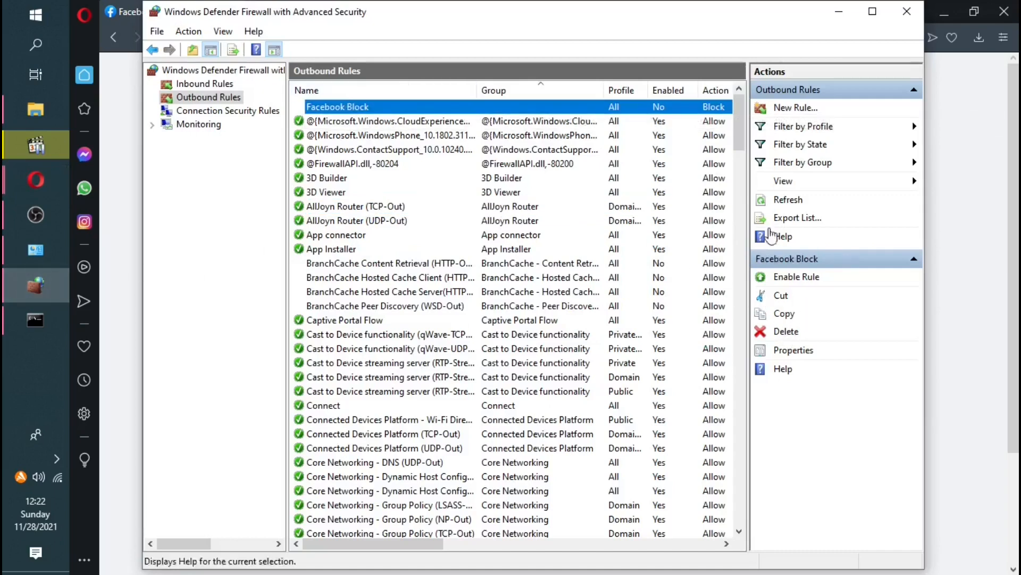
mouse_move(786, 338)
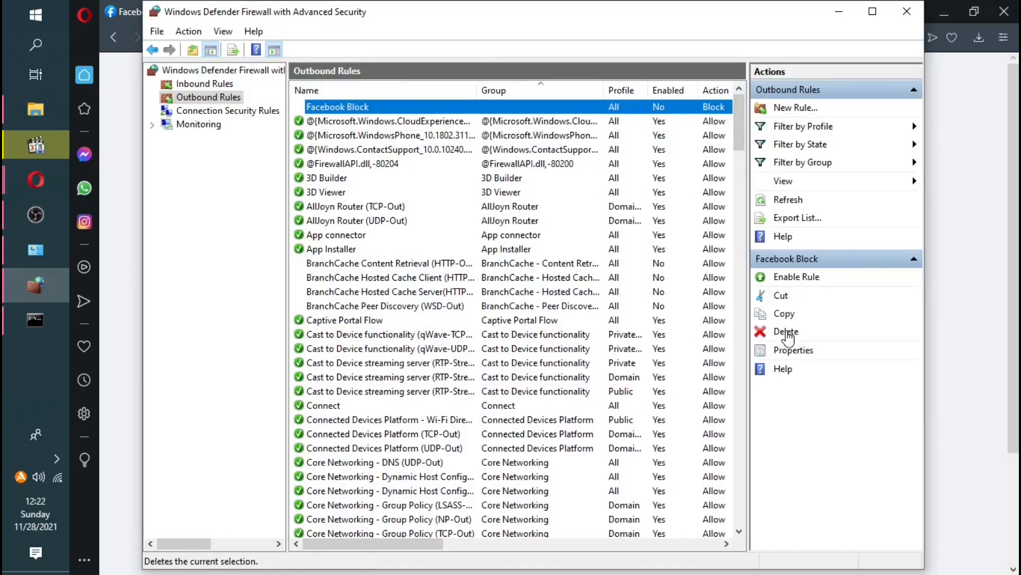
left_click(787, 331)
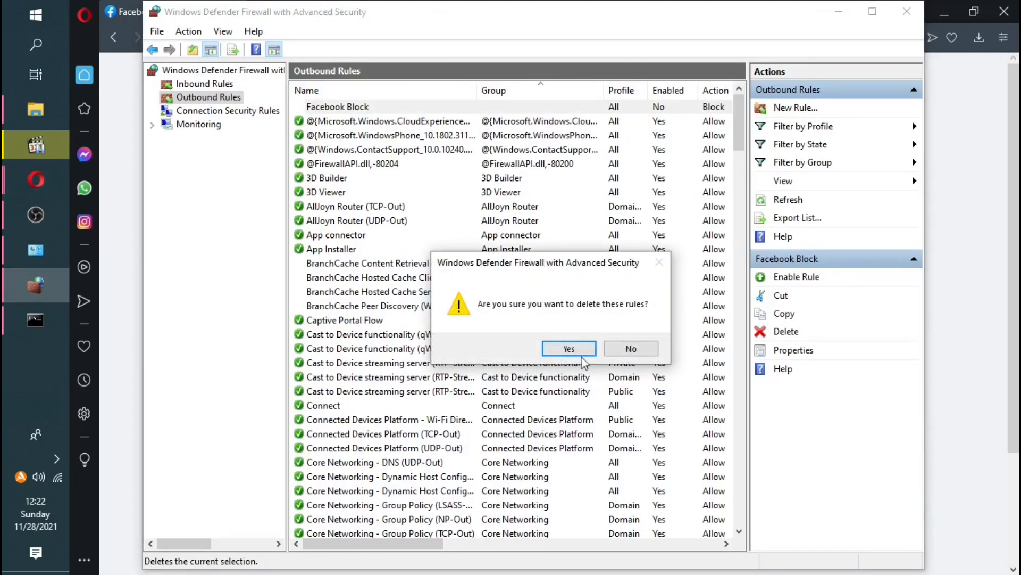
left_click(567, 348)
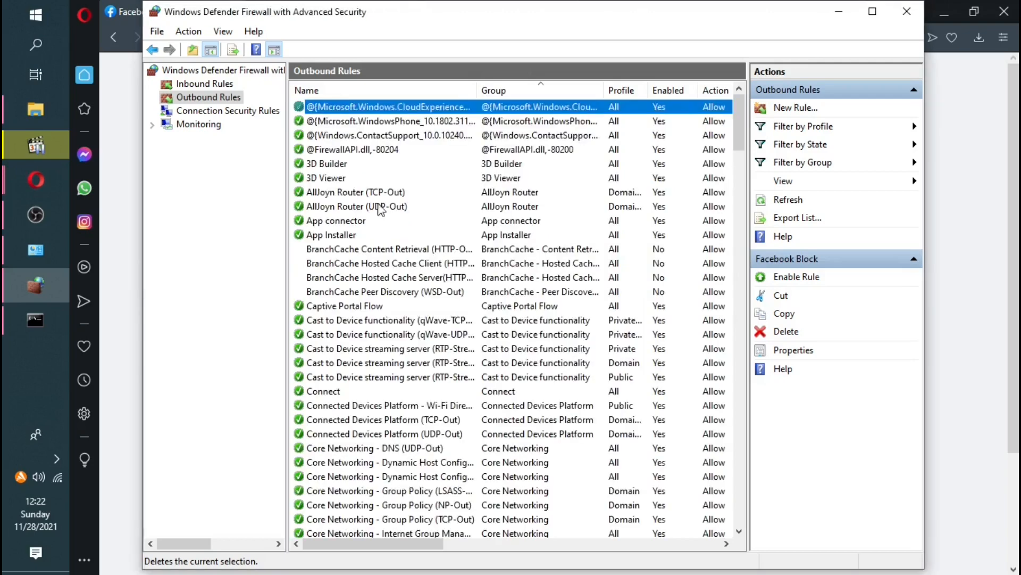
left_click(389, 107)
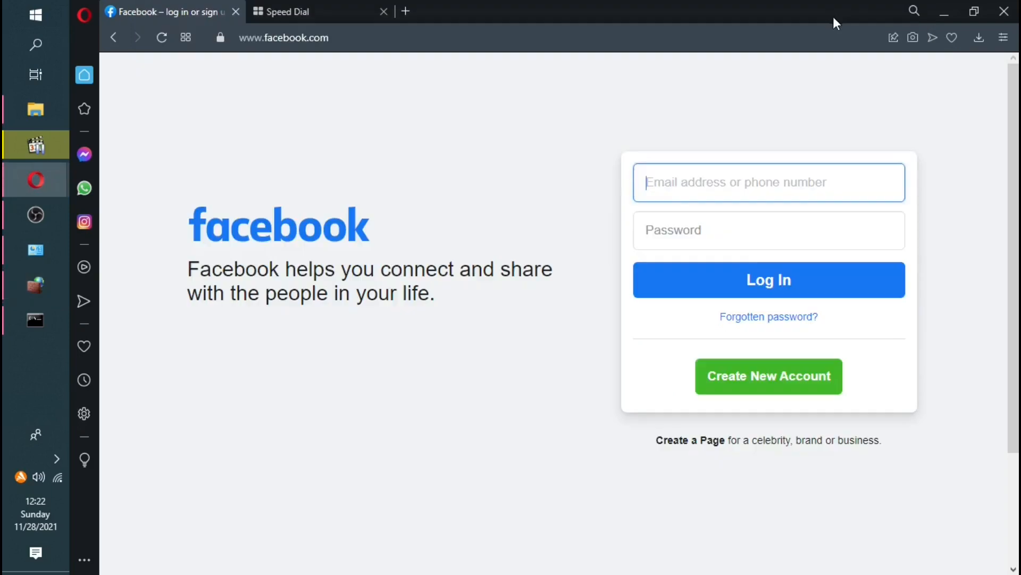
mouse_move(319, 357)
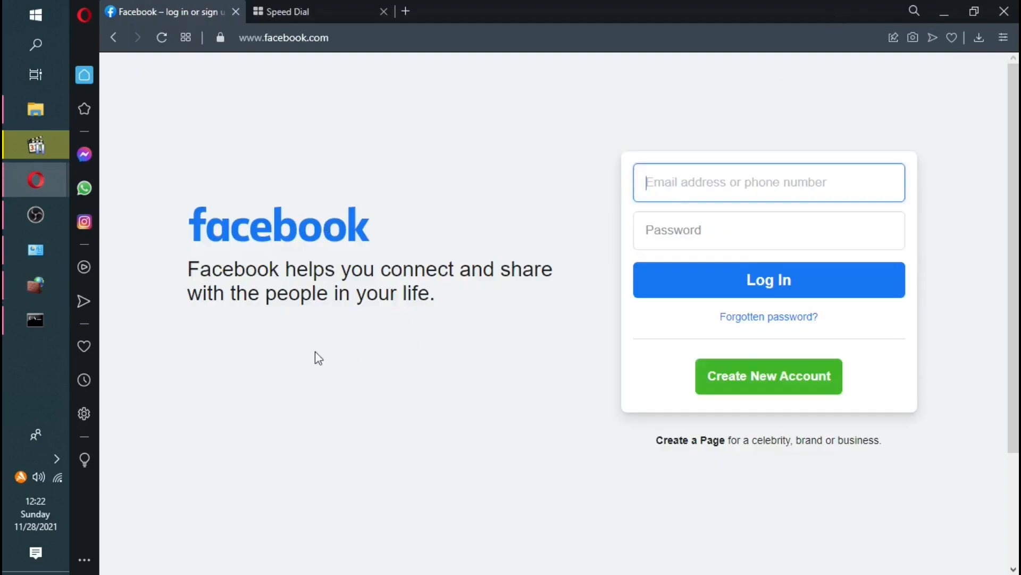